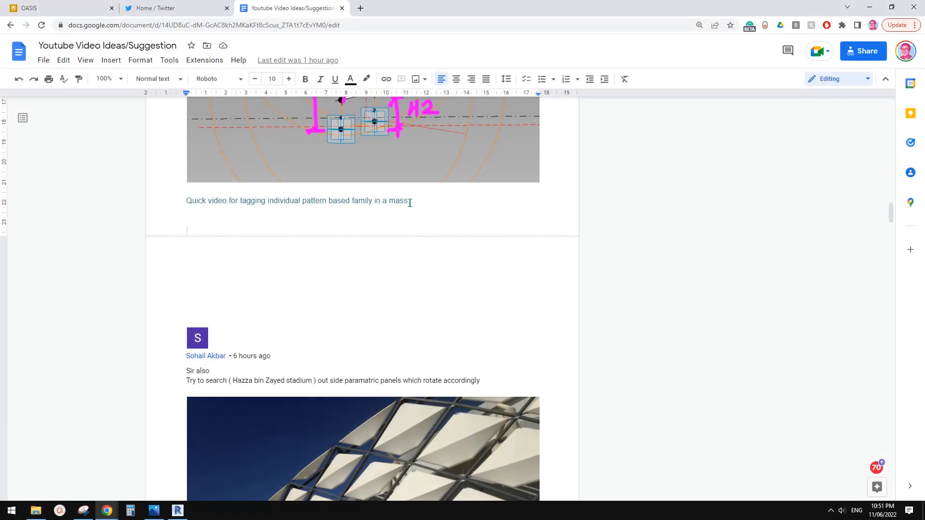
# Step: Start a new Revit project from the Home screen using the default template
pyautogui.tripleClick(294, 201)
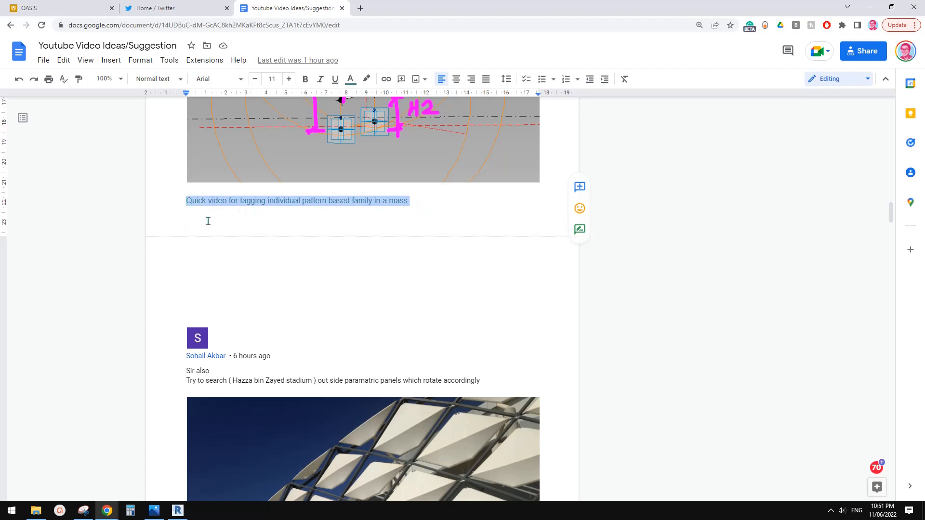
pyautogui.moveTo(281, 214)
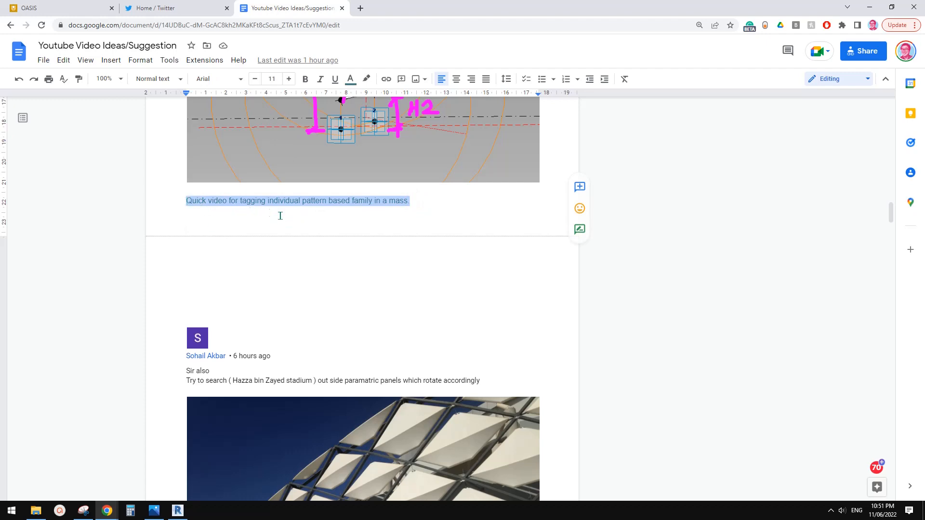
pyautogui.moveTo(337, 209)
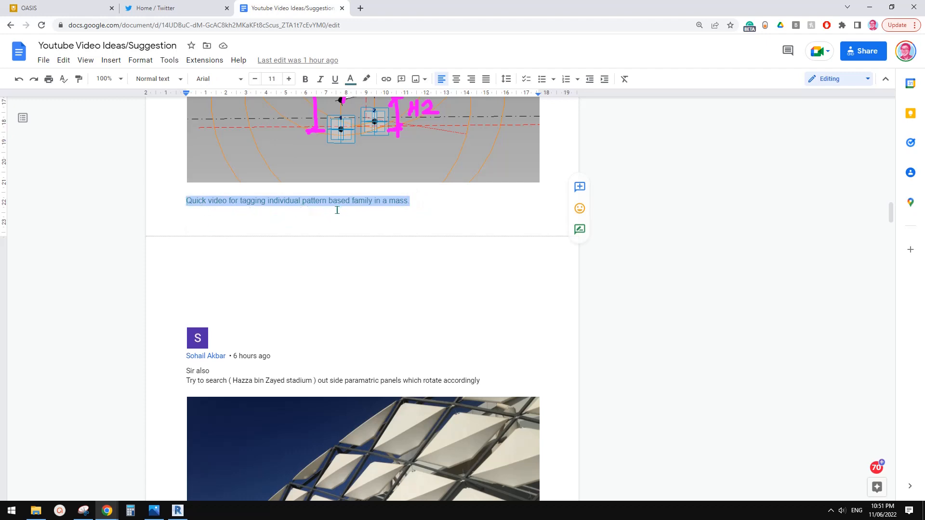
pyautogui.moveTo(382, 207)
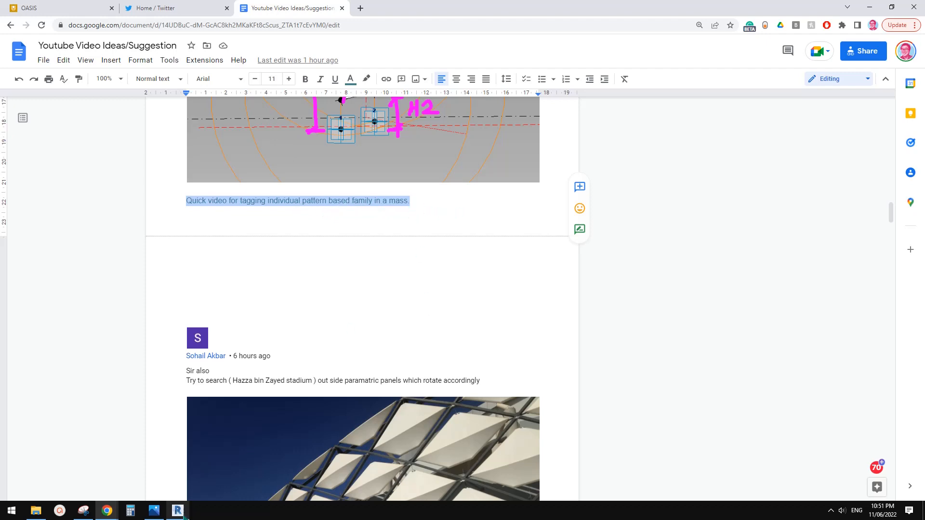
pyautogui.click(177, 510)
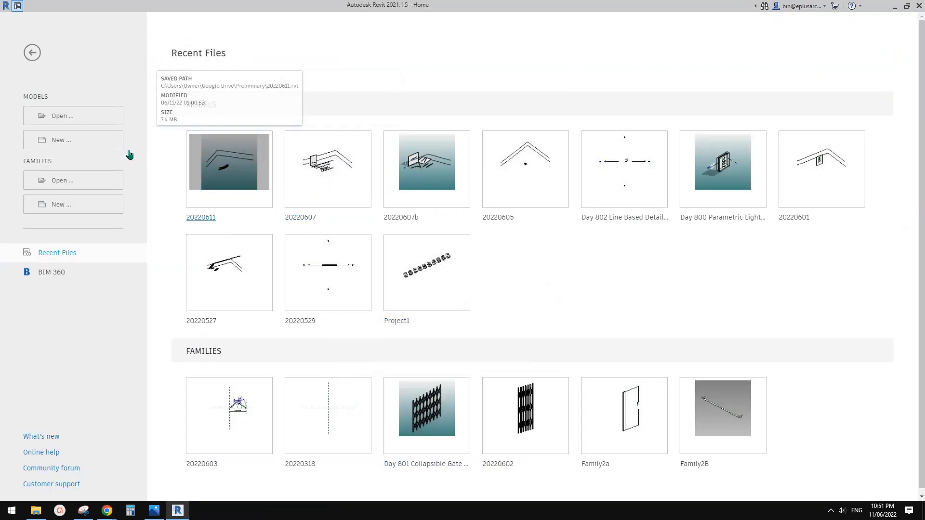
pyautogui.click(72, 139)
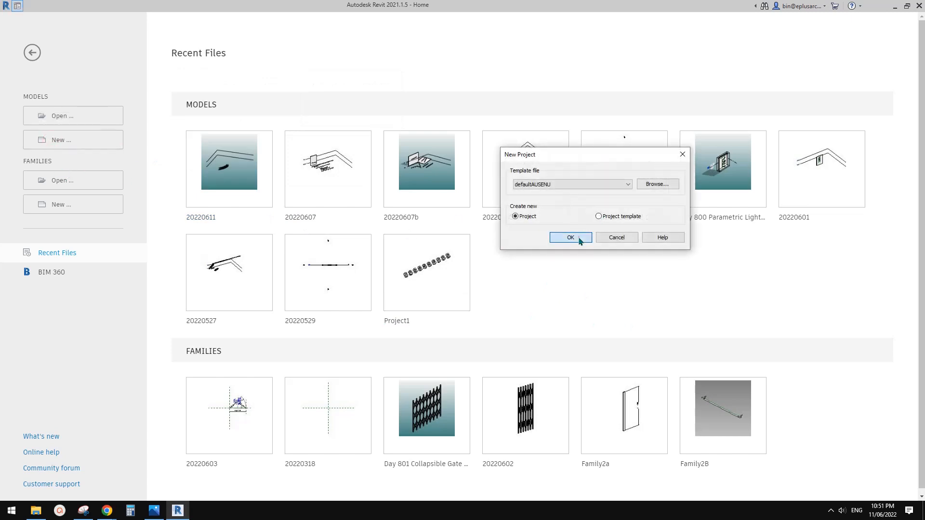
pyautogui.click(569, 237)
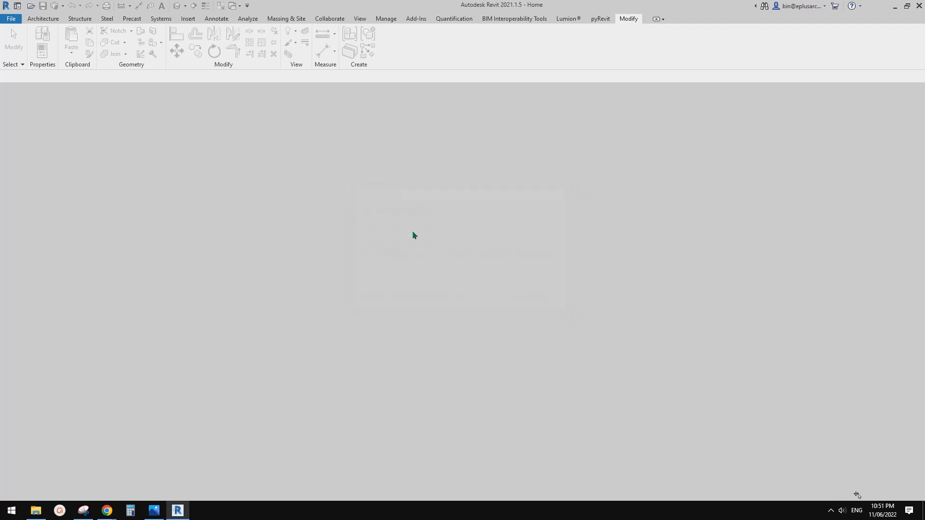
# Step: Begin a Model In-Place component of the Mass category, accepting the default name Mass 1
pyautogui.click(114, 47)
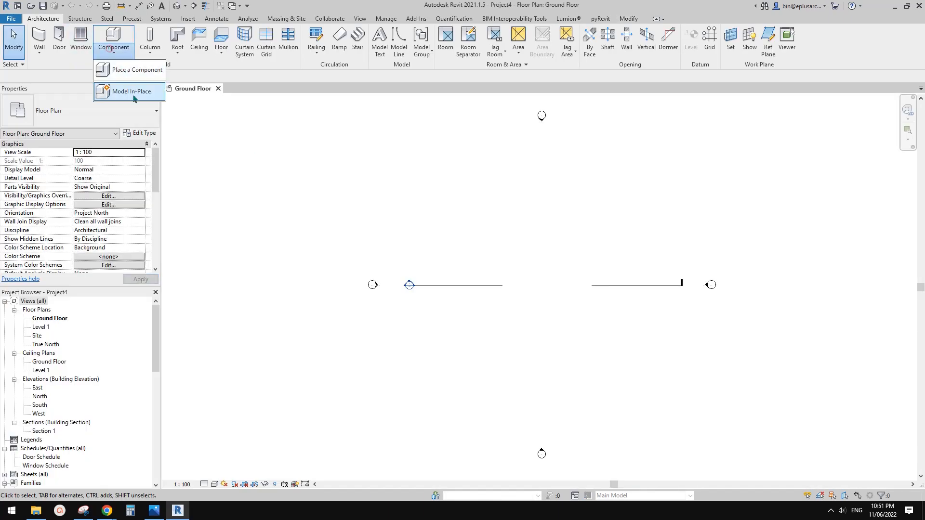
pyautogui.click(127, 91)
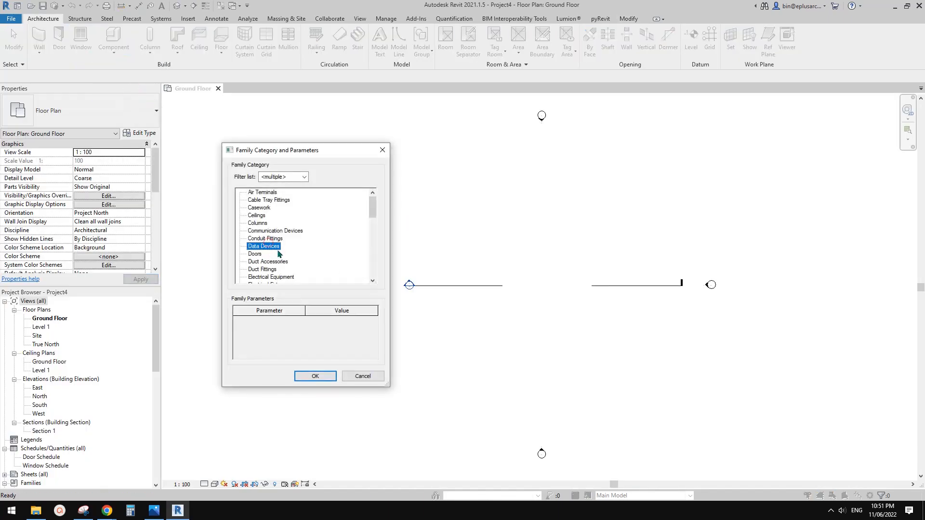
pyautogui.click(314, 375)
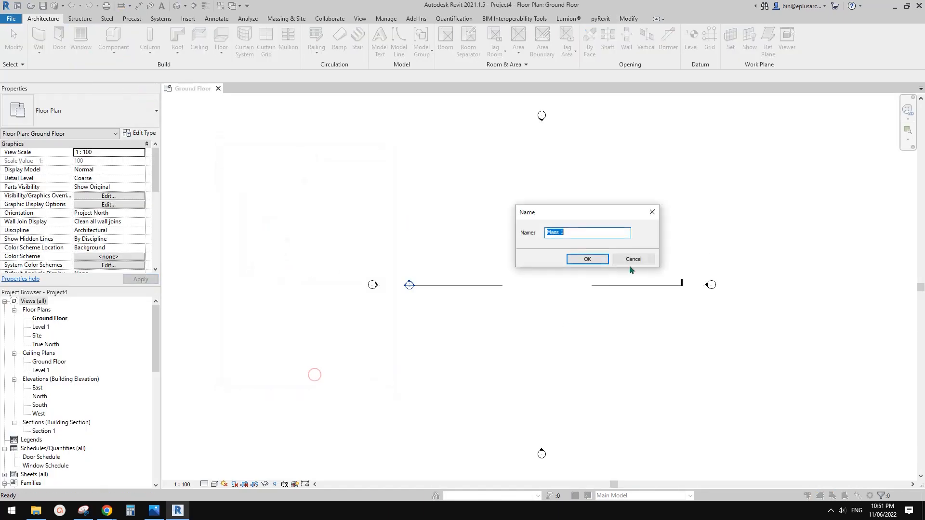
pyautogui.click(586, 259)
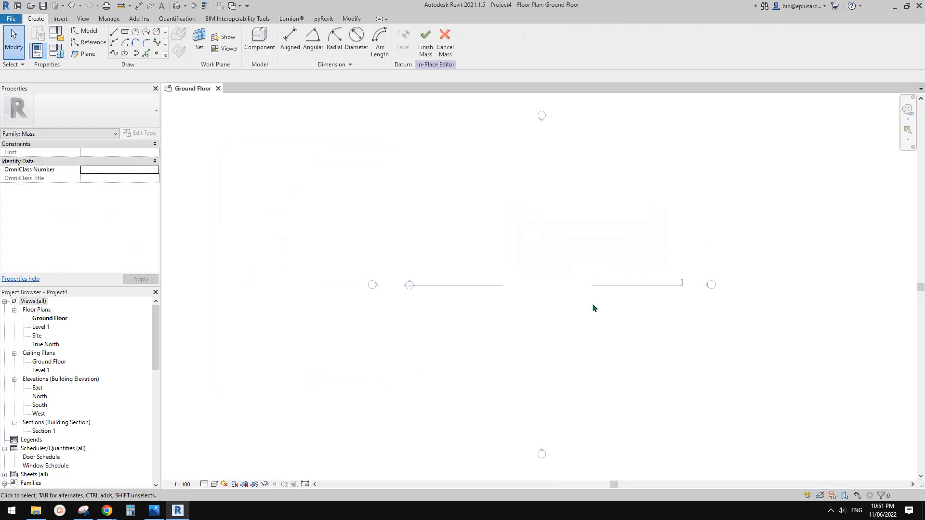
pyautogui.moveTo(165, 67)
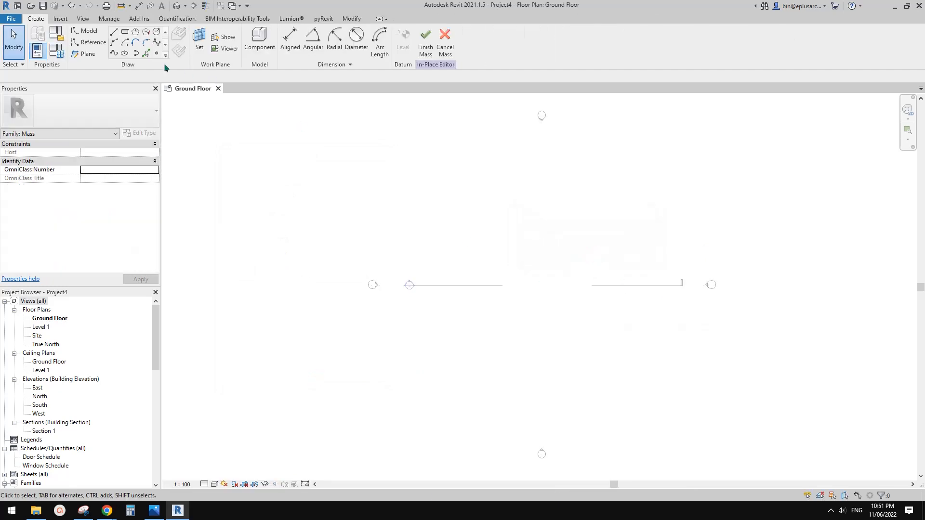
# Step: Sketch arched reference lines in plan as mass profiles and view them in 3D
pyautogui.click(89, 43)
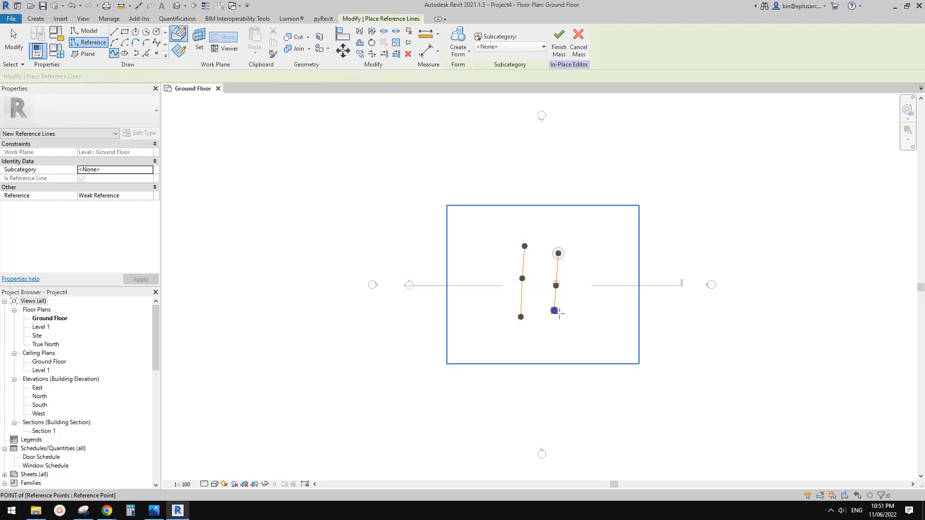
pyautogui.click(555, 286)
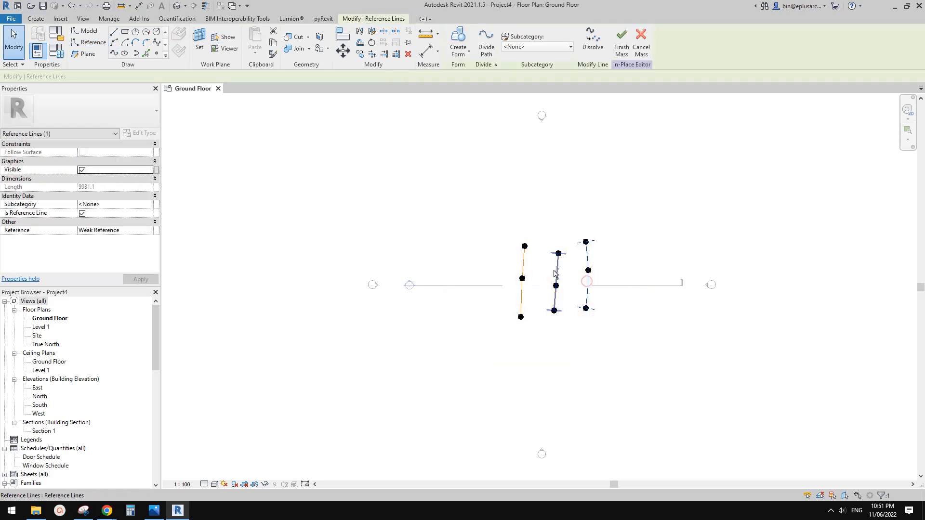
pyautogui.click(458, 42)
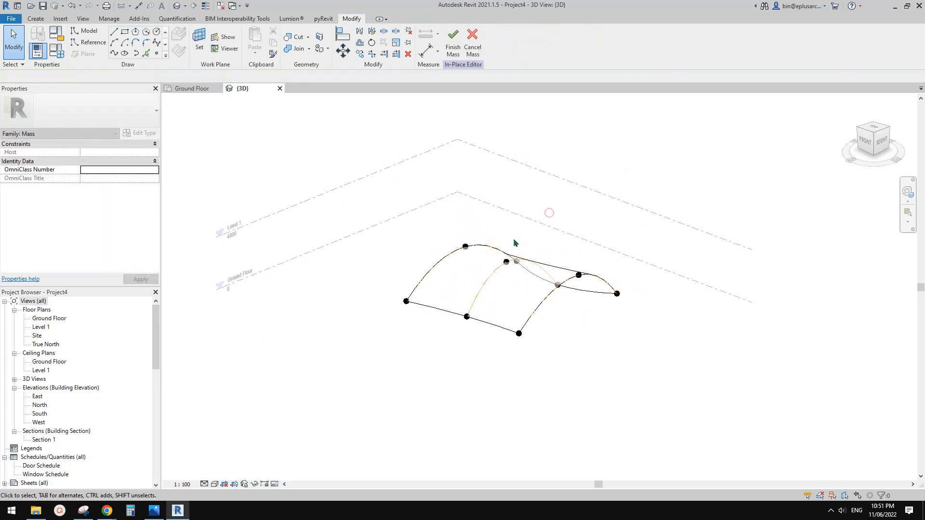
pyautogui.click(514, 261)
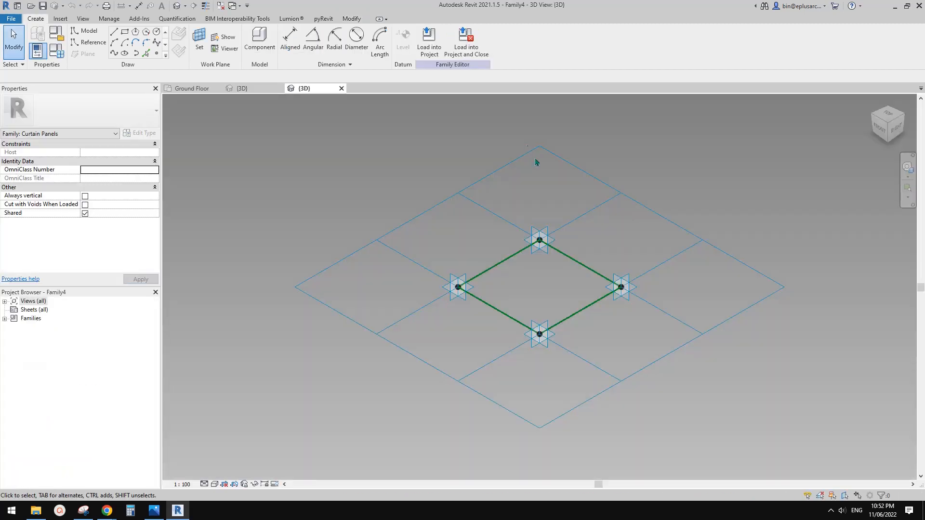
# Step: Create a solid form from the square base, reshape its top profile into a slope, and load the panel into the project
pyautogui.click(538, 287)
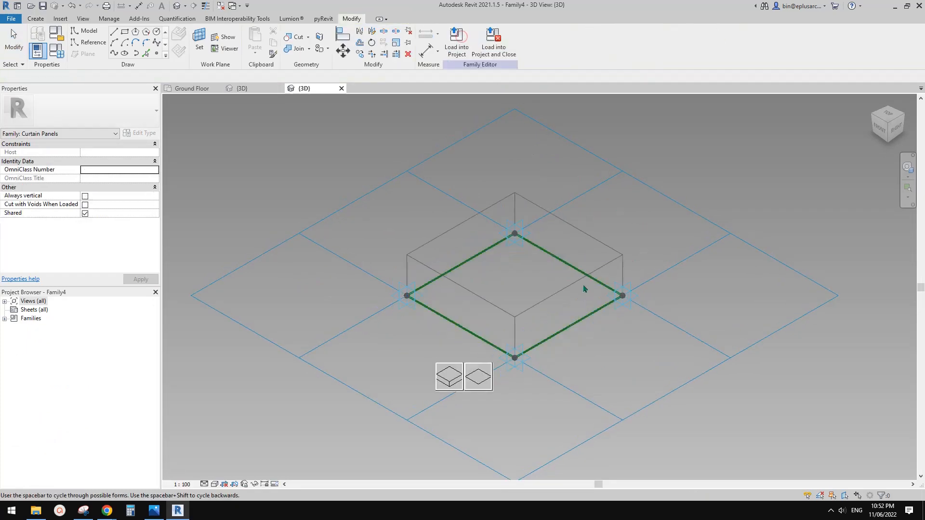
pyautogui.click(447, 377)
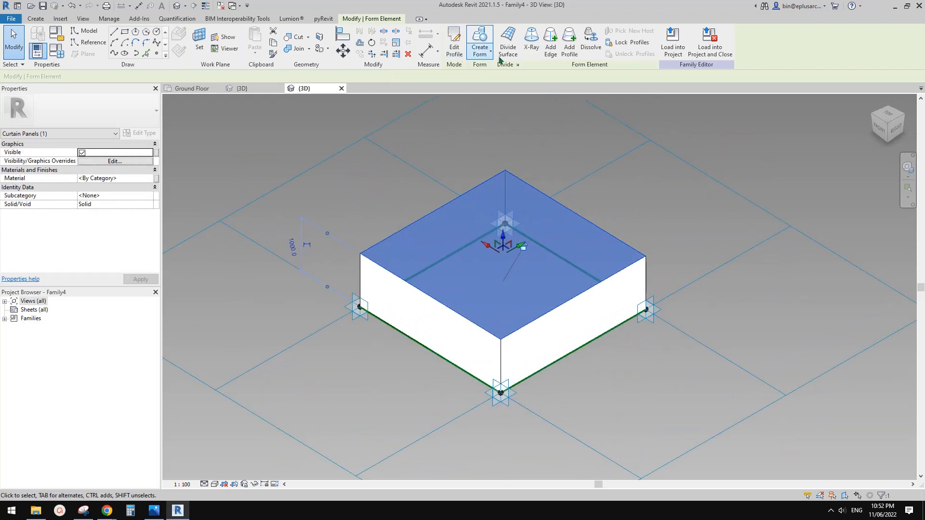
pyautogui.click(452, 41)
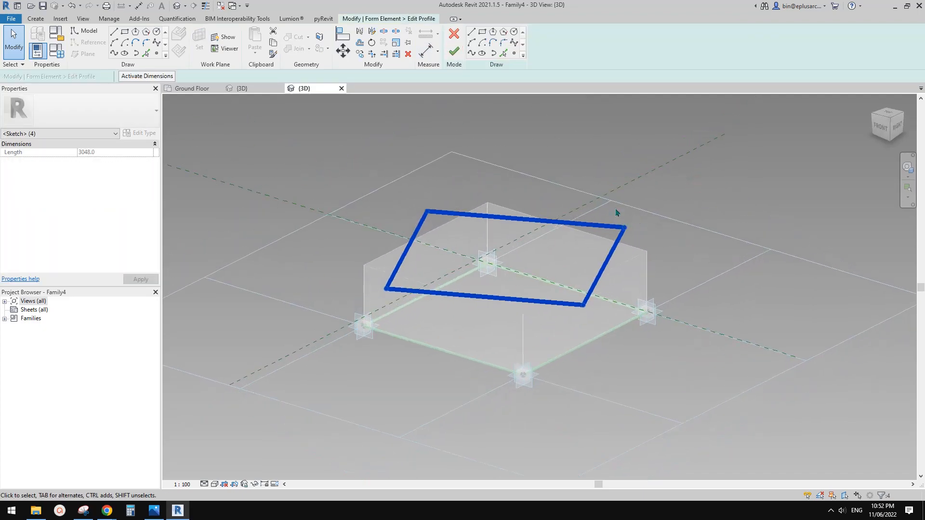
pyautogui.click(442, 284)
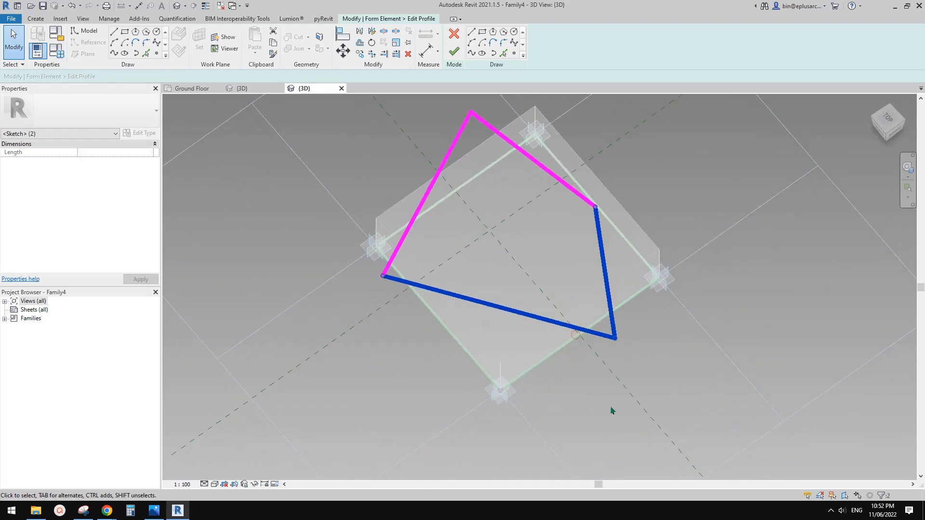
pyautogui.click(454, 53)
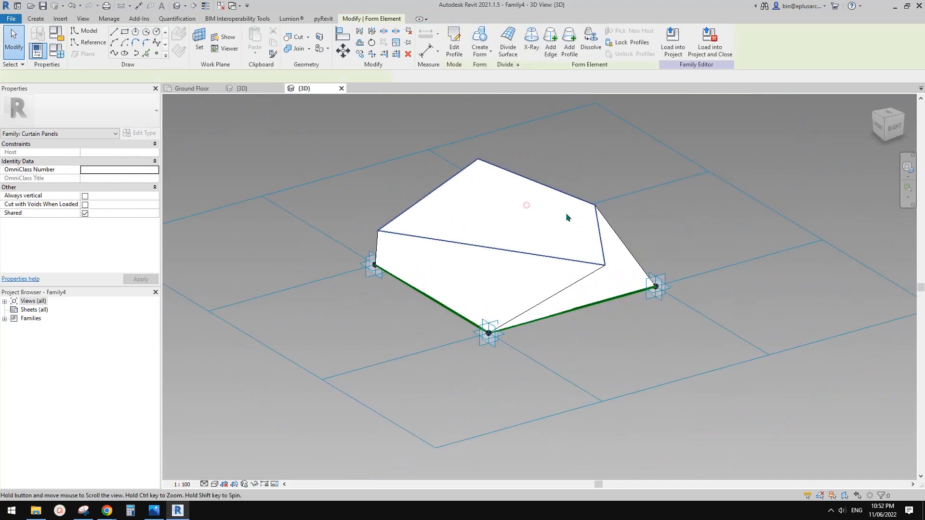
pyautogui.click(525, 205)
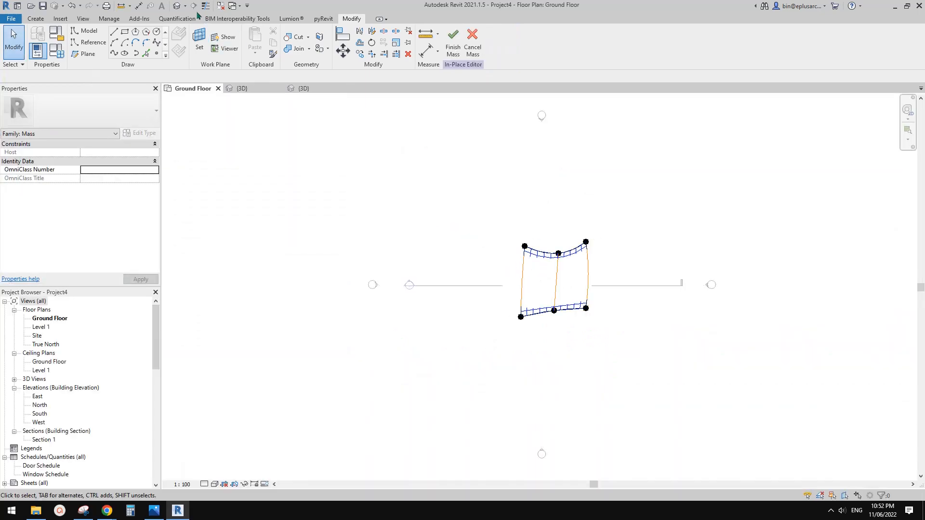
# Step: In the mass's 3D view, apply the pointed panel family to the divided curved surface
pyautogui.click(241, 87)
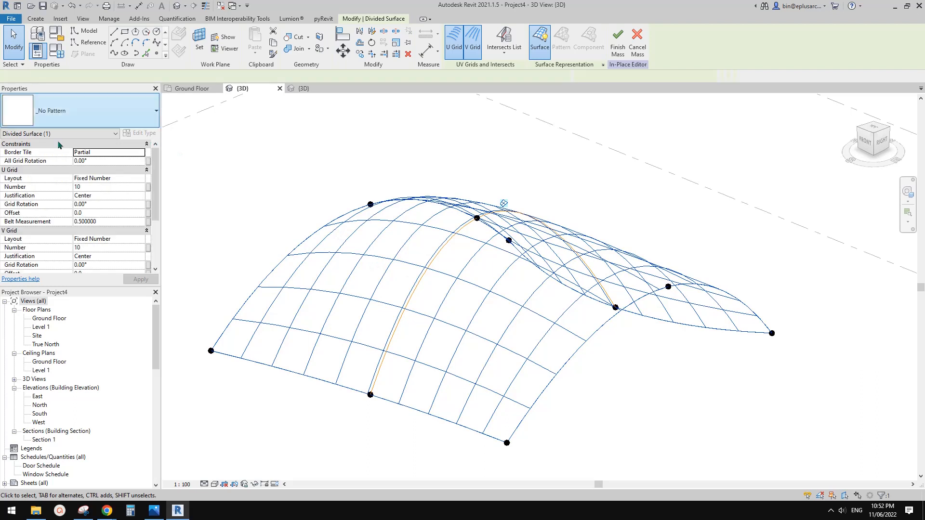
pyautogui.click(156, 110)
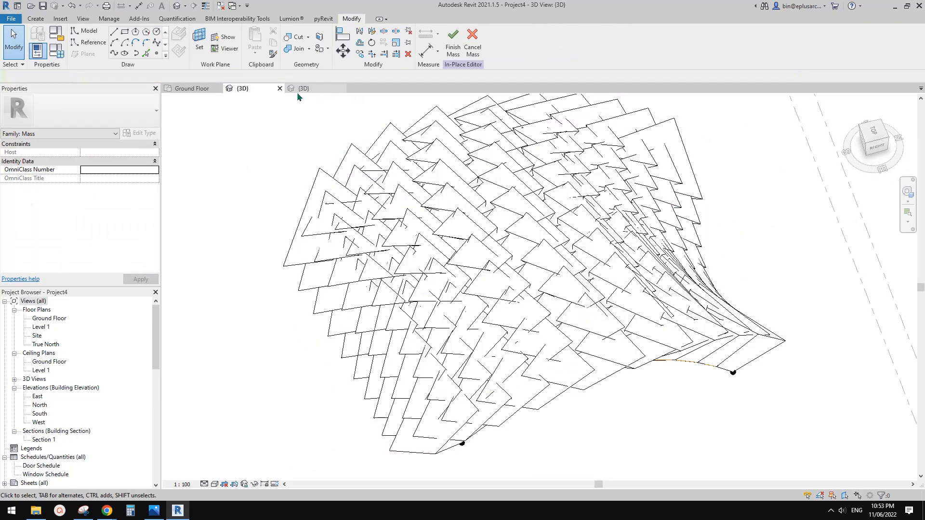
# Step: Reload the adjusted panel family into the project, overwriting the existing version
pyautogui.click(191, 88)
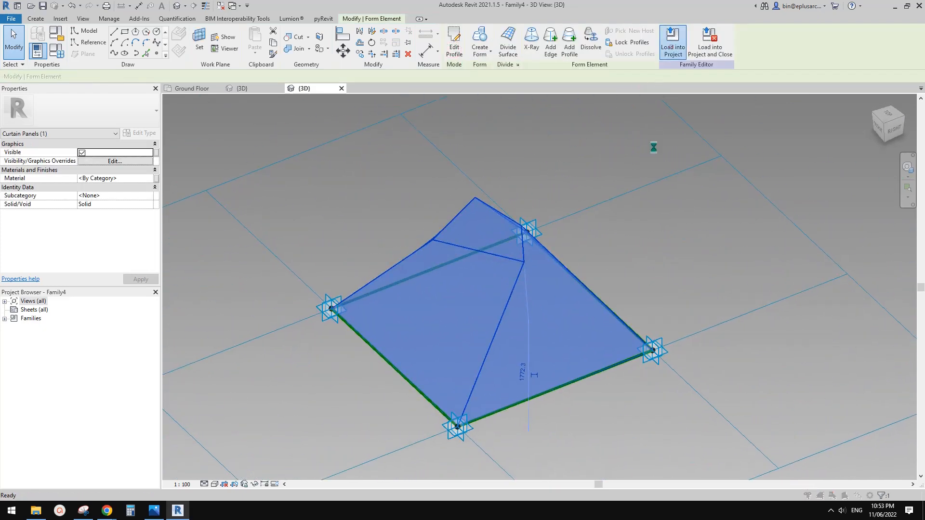
pyautogui.click(671, 42)
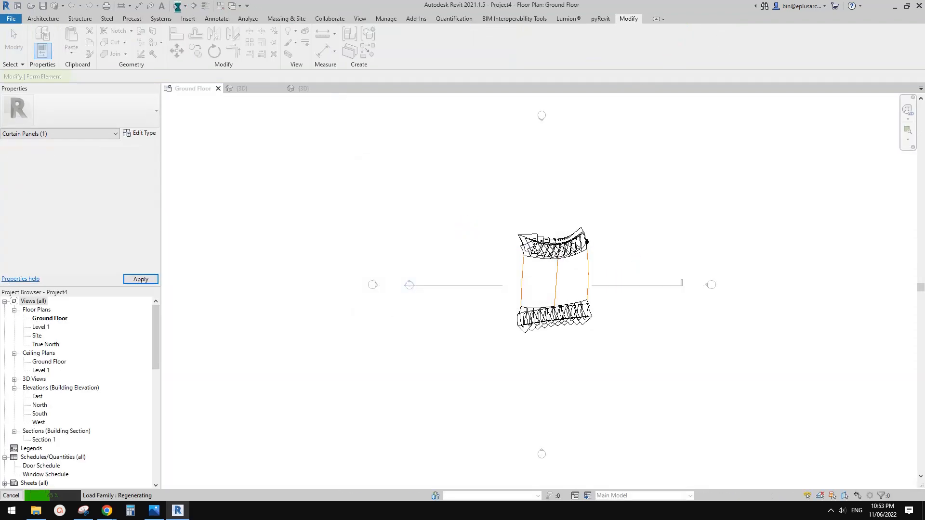
pyautogui.click(240, 88)
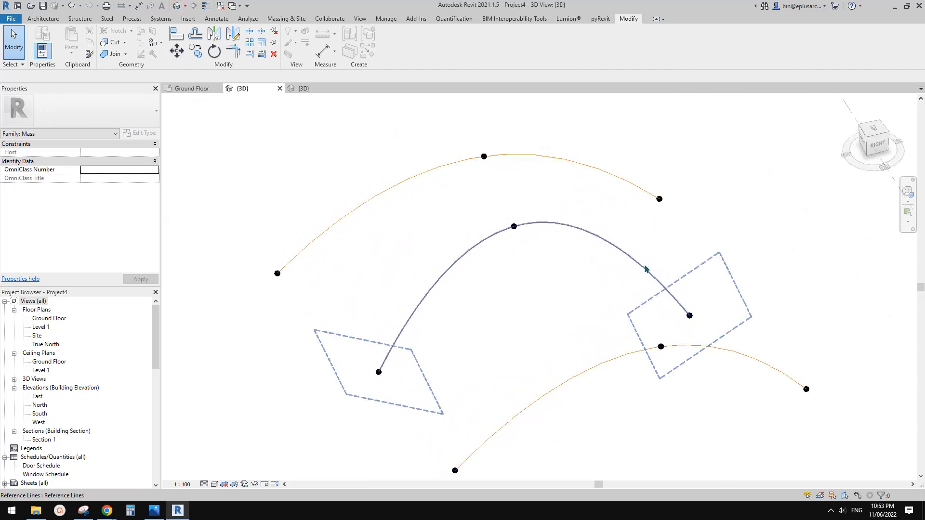
# Step: Check the paneled surface and finish the in-place mass with its pyramid-like panels
pyautogui.click(388, 171)
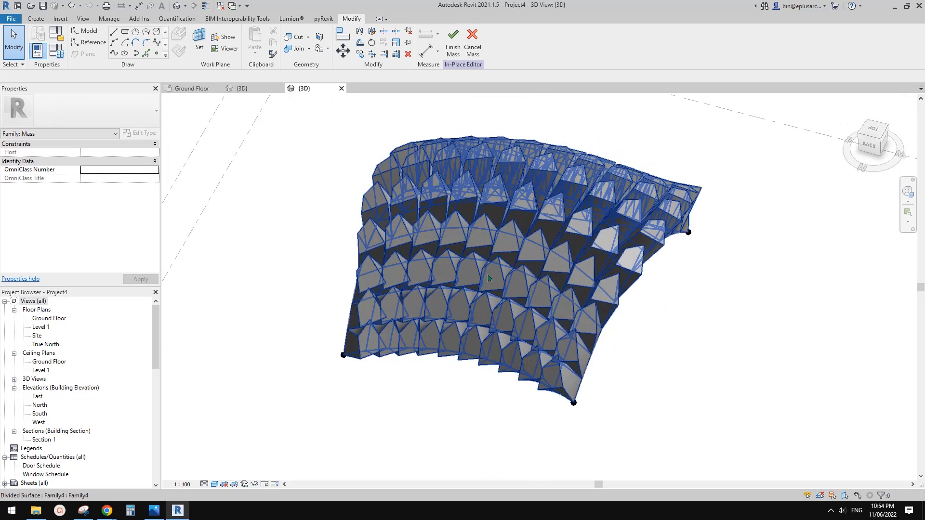
pyautogui.click(492, 280)
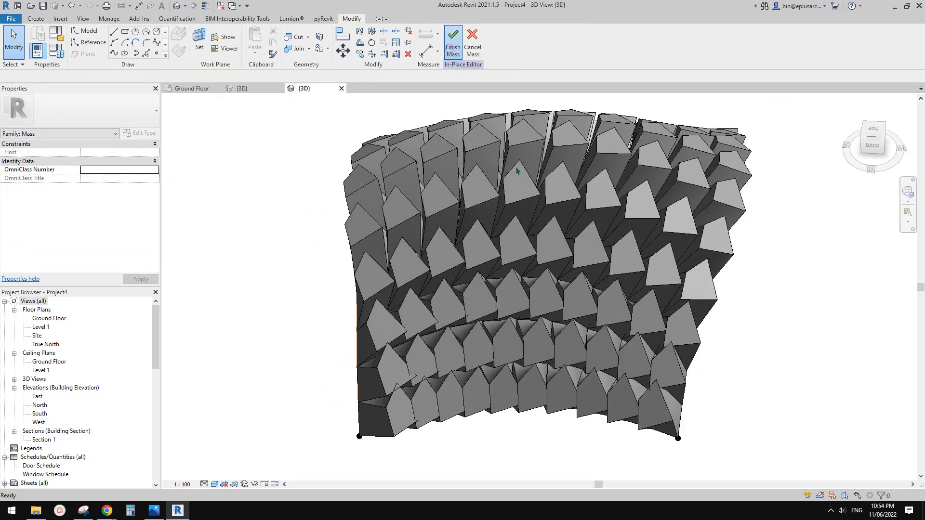
pyautogui.click(453, 37)
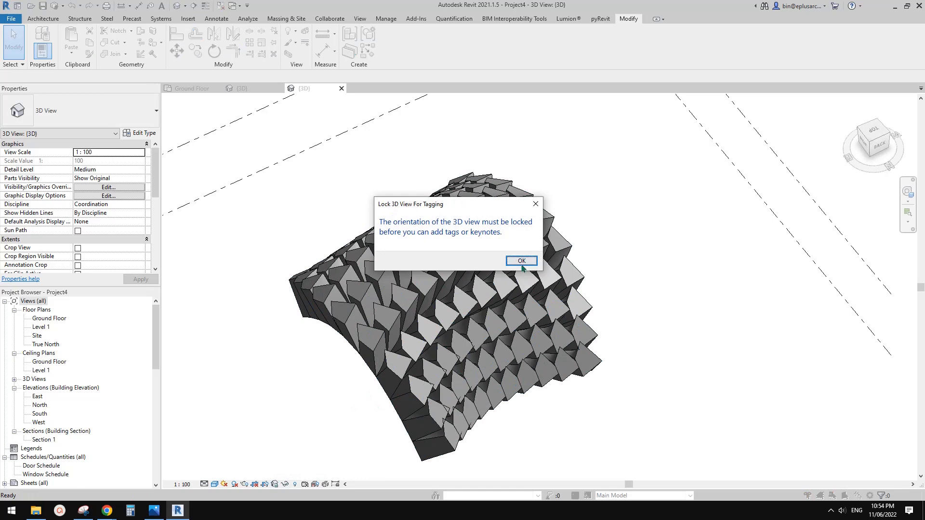
# Step: Save the 3D view's orientation and lock it under the name '3d'
pyautogui.click(521, 261)
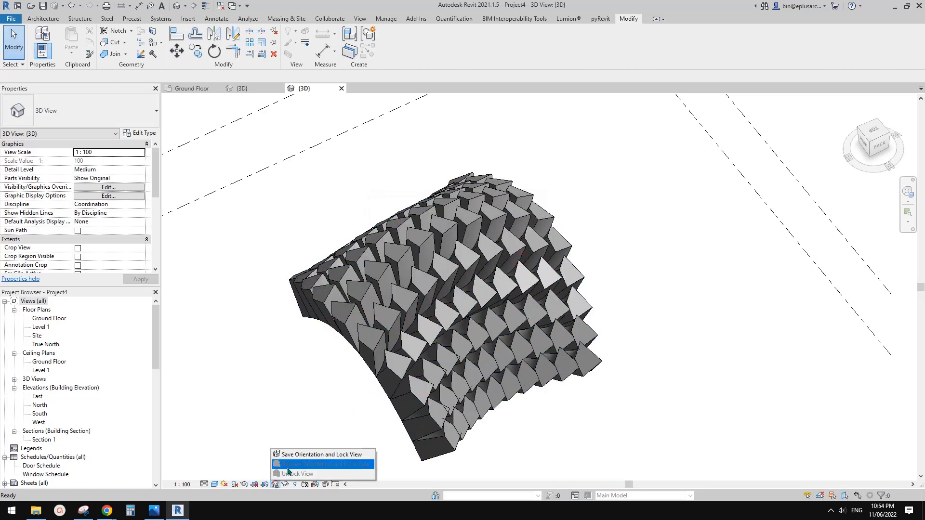
pyautogui.click(323, 464)
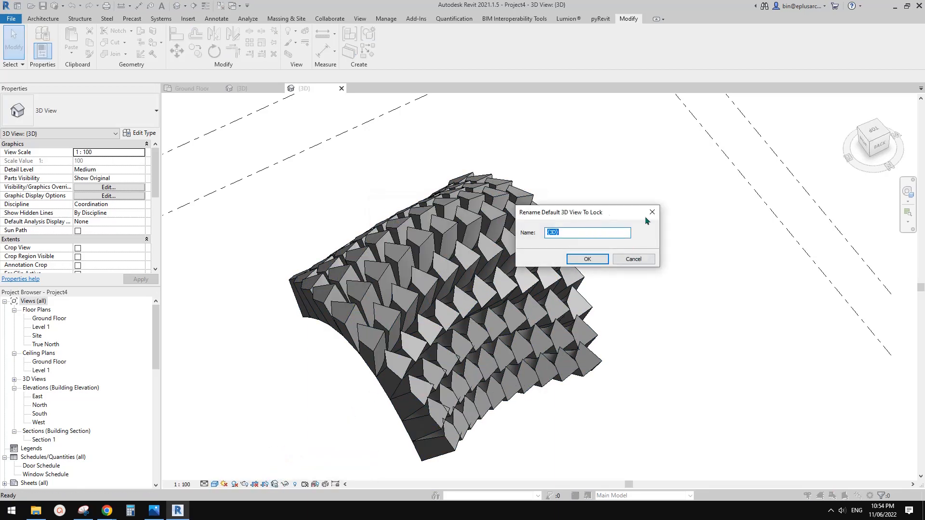
pyautogui.write('3d')
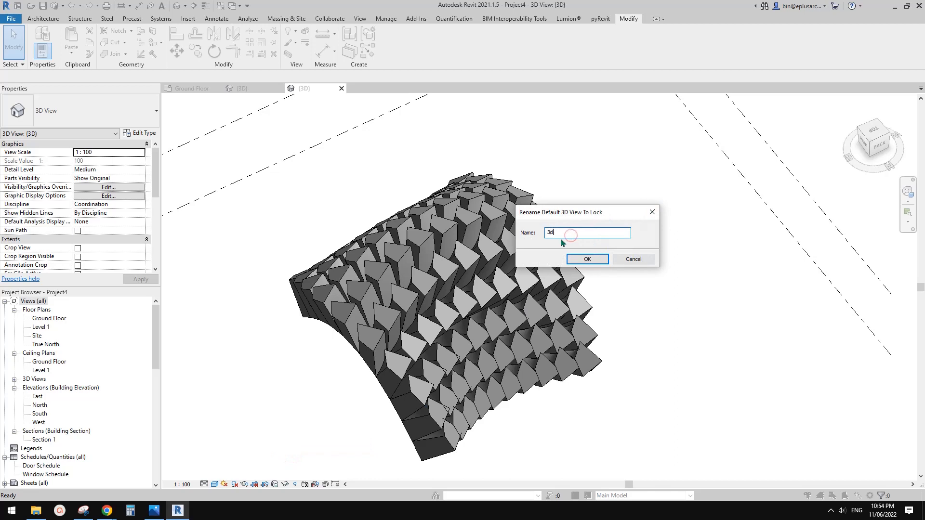
pyautogui.click(587, 259)
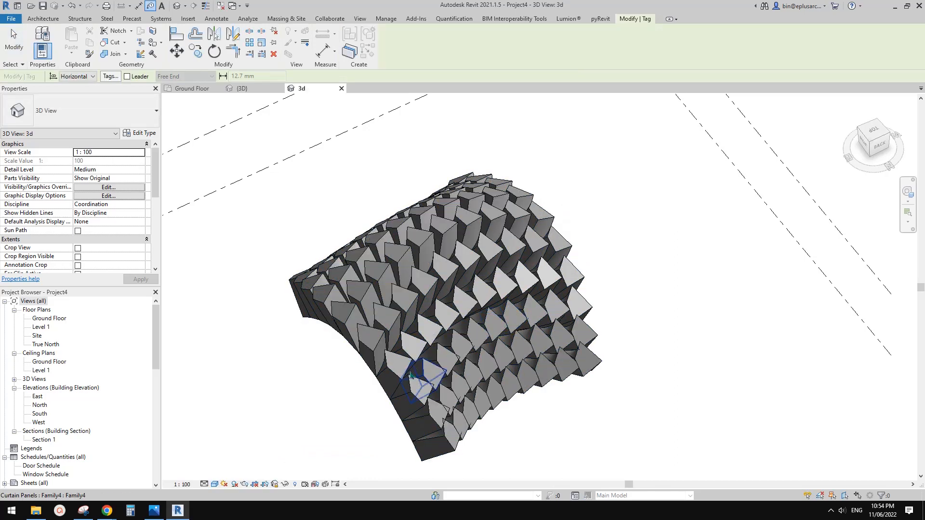
# Step: Attempt Tag by Category on a single curtain panel of the curved mass, then clear the selection
pyautogui.click(475, 312)
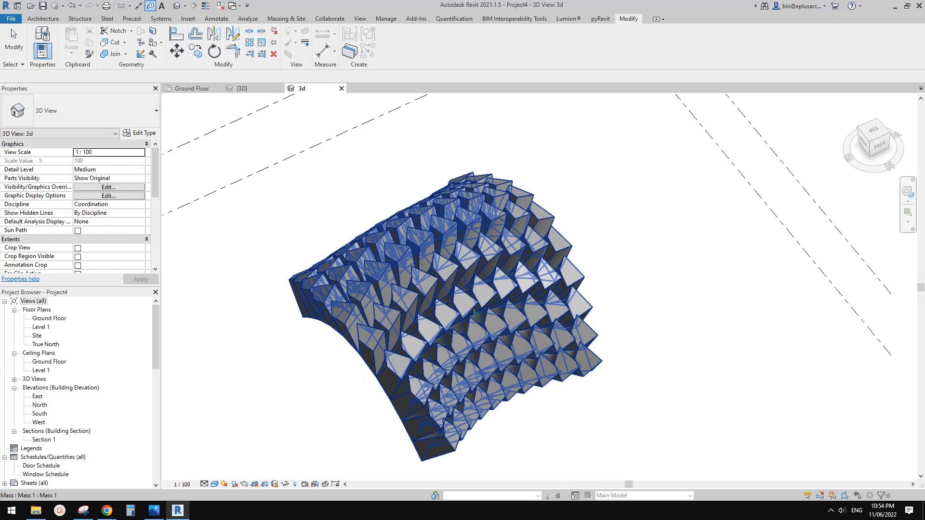
pyautogui.click(508, 295)
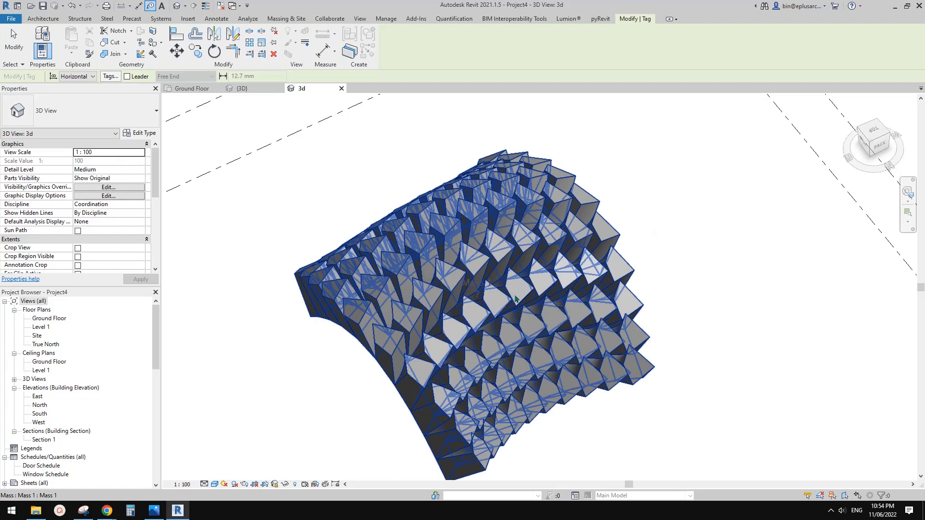
pyautogui.click(515, 289)
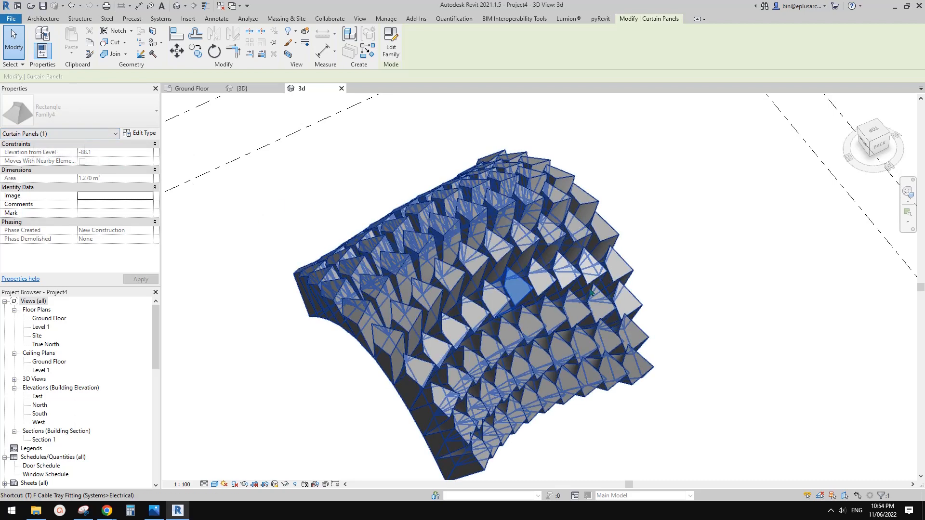
pyautogui.click(548, 306)
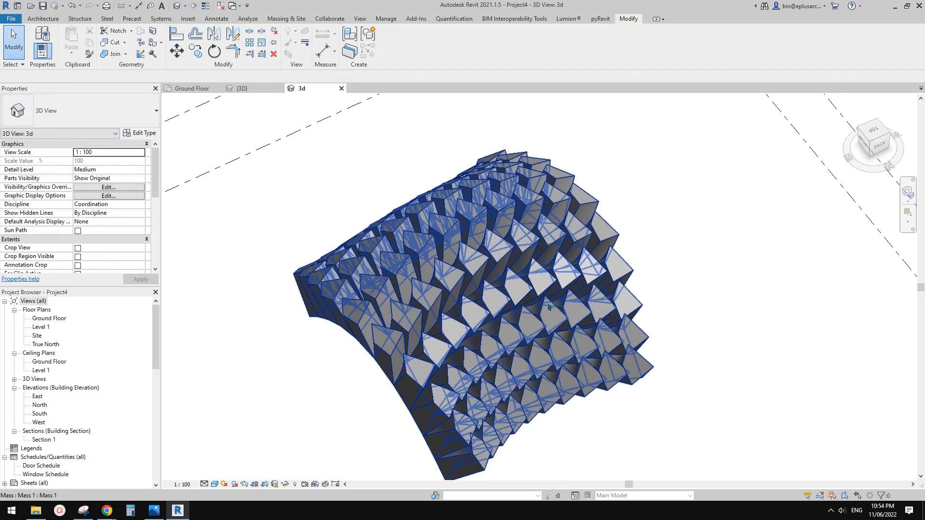
pyautogui.moveTo(590, 298)
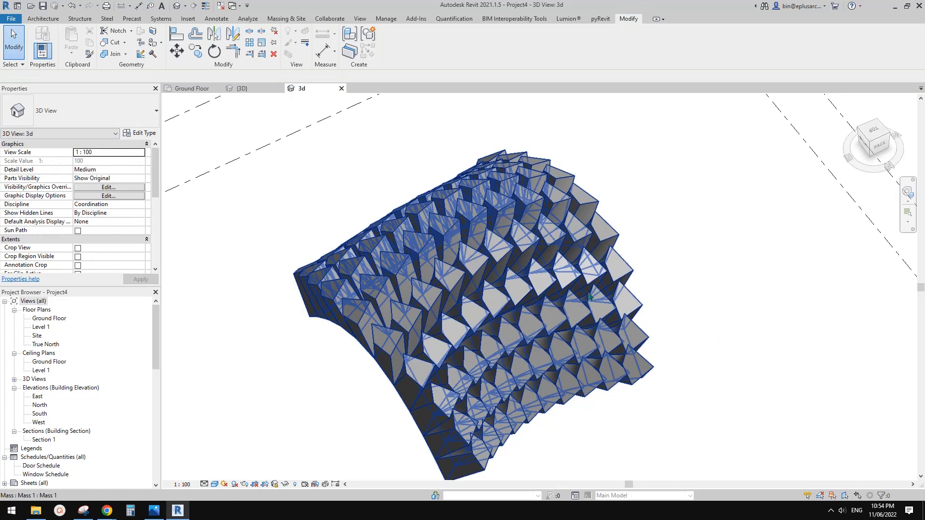
# Step: Tag a middle panel again and agree to load a curtain panel tag when none is found
pyautogui.click(528, 280)
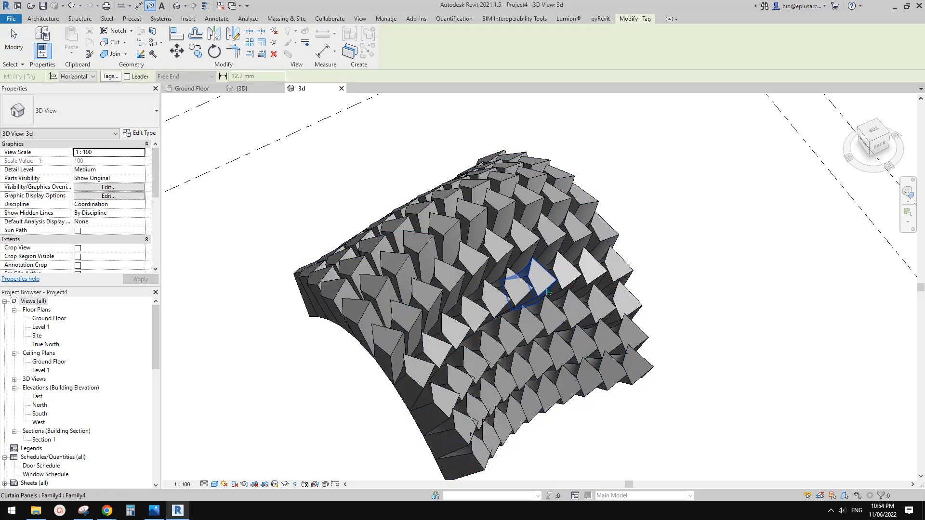
pyautogui.click(529, 286)
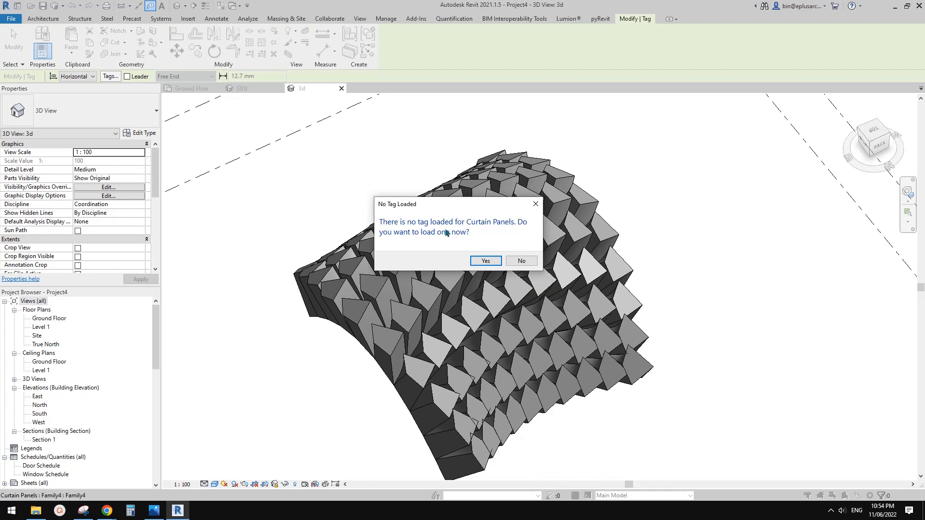
pyautogui.moveTo(450, 244)
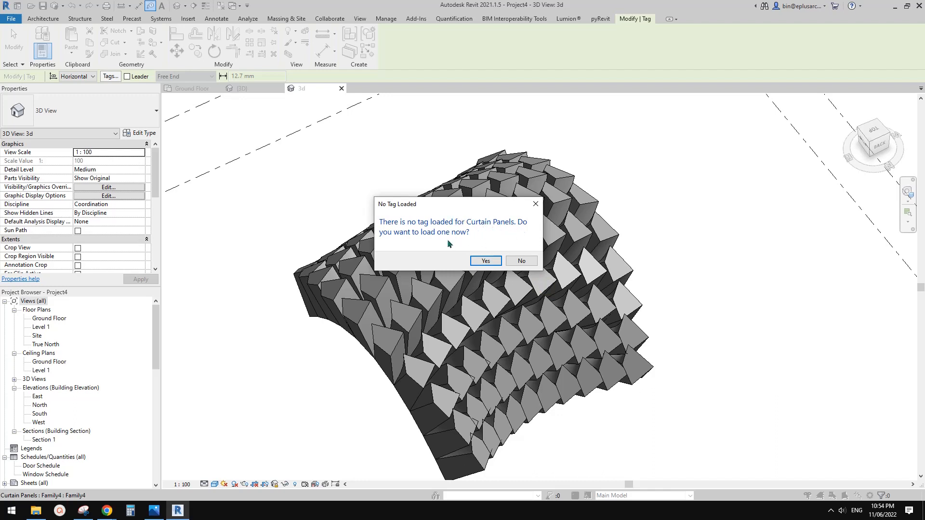
pyautogui.moveTo(499, 120)
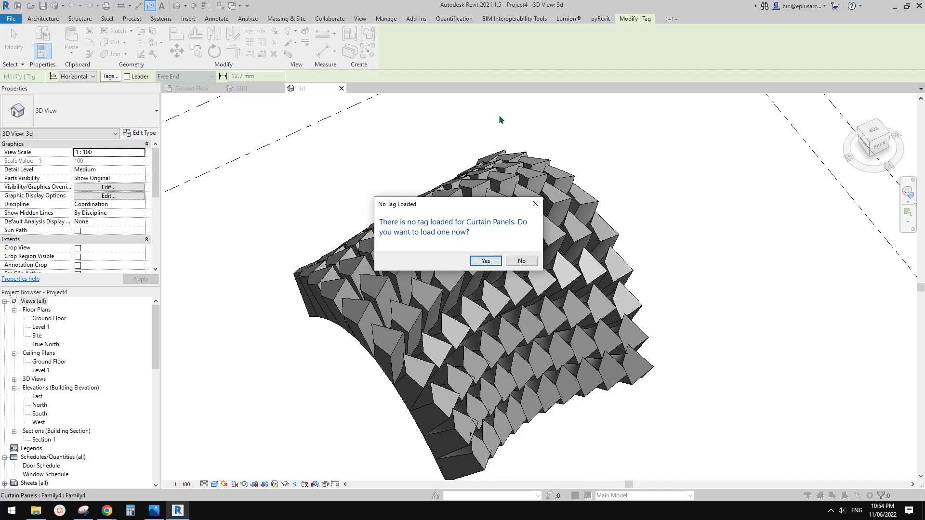
pyautogui.moveTo(485, 261)
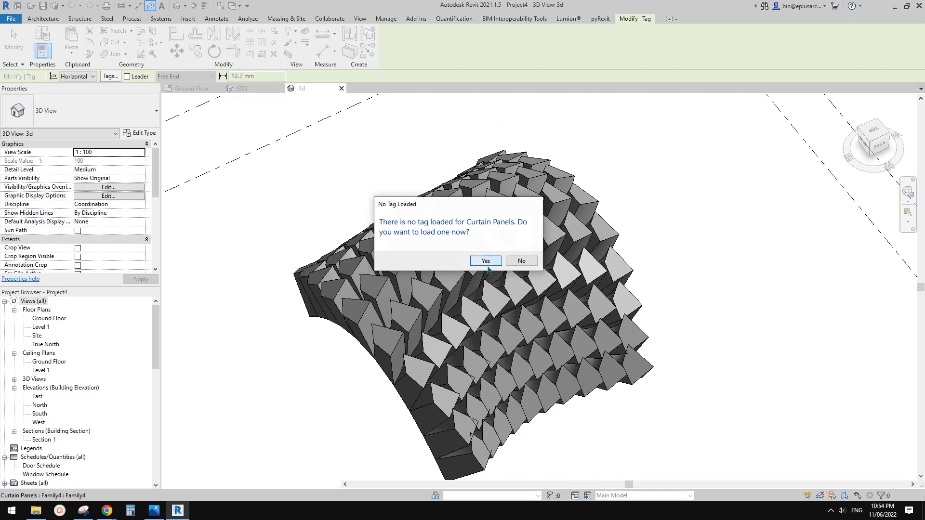
pyautogui.click(484, 262)
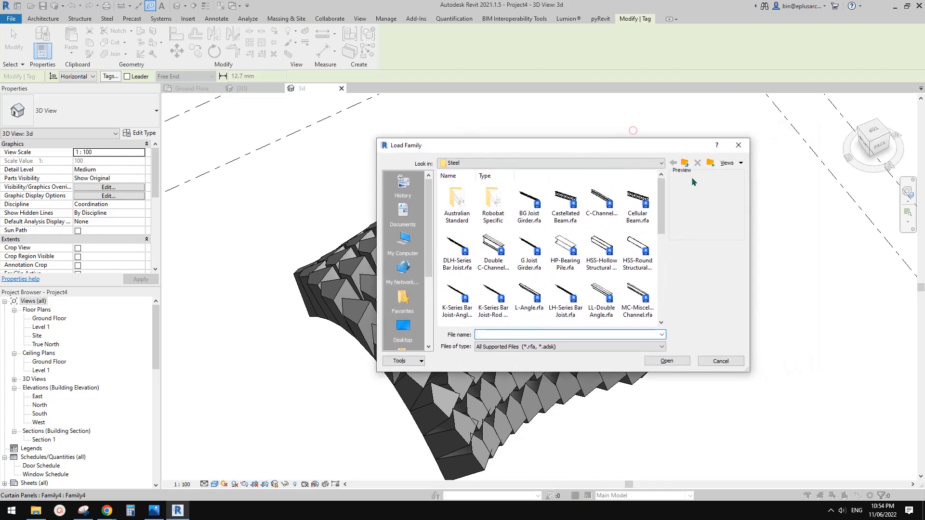
# Step: Load Curtain Panel Tag.rfa from Australia > Annotations > Tags > Architectural
pyautogui.click(674, 163)
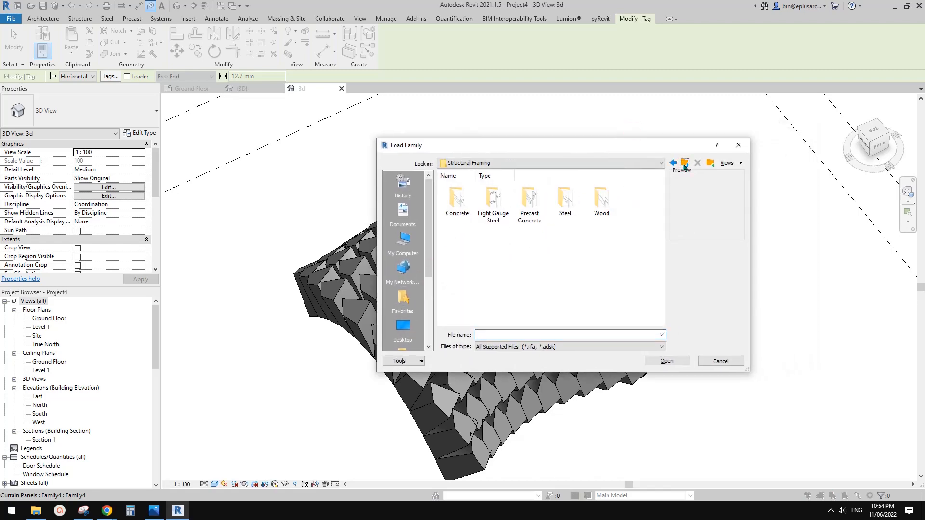
pyautogui.click(672, 163)
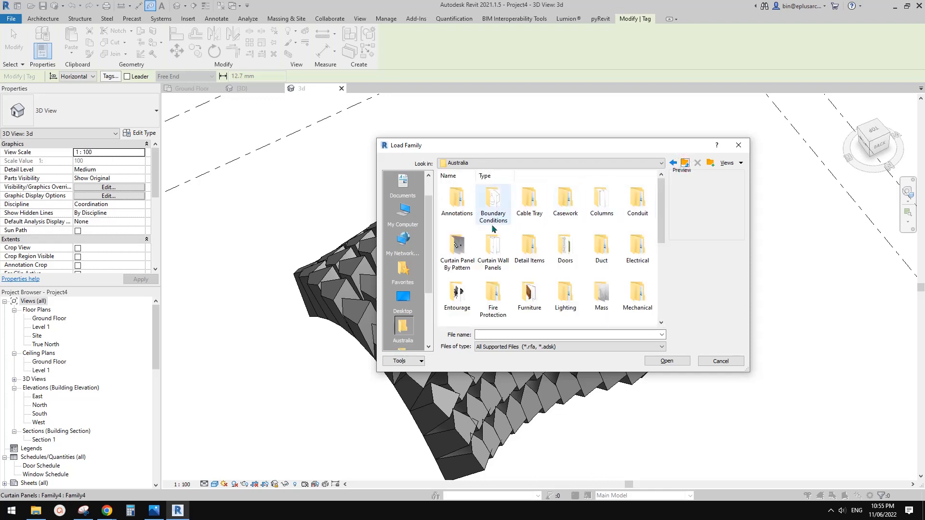
pyautogui.moveTo(487, 207)
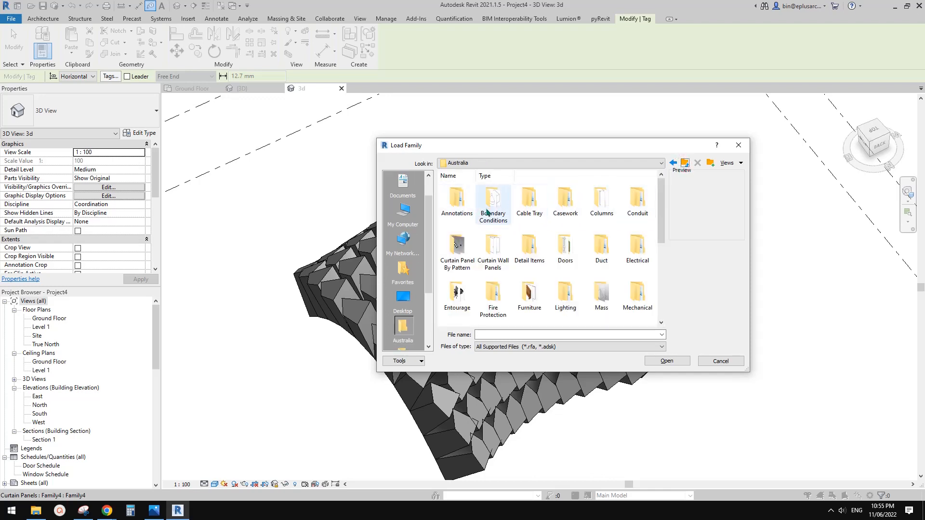
pyautogui.doubleClick(455, 200)
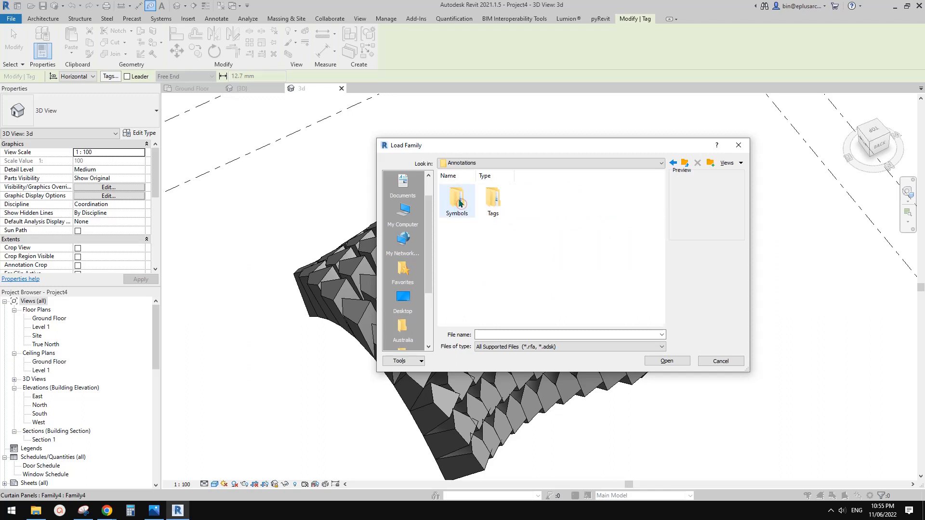
pyautogui.doubleClick(492, 200)
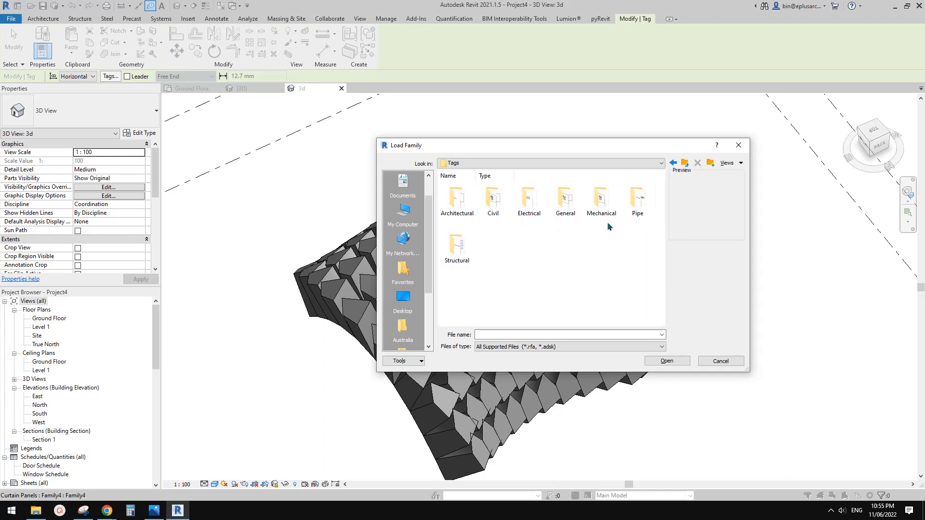
pyautogui.click(456, 198)
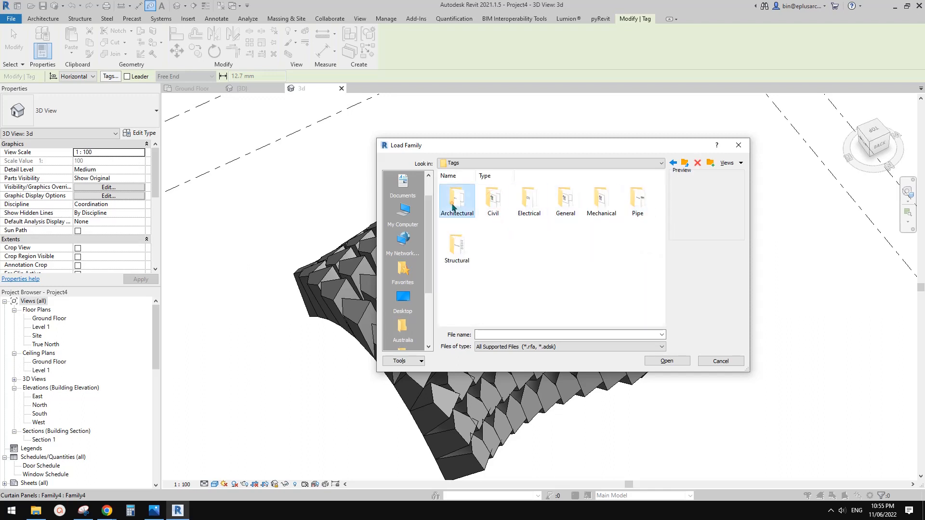
pyautogui.doubleClick(457, 201)
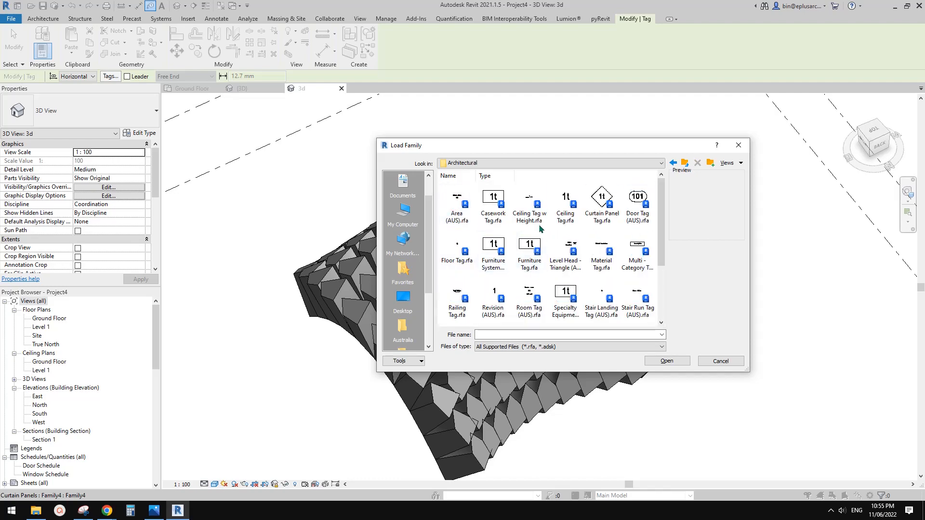
pyautogui.click(601, 203)
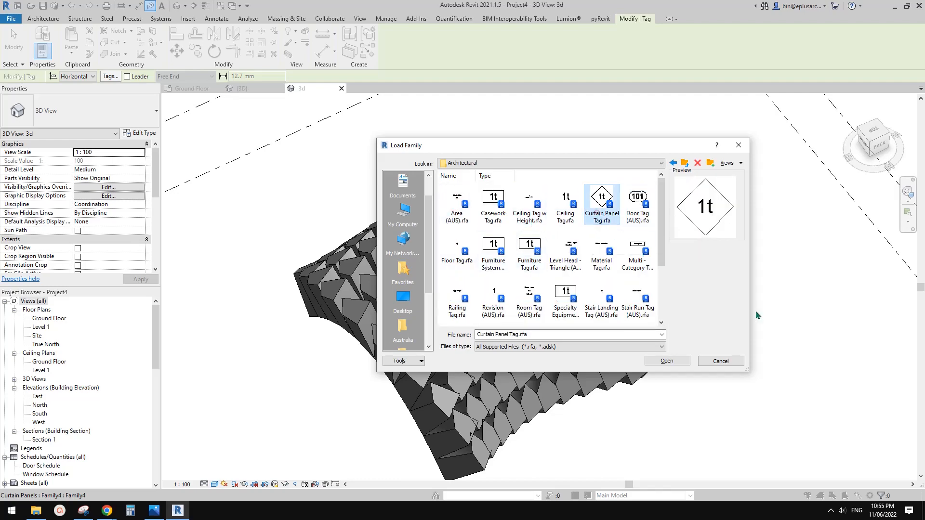
pyautogui.click(666, 360)
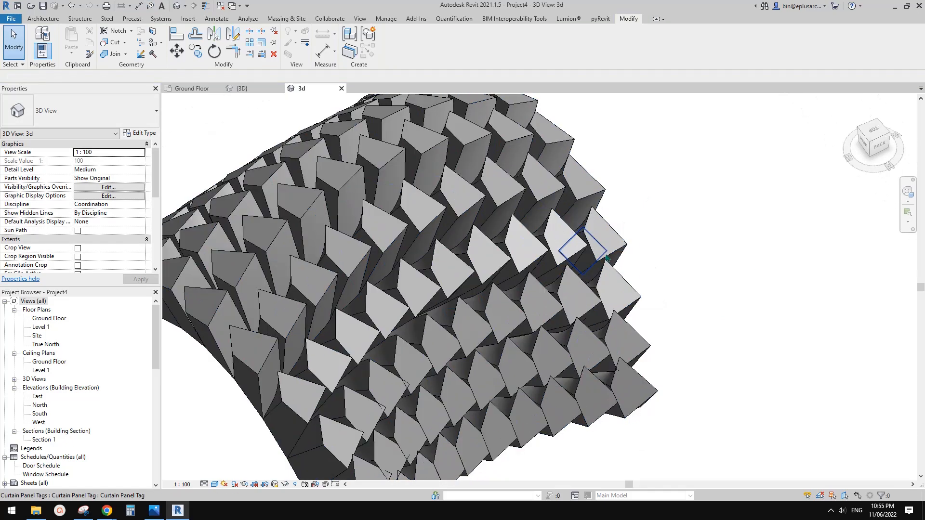
# Step: Tag a right-edge panel, setting the tag beside the mass with a Free End leader
pyautogui.click(584, 250)
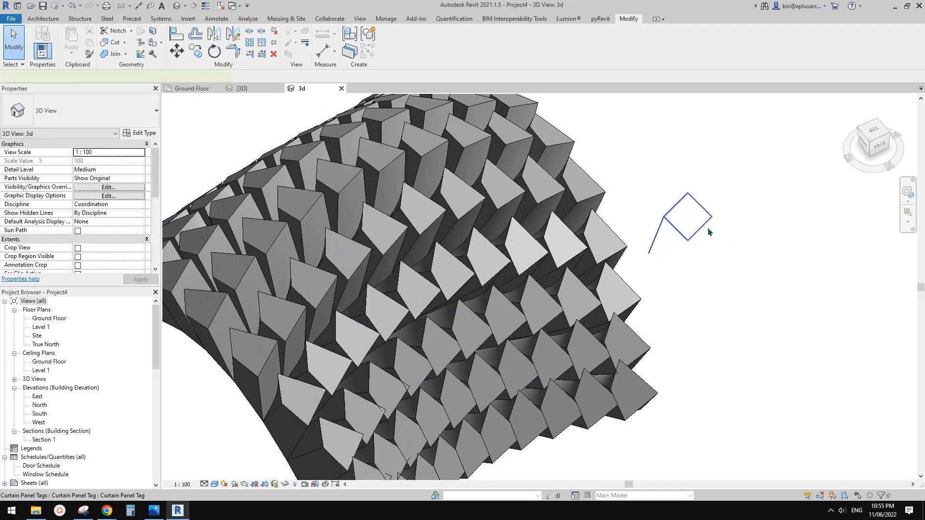
pyautogui.click(681, 222)
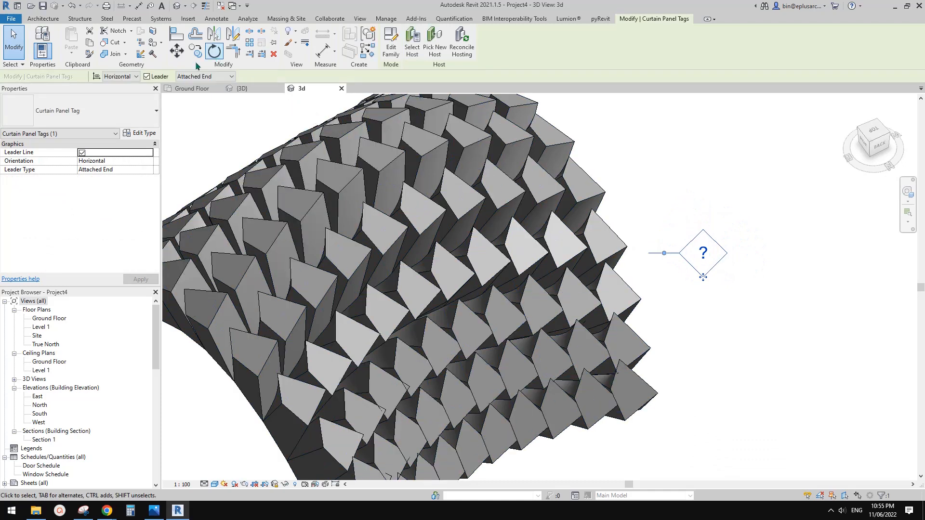
pyautogui.click(230, 76)
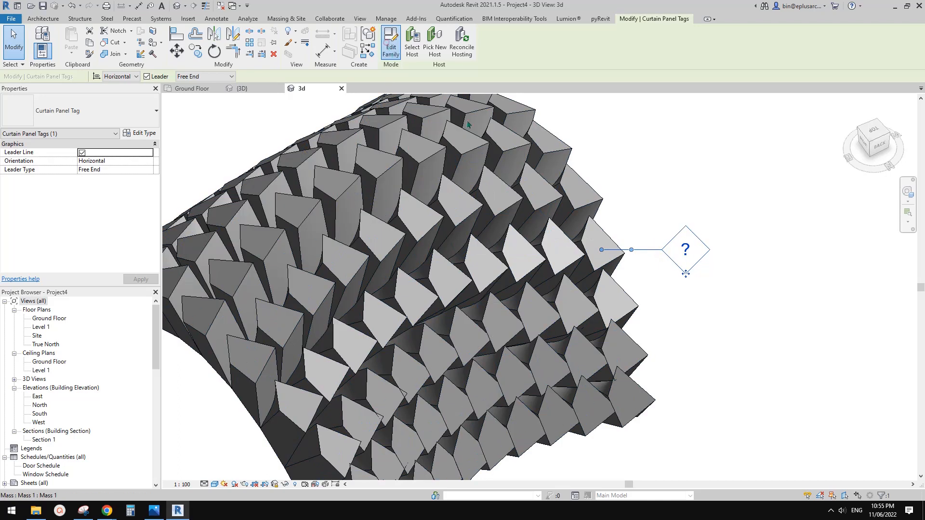
# Step: Check the curtain panel tag family's label parameter (Type Mark) in the family editor
pyautogui.click(390, 42)
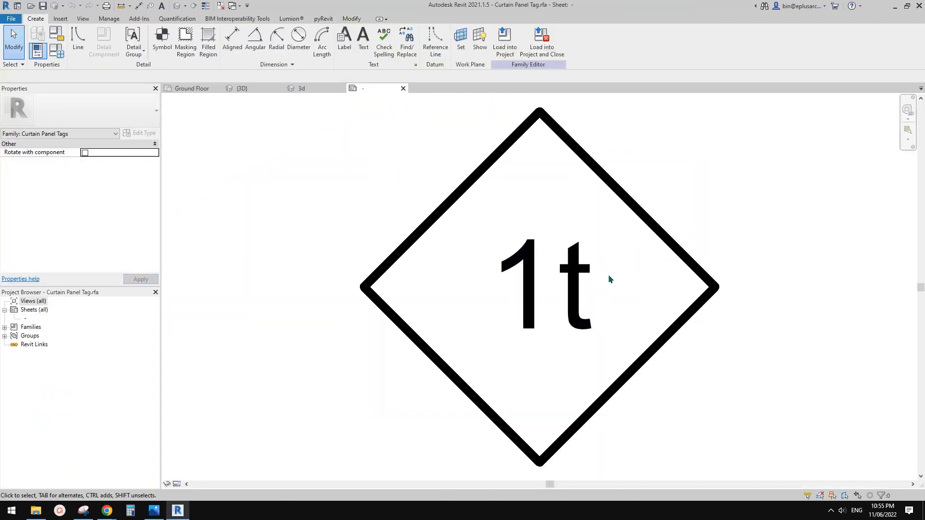
pyautogui.click(548, 280)
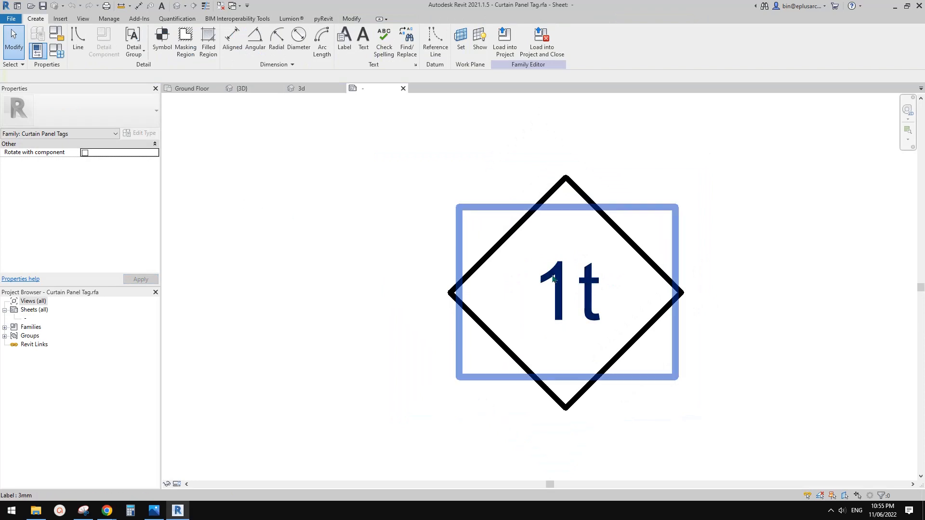
pyautogui.click(564, 292)
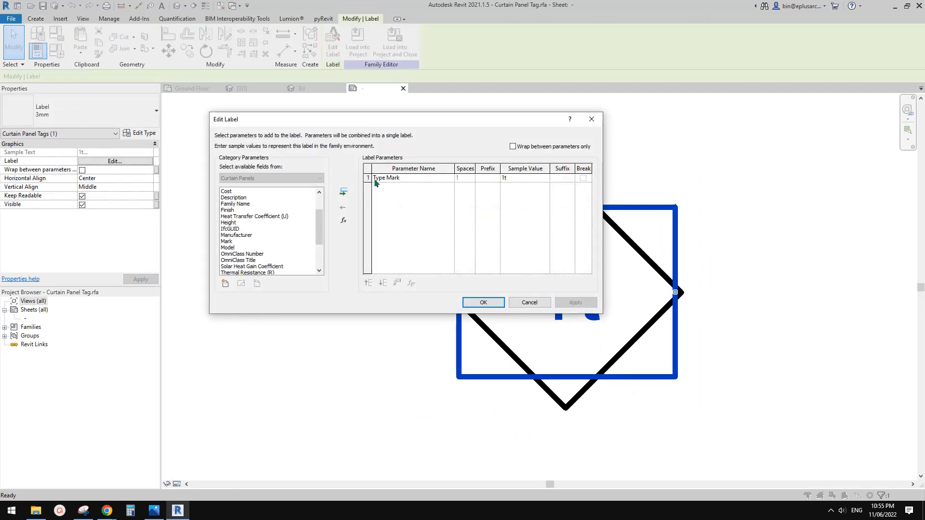
pyautogui.moveTo(396, 183)
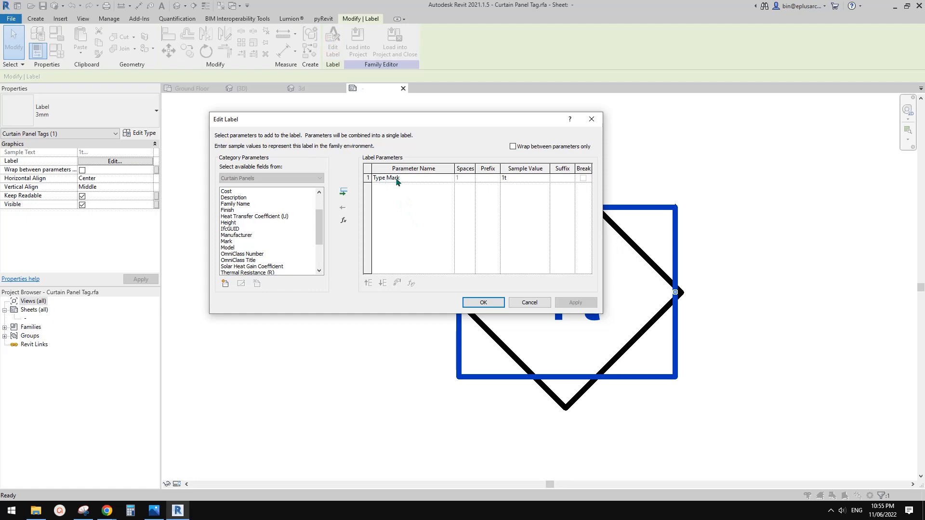
# Step: Reload the tag into the project and return to the 3D view of the panelled mass
pyautogui.click(481, 302)
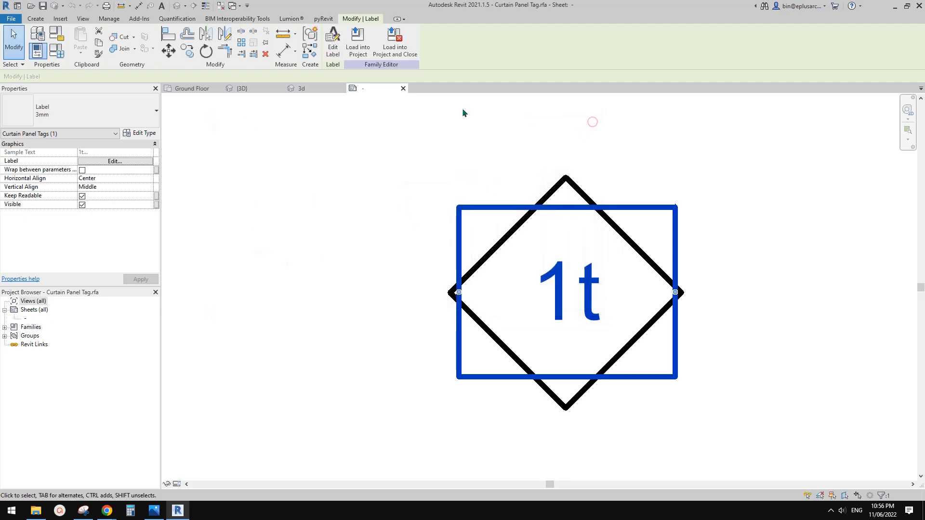
pyautogui.click(302, 88)
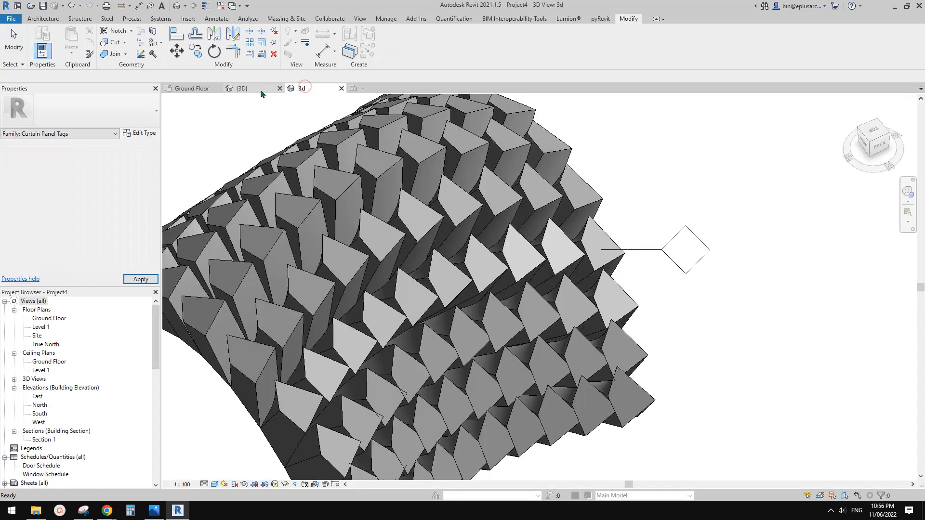
# Step: Set the selected panel's type Type Mark to A so the diamond tag reads A
pyautogui.click(551, 248)
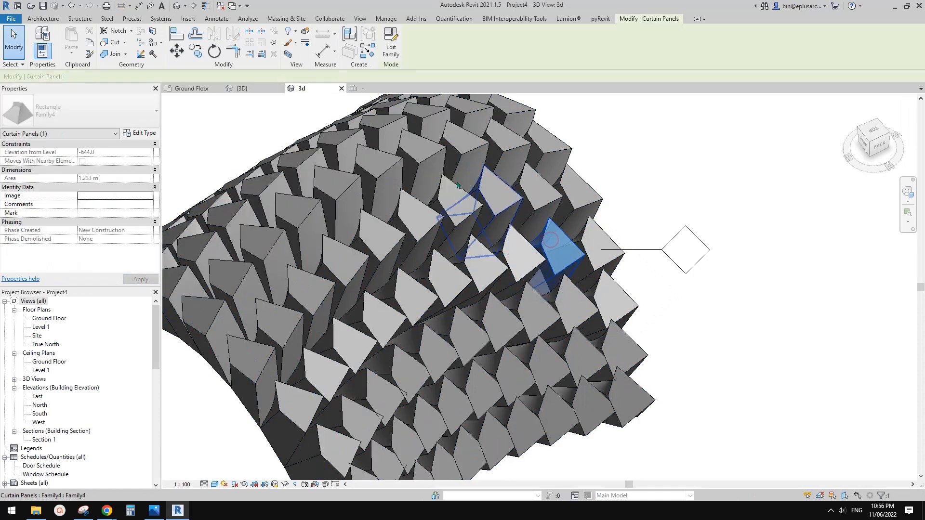
pyautogui.click(555, 247)
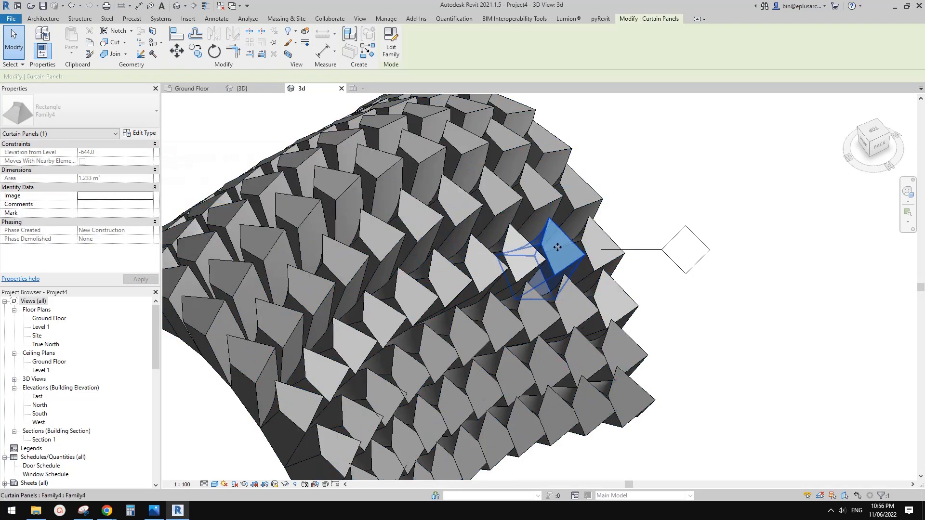
pyautogui.click(140, 133)
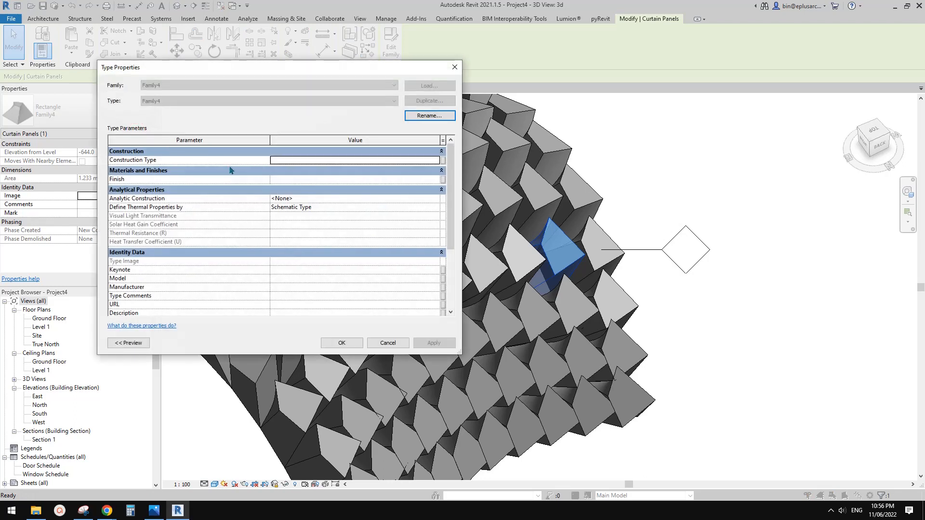
pyautogui.scroll(-3)
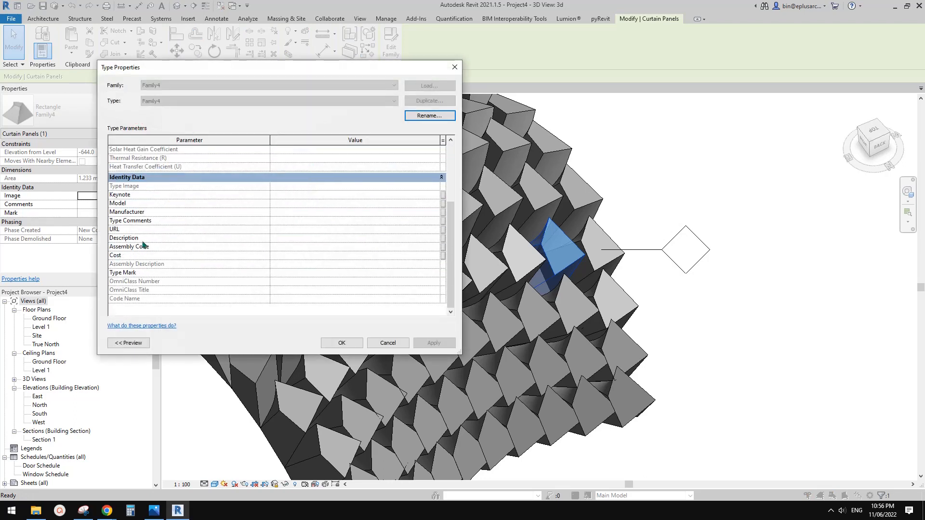
pyautogui.moveTo(136, 235)
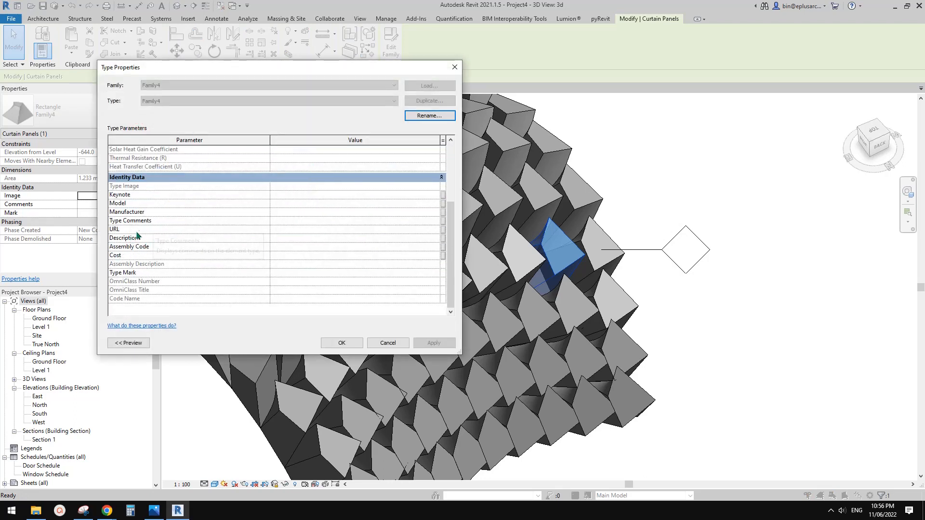
pyautogui.moveTo(139, 265)
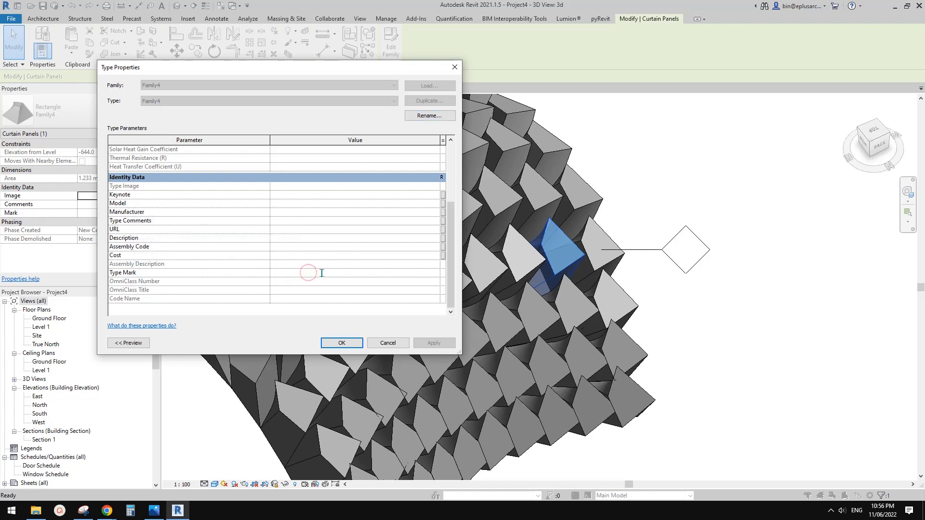
pyautogui.write('A')
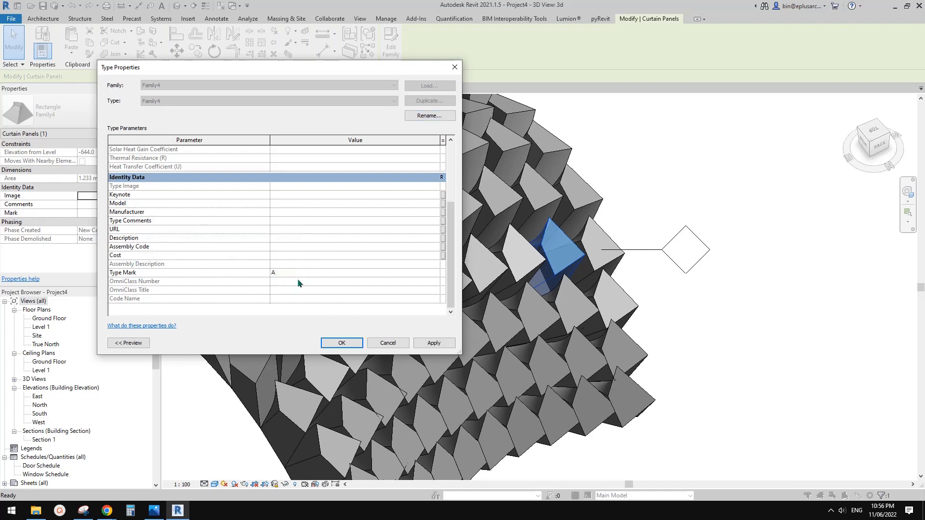
pyautogui.click(341, 343)
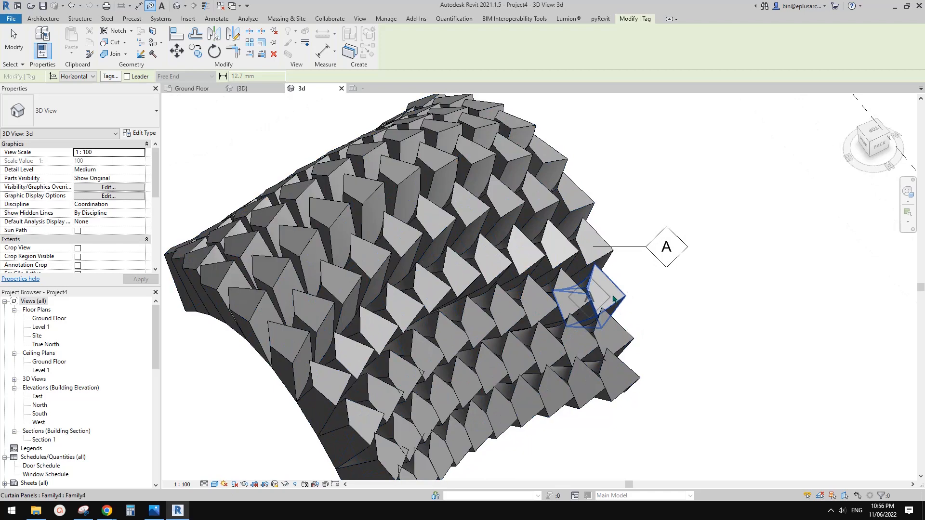
# Step: Set new tags to use leaders with Attached End before tagging the panels
pyautogui.click(127, 76)
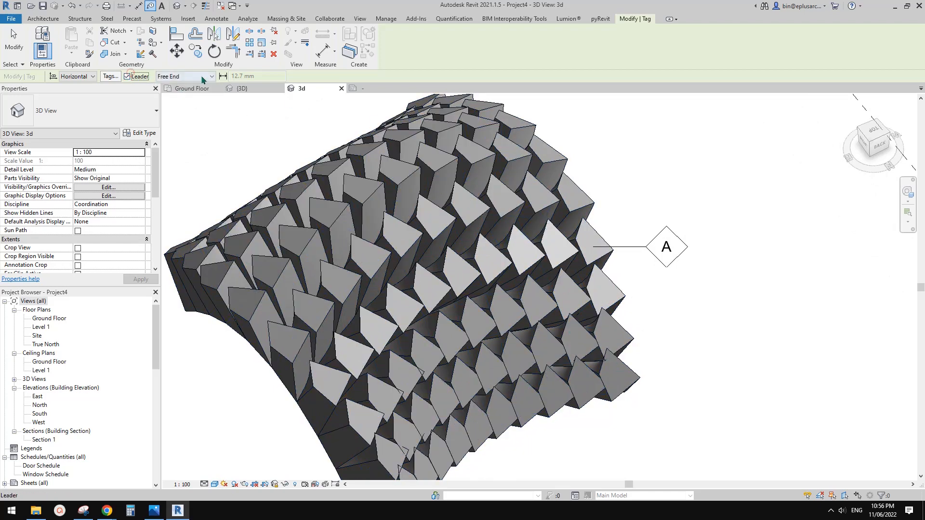
pyautogui.click(209, 76)
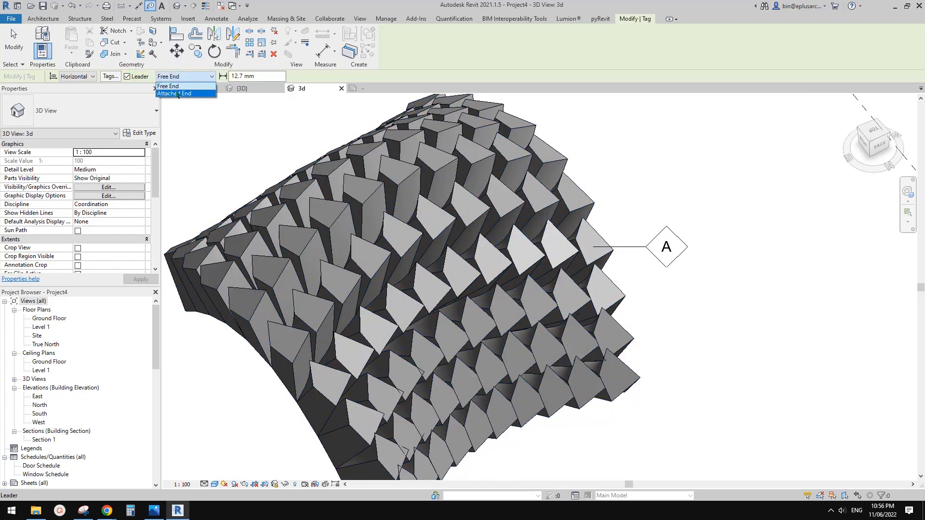
pyautogui.click(175, 94)
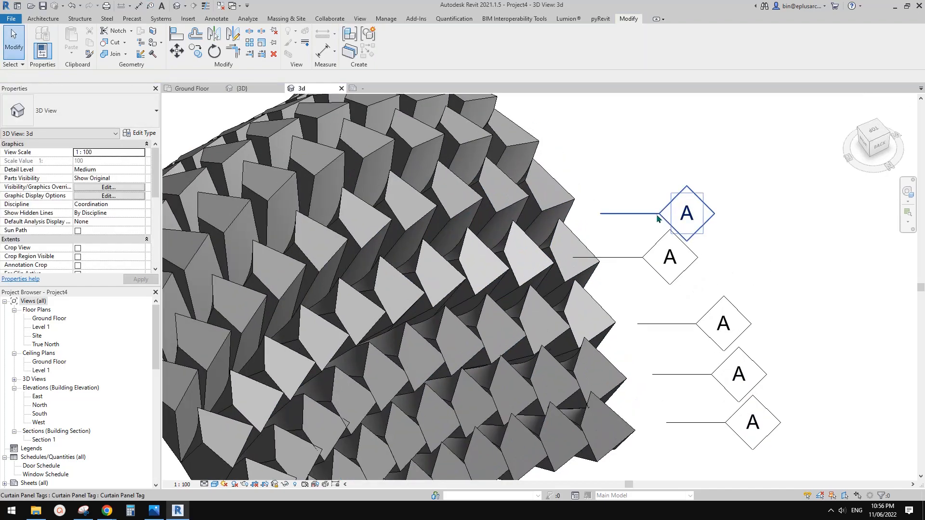
# Step: Edit the top tag's value to B and confirm changing the type parameter
pyautogui.click(685, 214)
pyautogui.write('B')
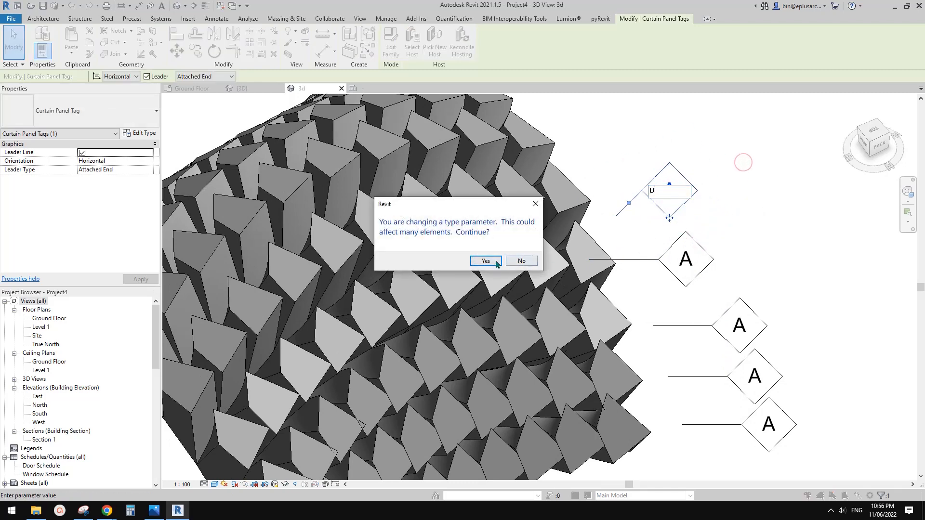
pyautogui.click(485, 261)
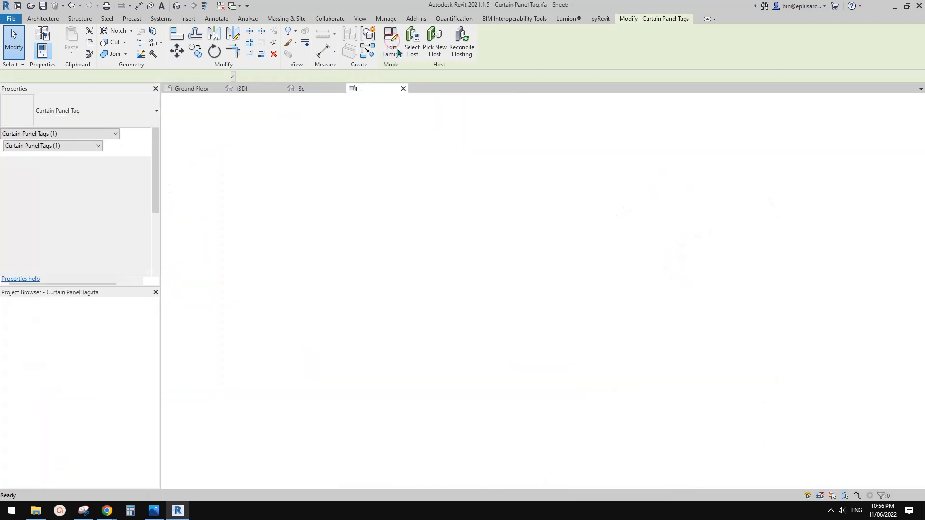
# Step: Replace Type Mark with Mark in the tag's label and reload the tag into the project
pyautogui.click(391, 43)
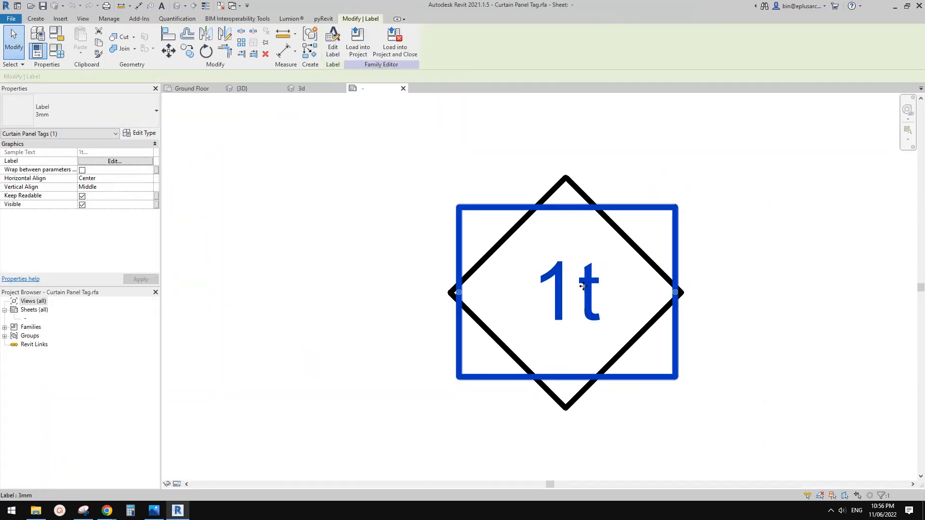
pyautogui.click(115, 160)
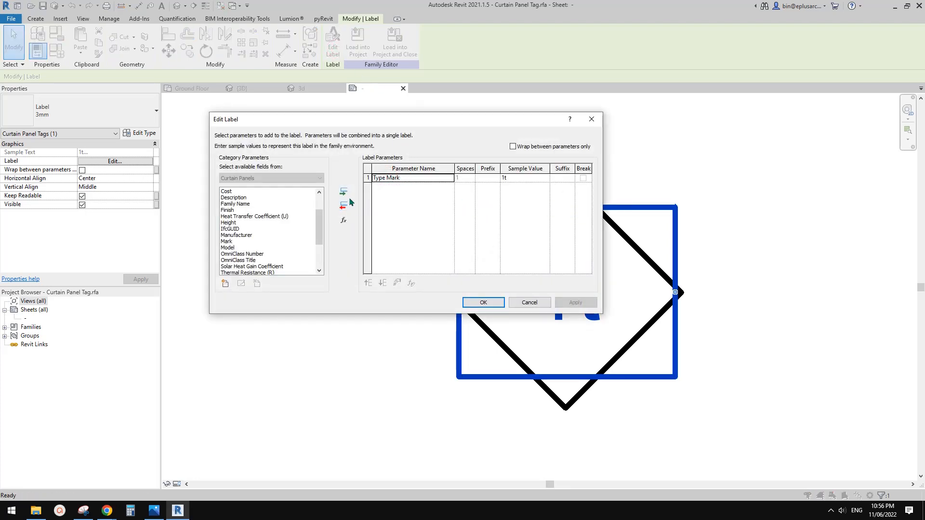
pyautogui.click(343, 207)
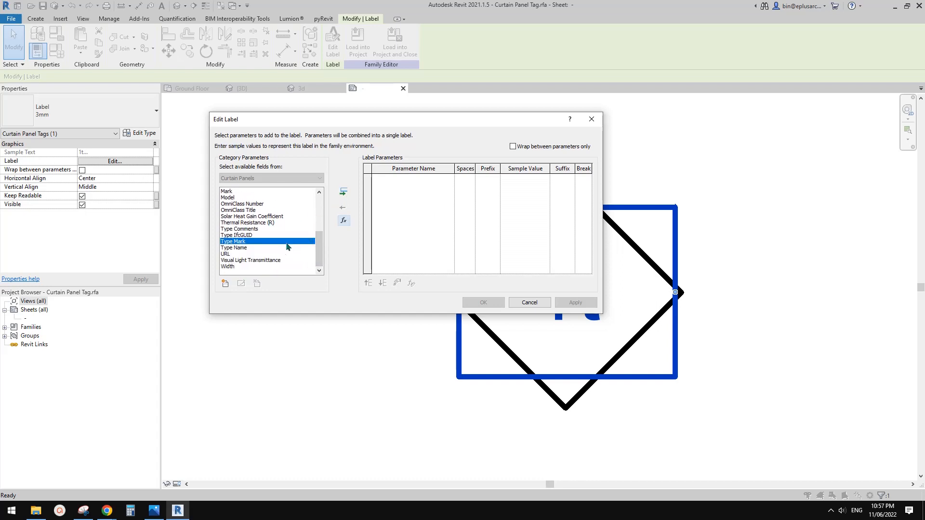
pyautogui.scroll(3)
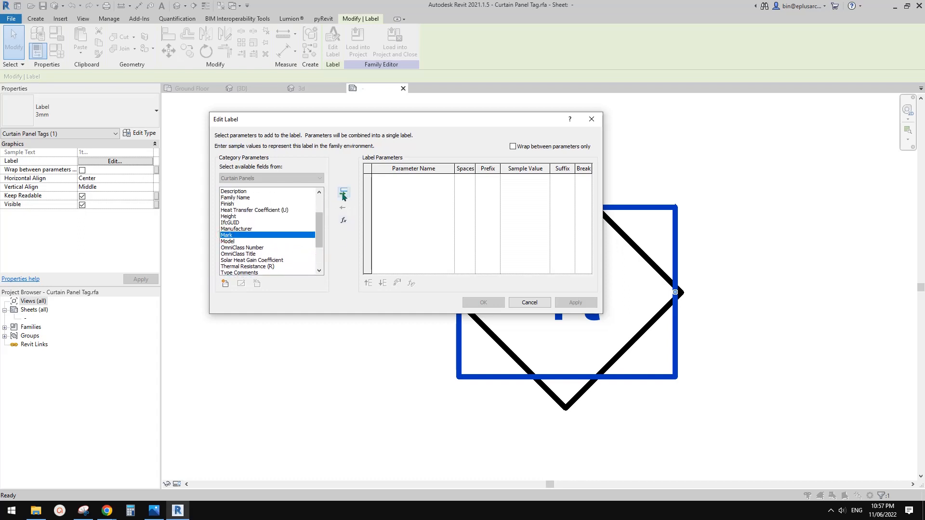
pyautogui.click(482, 302)
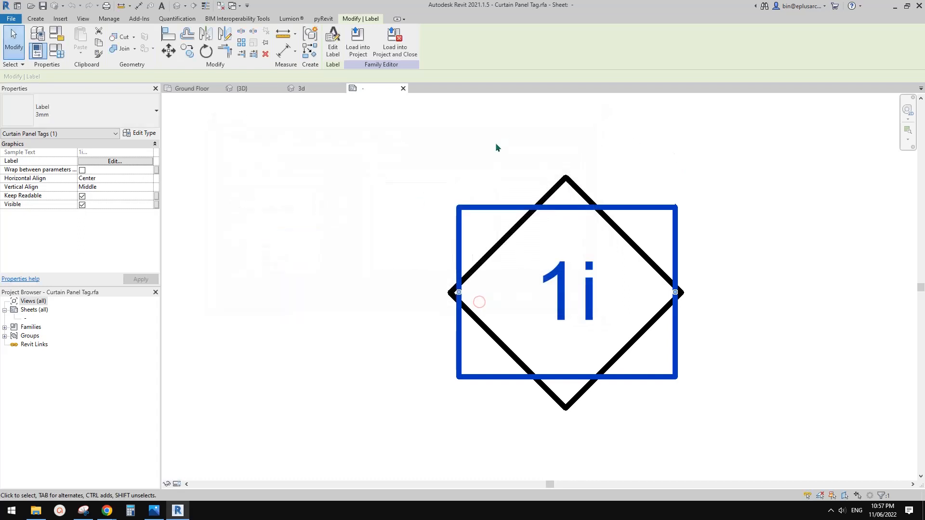
pyautogui.click(358, 45)
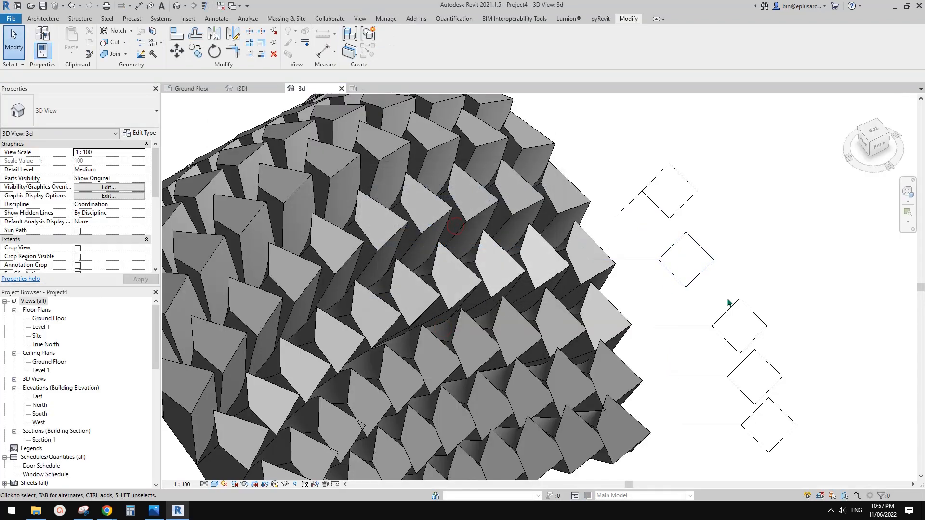
# Step: Give the first tagged panel Mark A and check the value on the panel's properties
pyautogui.click(643, 243)
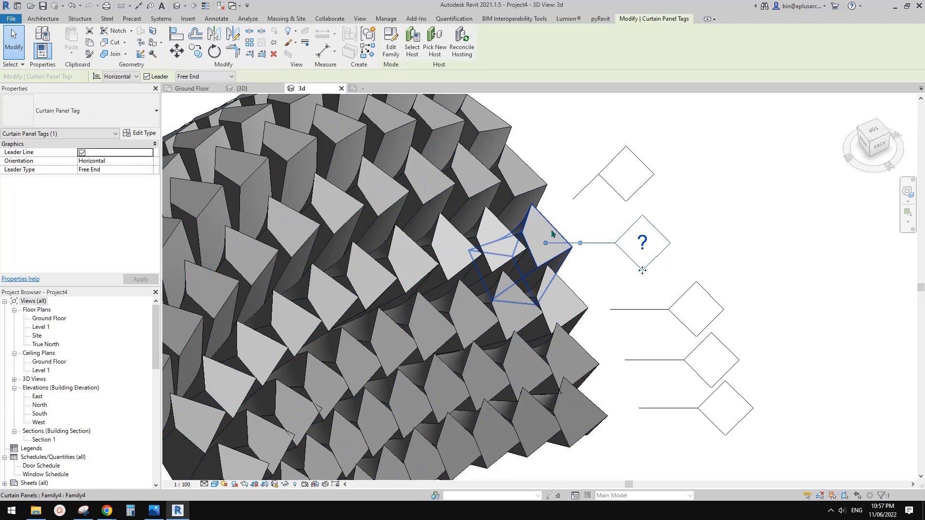
pyautogui.click(142, 133)
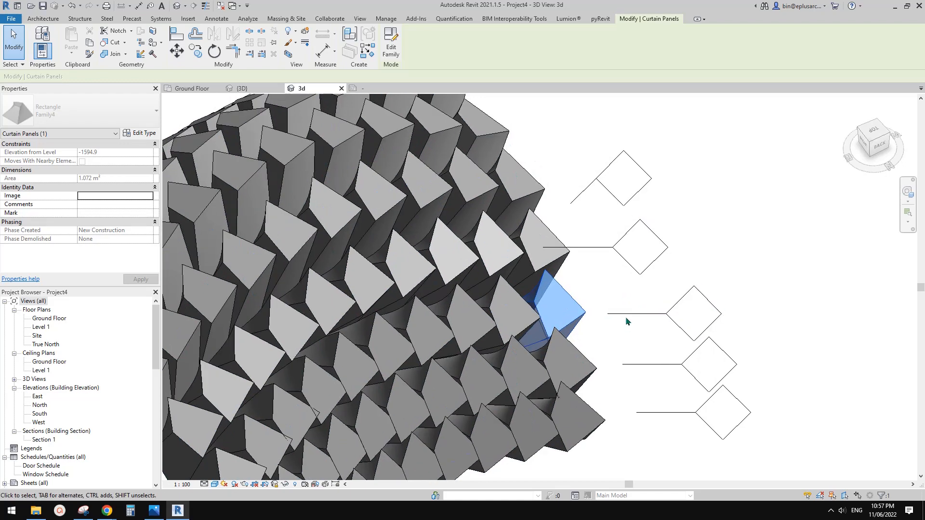
pyautogui.moveTo(618, 300)
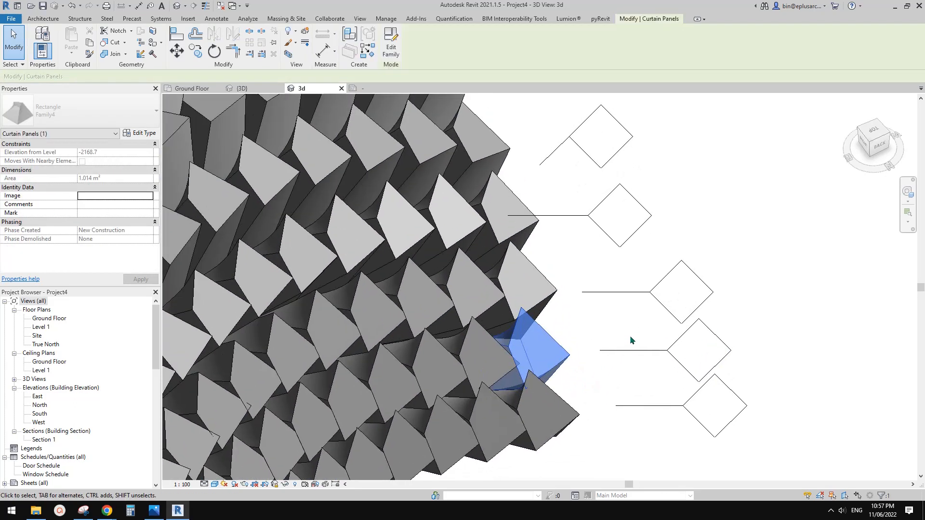
pyautogui.moveTo(683, 289)
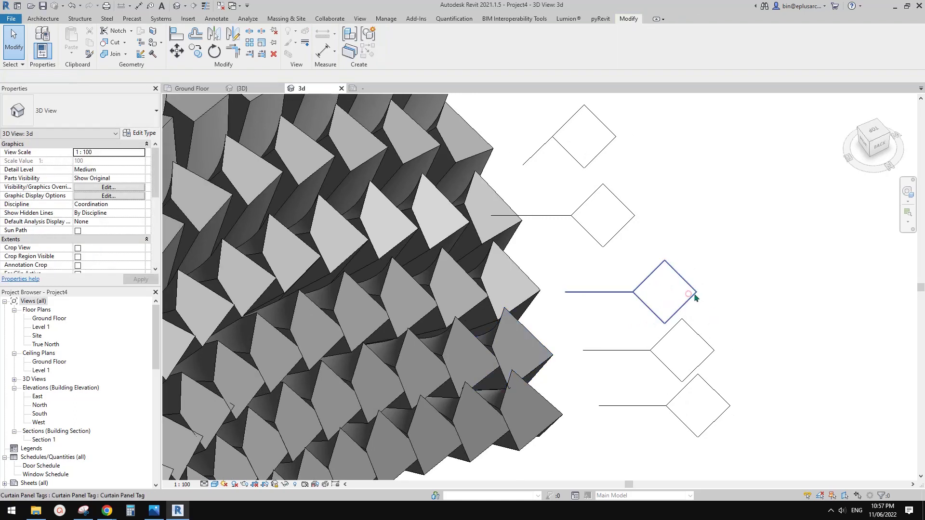
pyautogui.click(663, 293)
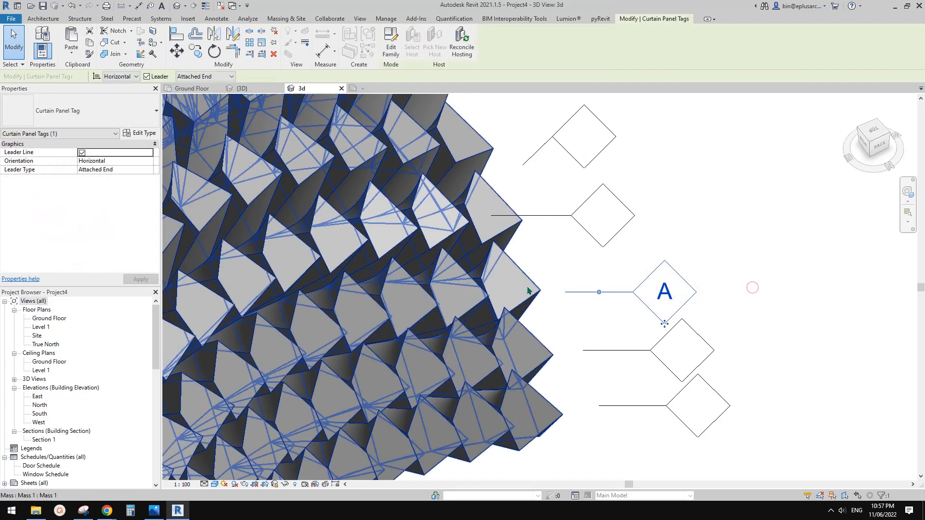
pyautogui.click(501, 283)
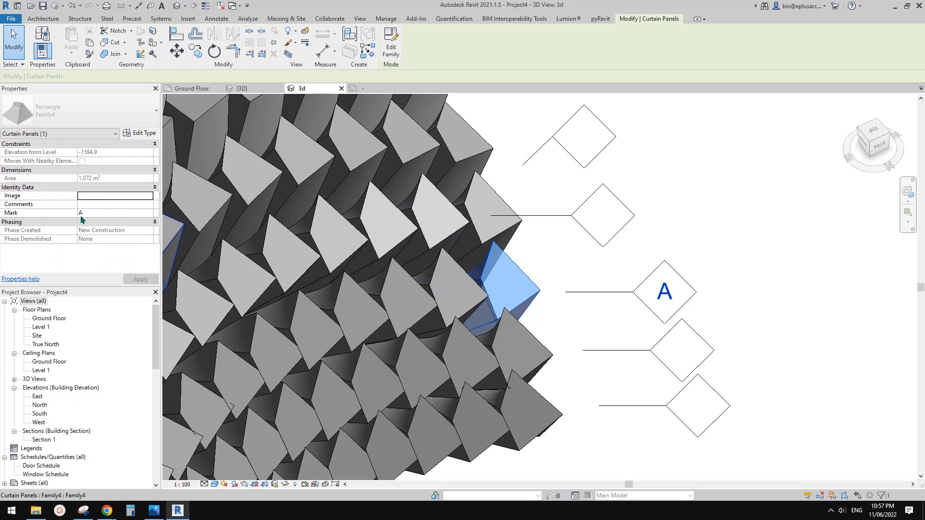
# Step: Give the lower tagged panel Mark B, then switch to the Ground Floor plan
pyautogui.click(516, 353)
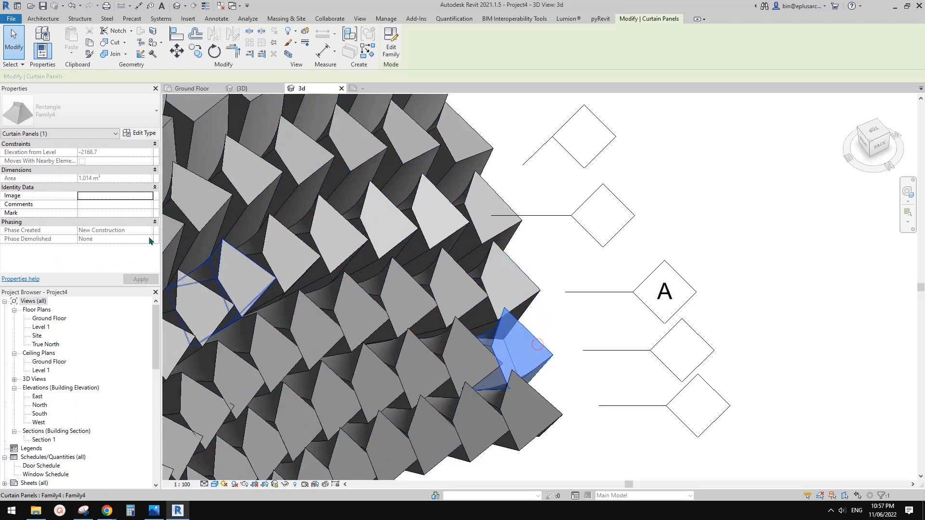
pyautogui.click(681, 349)
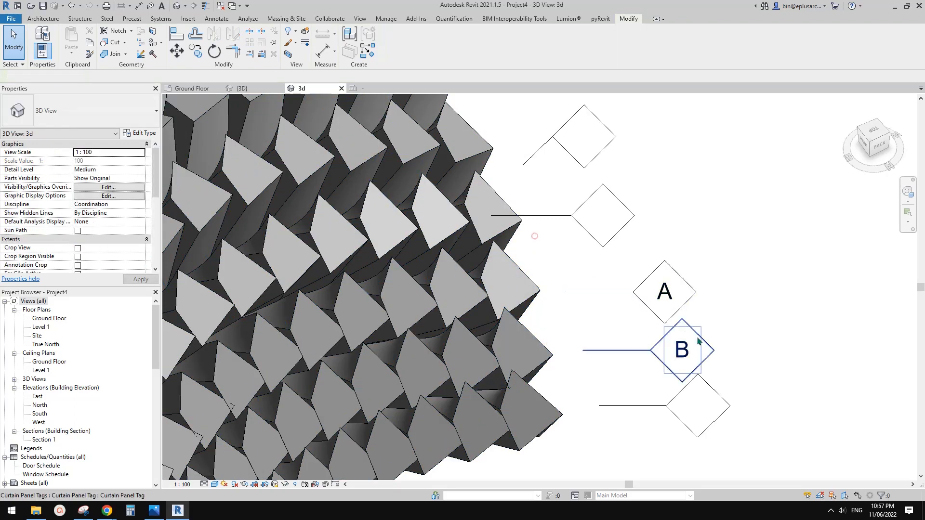
pyautogui.click(619, 414)
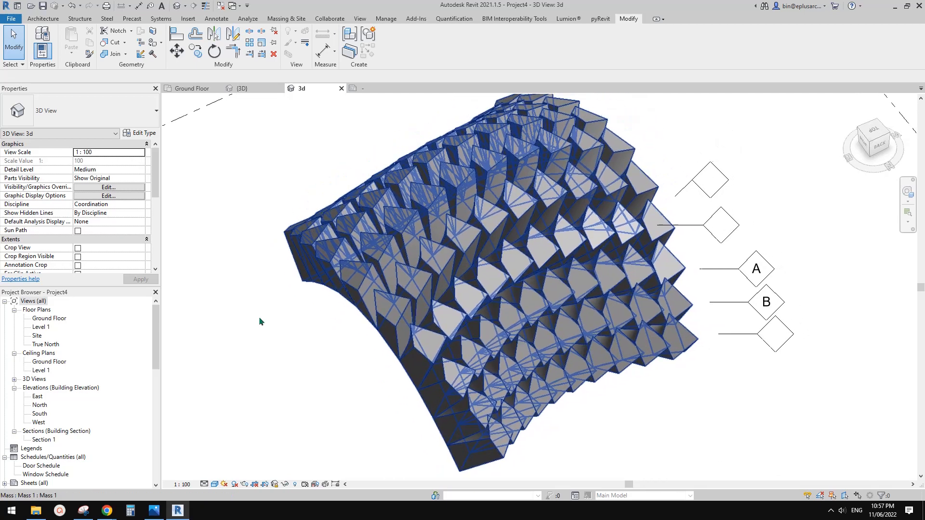
pyautogui.doubleClick(49, 318)
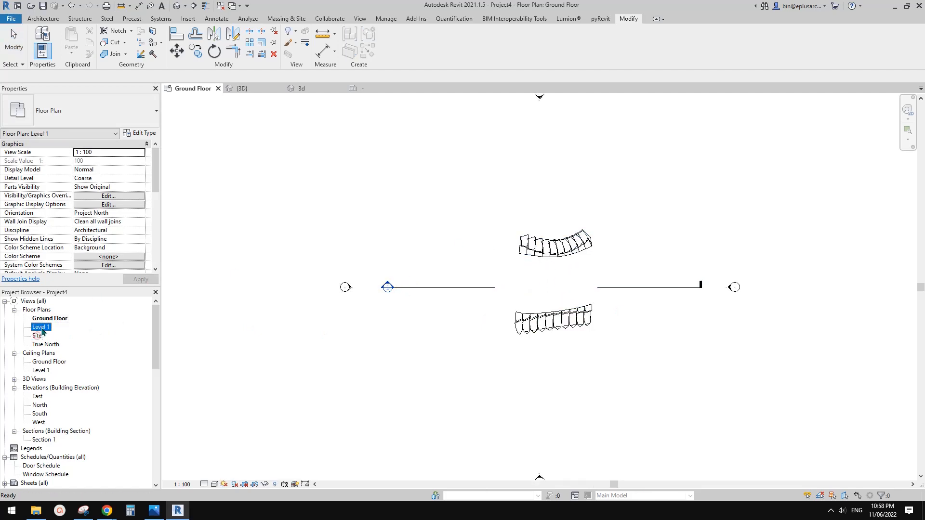
# Step: Show the plan shaded with brighter Sun and Ambient lighting via Graphic Display Options
pyautogui.doubleClick(38, 335)
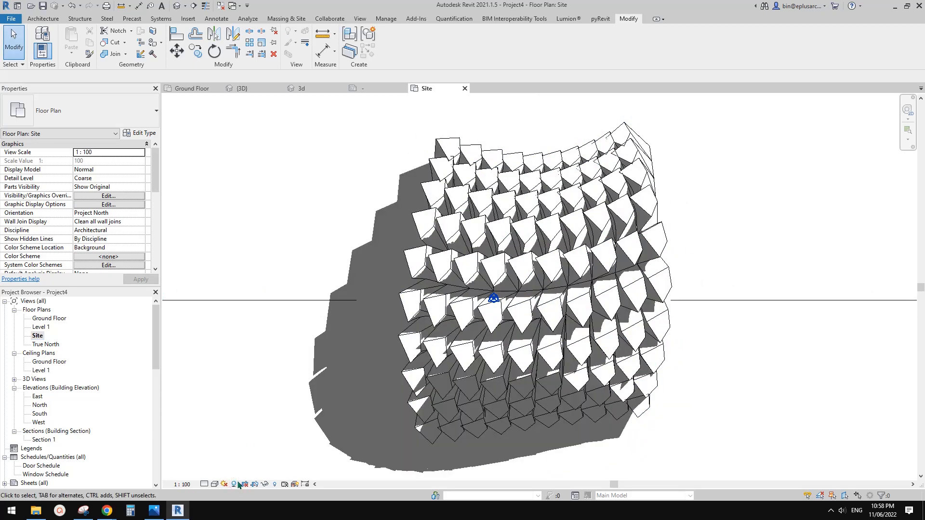
pyautogui.click(222, 483)
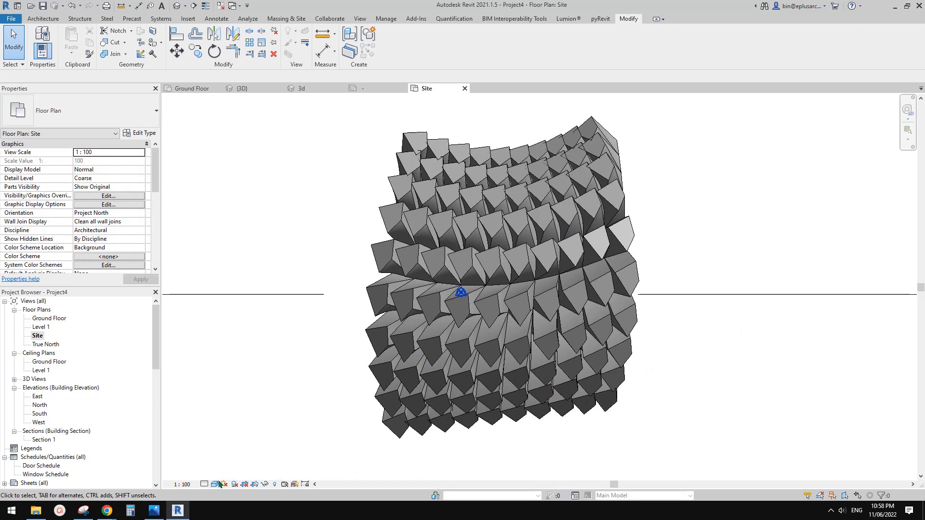
pyautogui.click(108, 204)
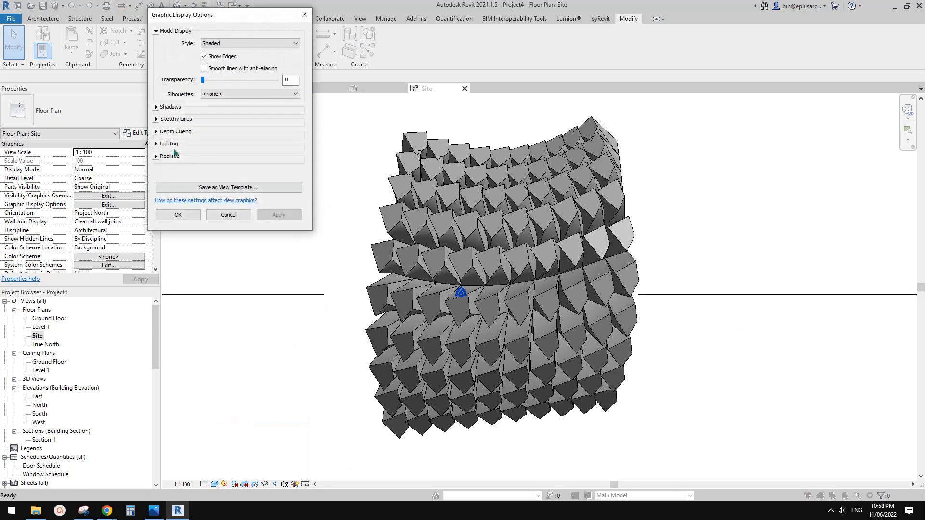
pyautogui.click(170, 144)
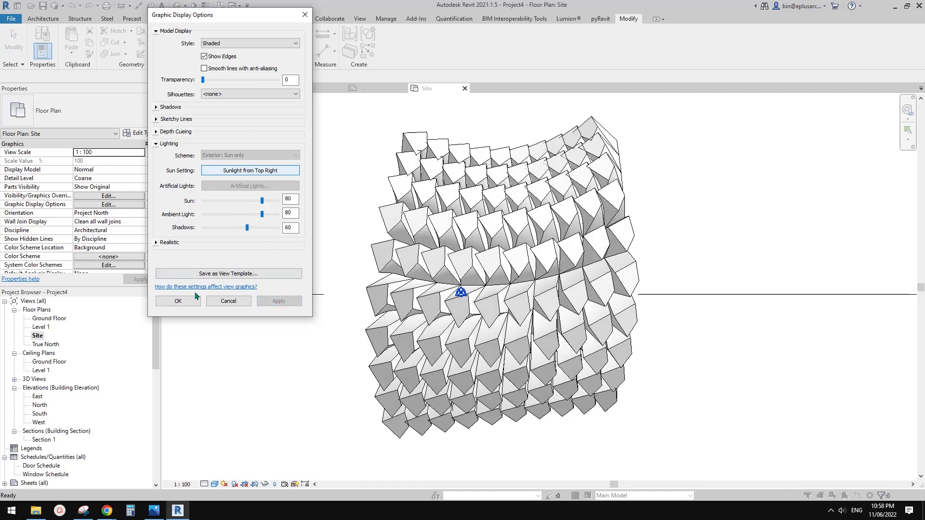
pyautogui.click(178, 300)
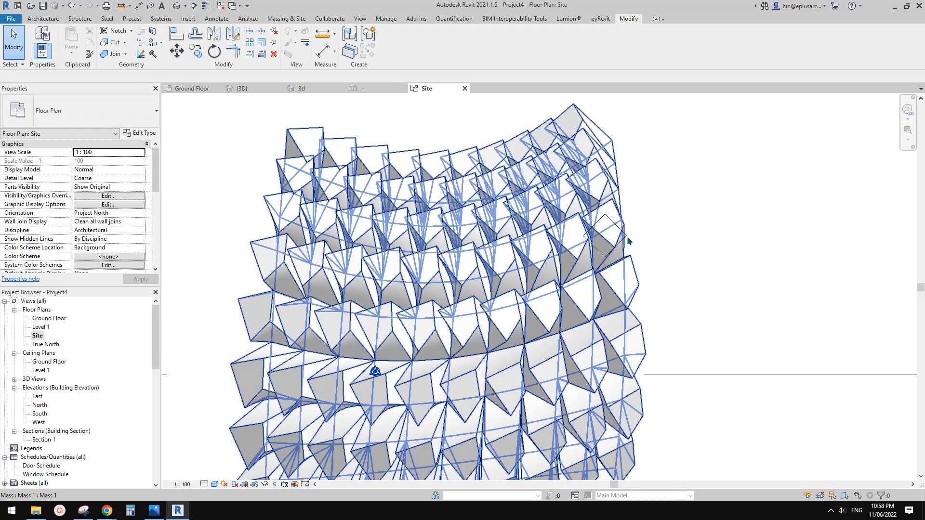
# Step: Deselect the mass and bring up the File menu's New choices
pyautogui.click(605, 236)
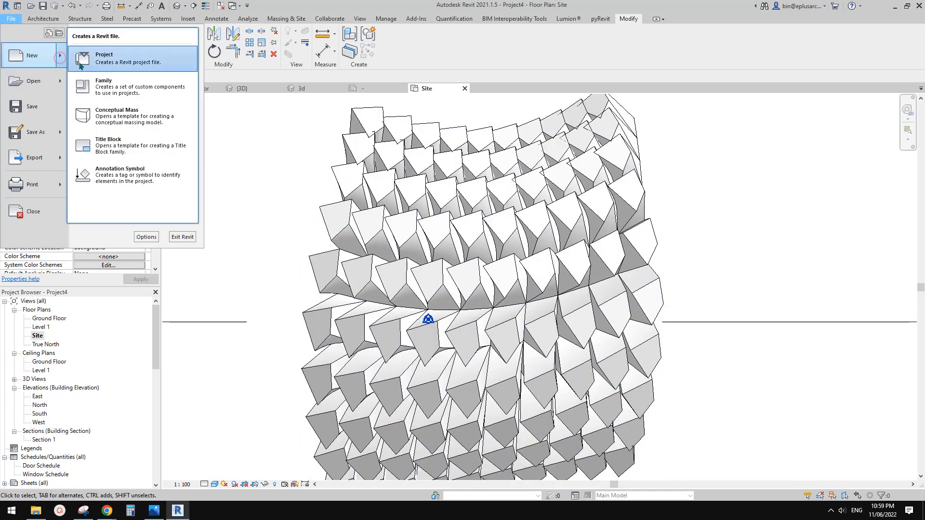
# Step: Create a new family from Annotations' Metric Generic Tag.rft template
pyautogui.click(103, 86)
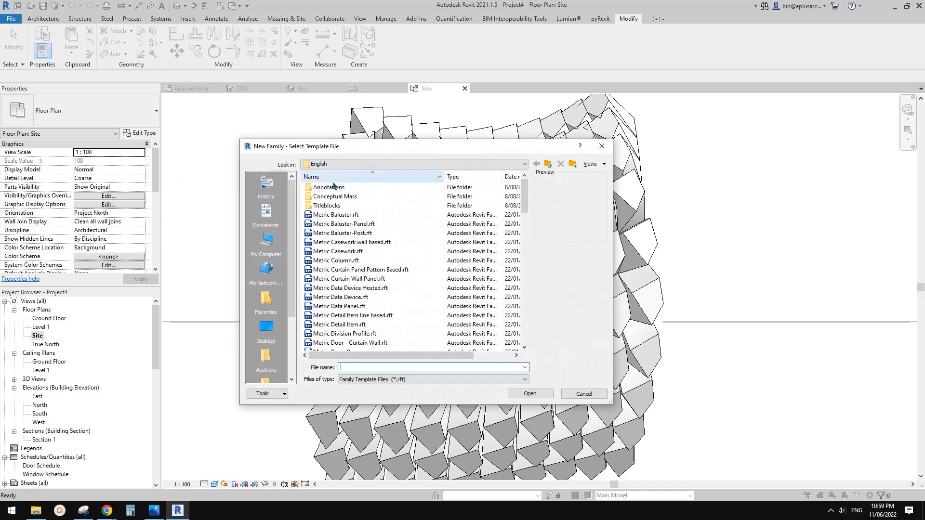
pyautogui.doubleClick(334, 187)
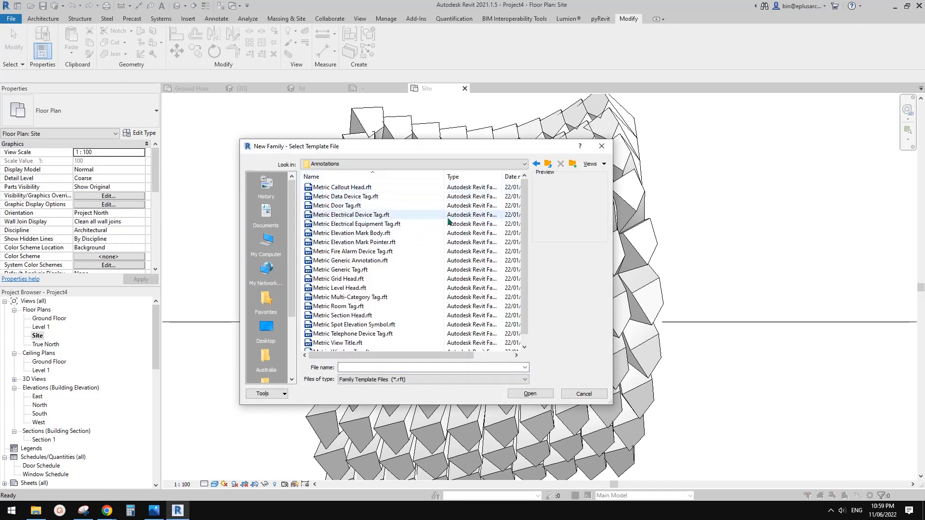
pyautogui.scroll(-3)
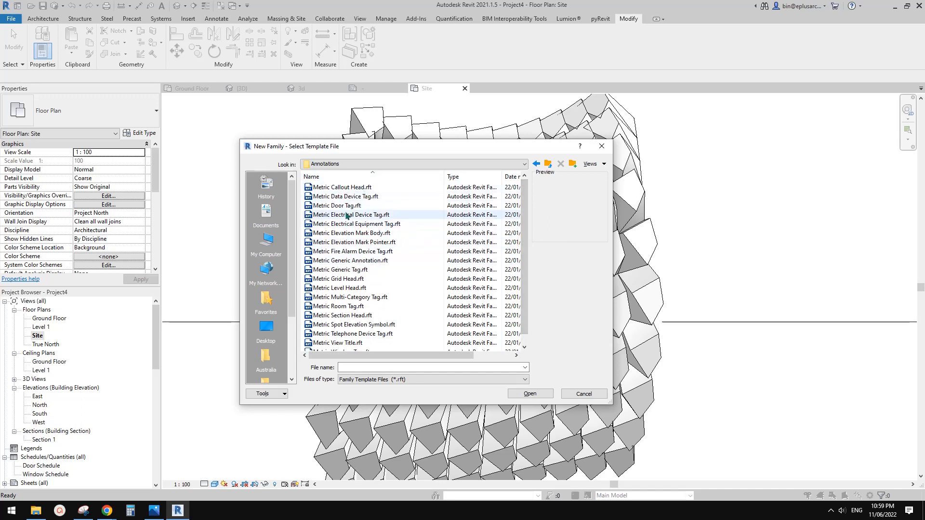
pyautogui.scroll(-3)
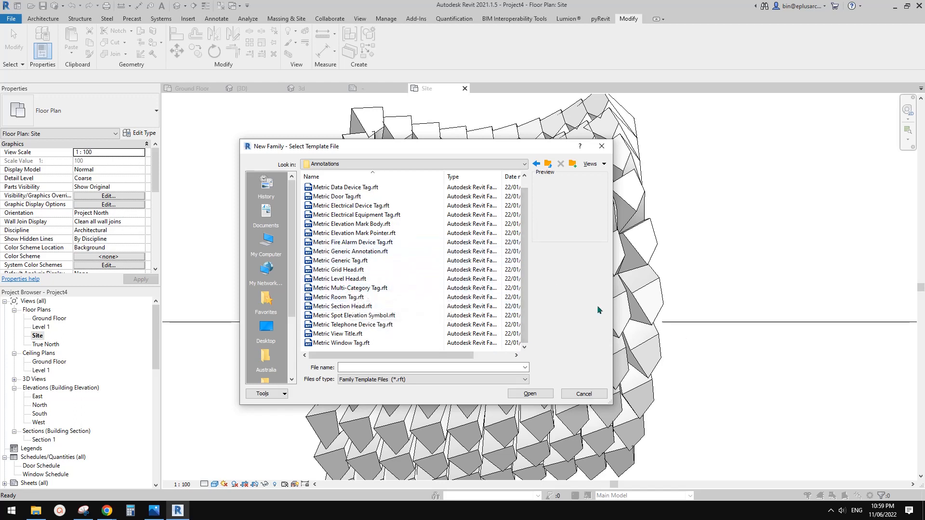
pyautogui.scroll(3)
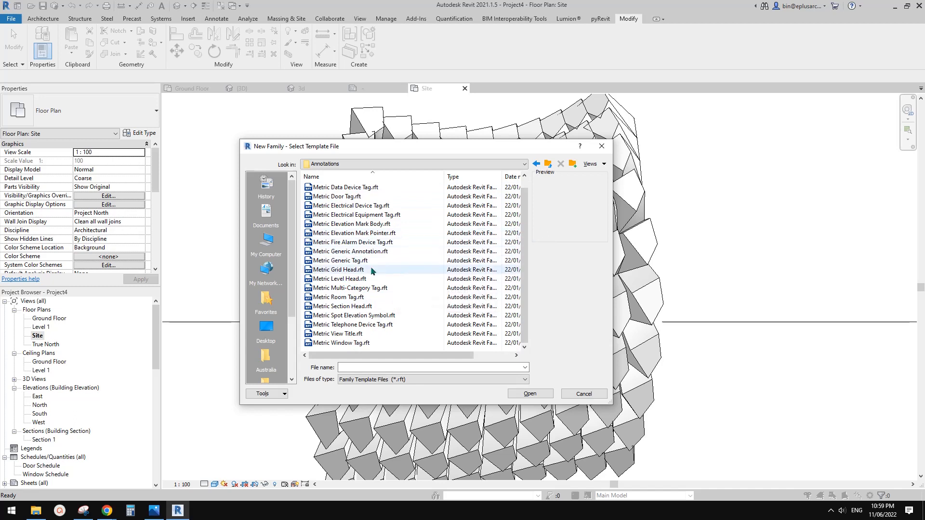
pyautogui.click(340, 260)
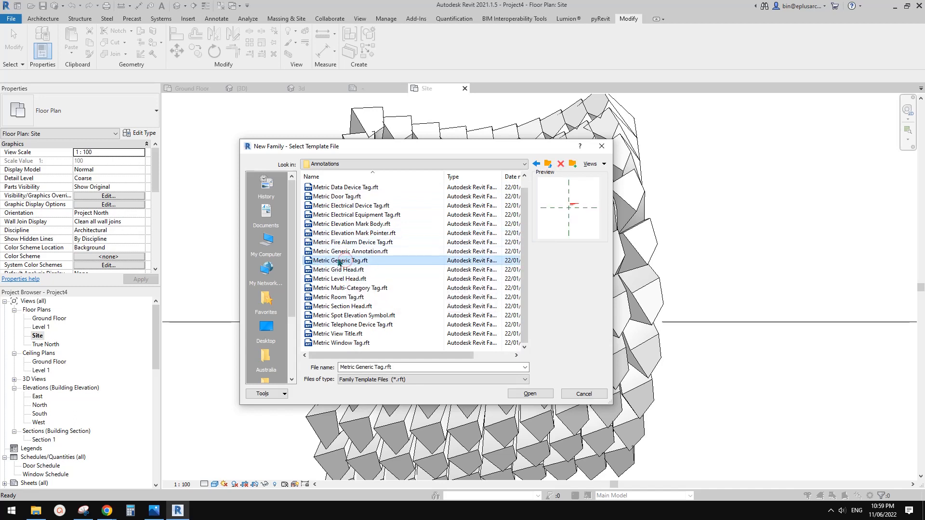
pyautogui.moveTo(388, 269)
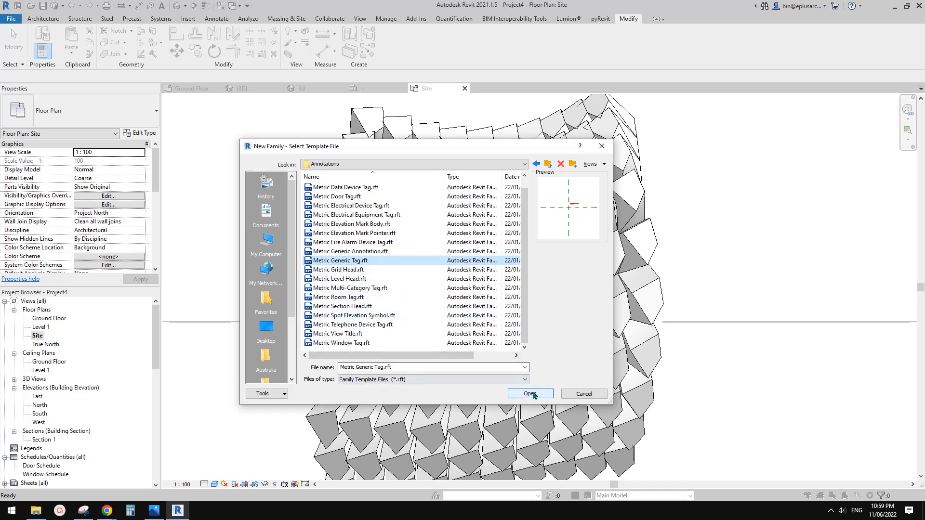
pyautogui.click(529, 393)
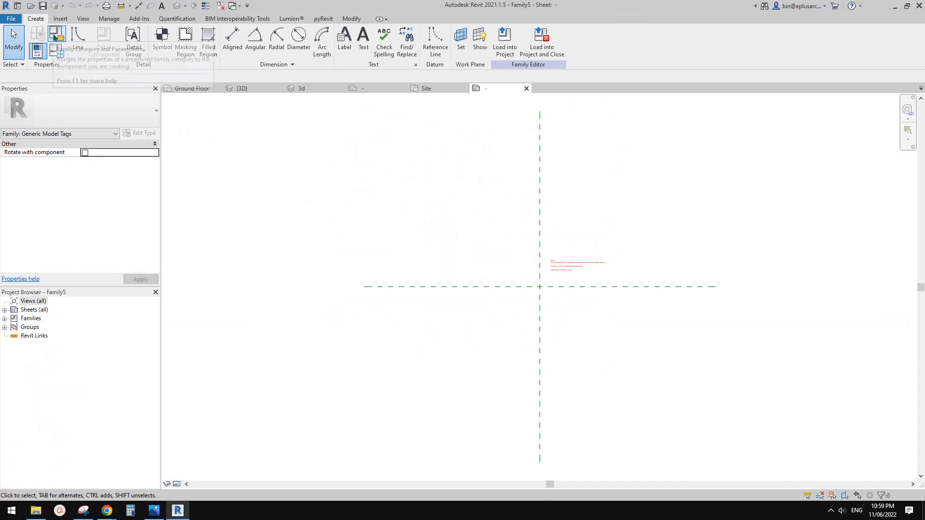
pyautogui.moveTo(56, 34)
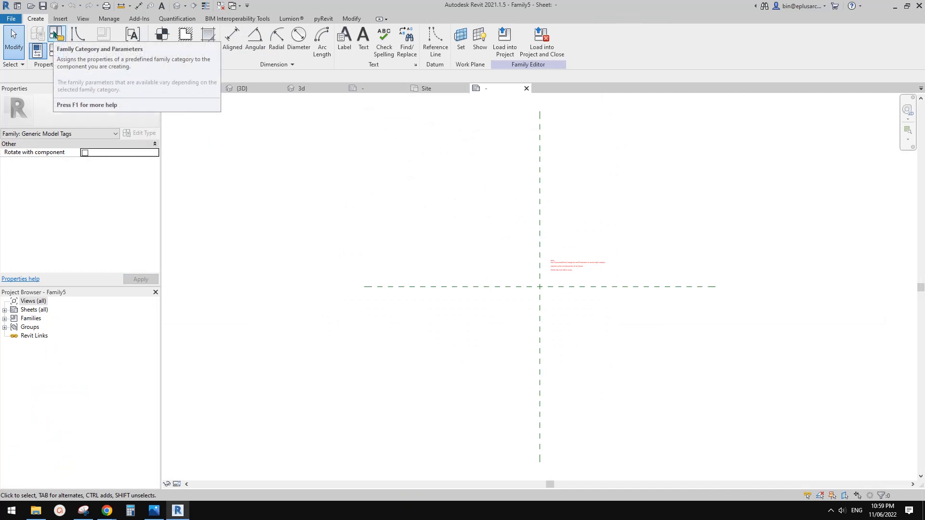
# Step: Set the new family's category to Curtain Panel Tags and return to the Site plan
pyautogui.click(57, 34)
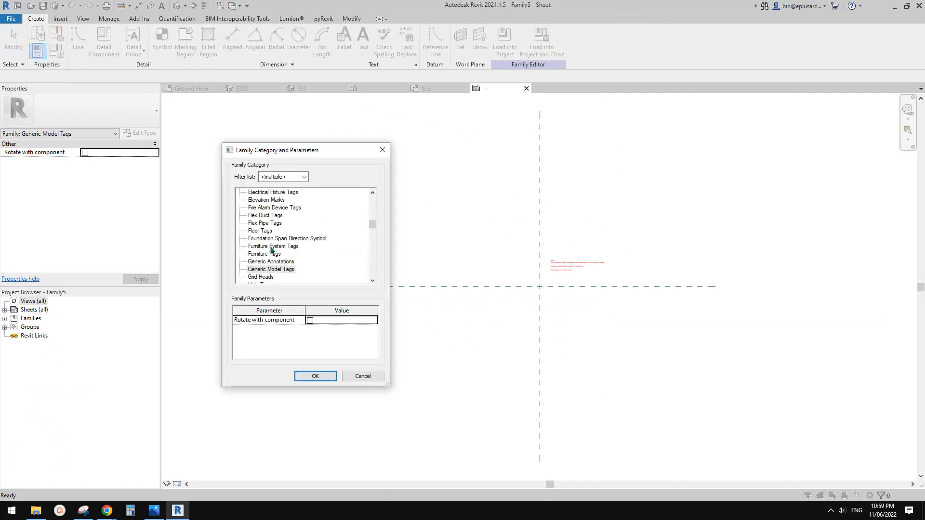
pyautogui.moveTo(366, 226)
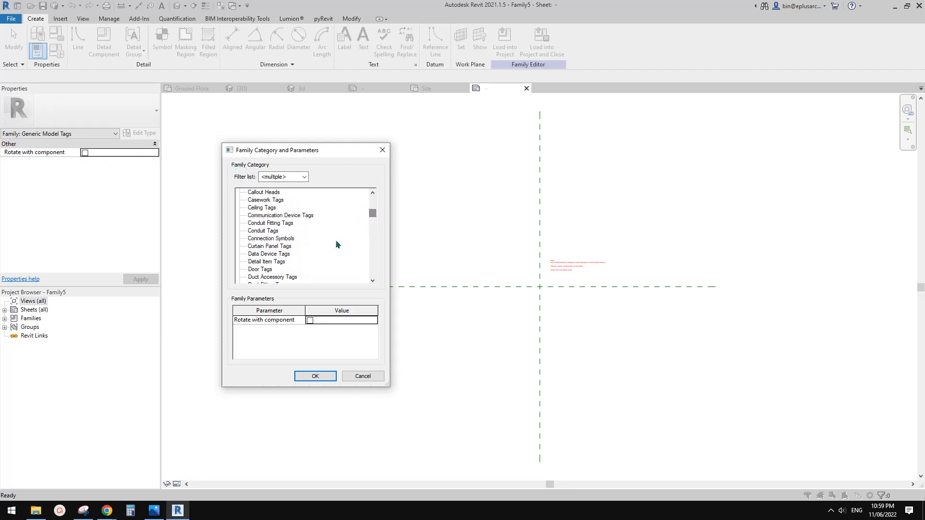
pyautogui.click(269, 245)
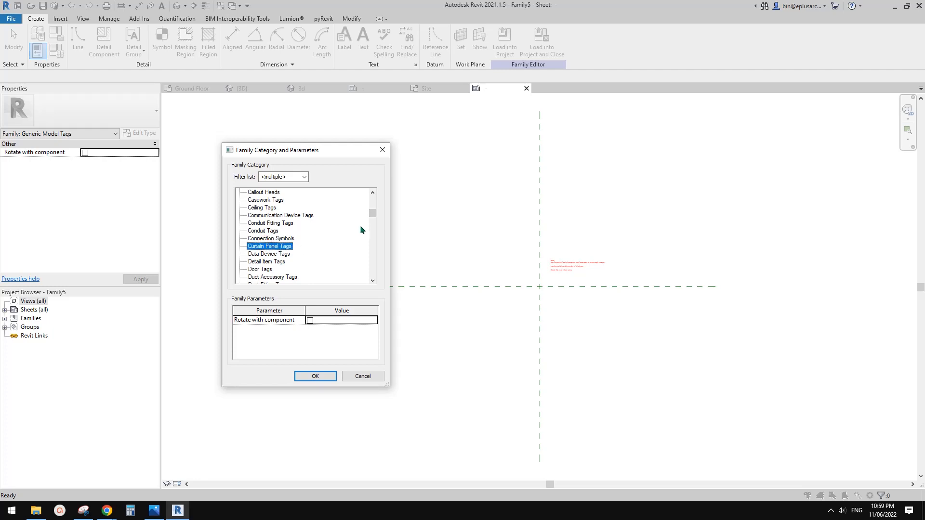
pyautogui.moveTo(309, 283)
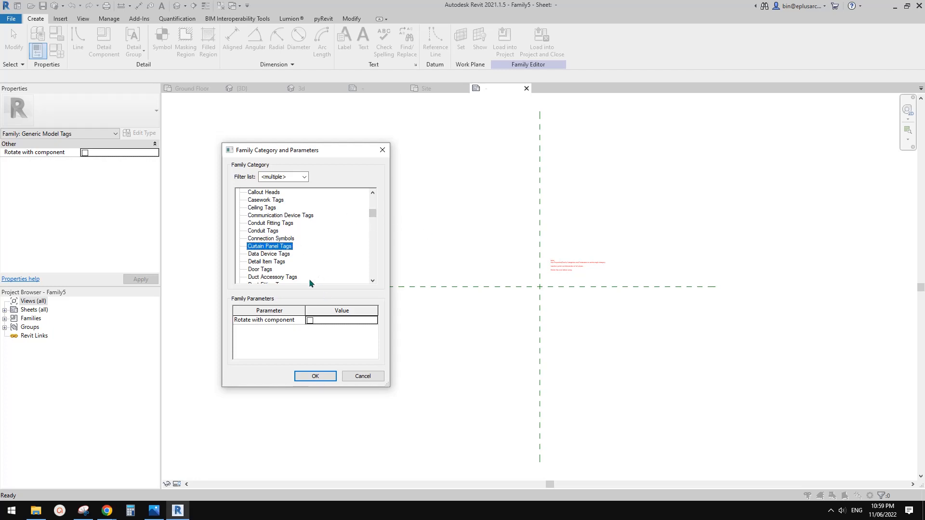
pyautogui.click(314, 376)
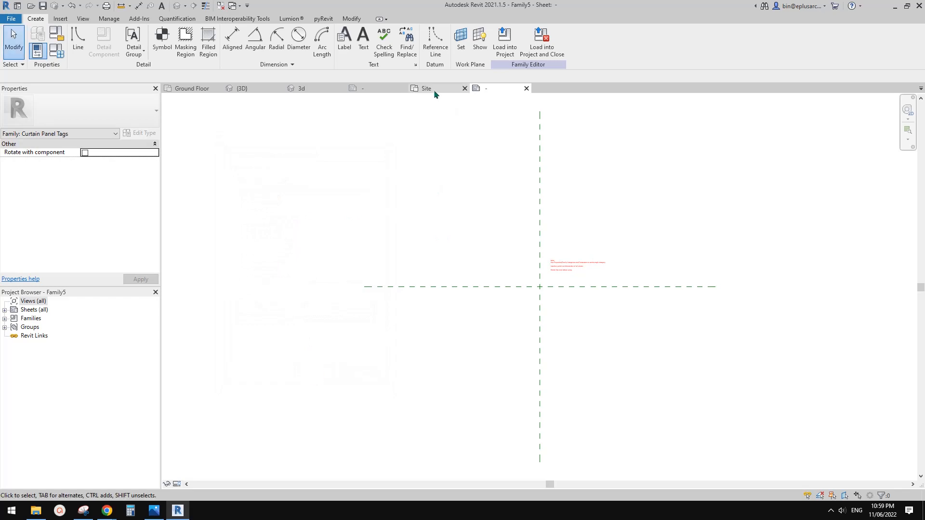
pyautogui.click(356, 87)
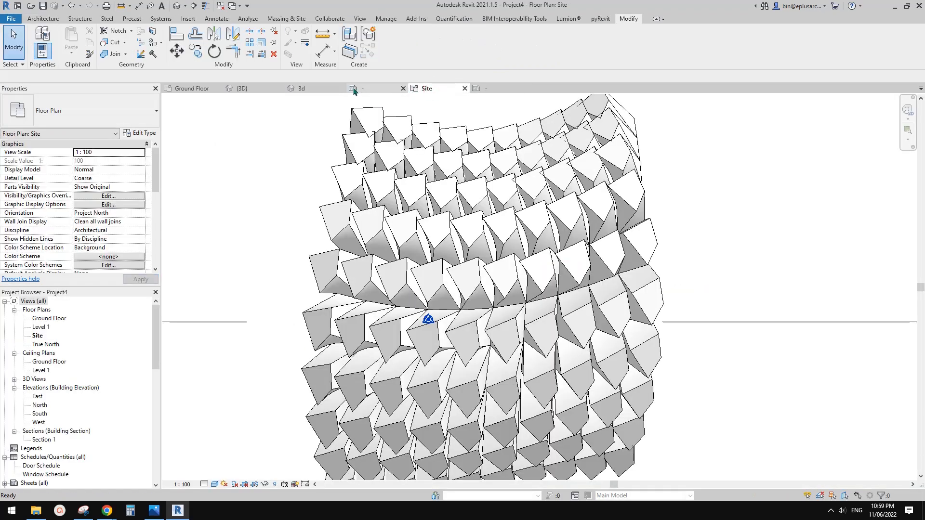
# Step: Open a panel's family for editing and bring up its Family Category and Parameters
pyautogui.click(446, 198)
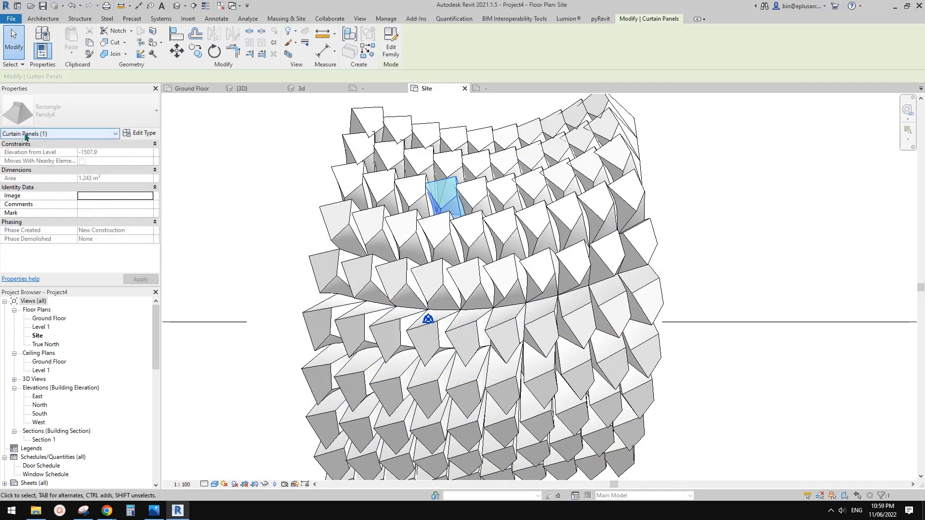
pyautogui.moveTo(390, 44)
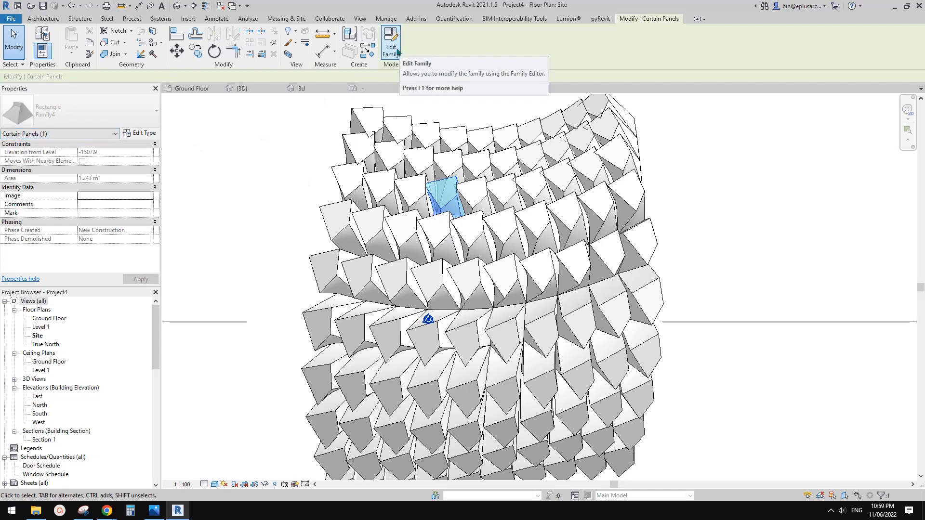
pyautogui.click(390, 44)
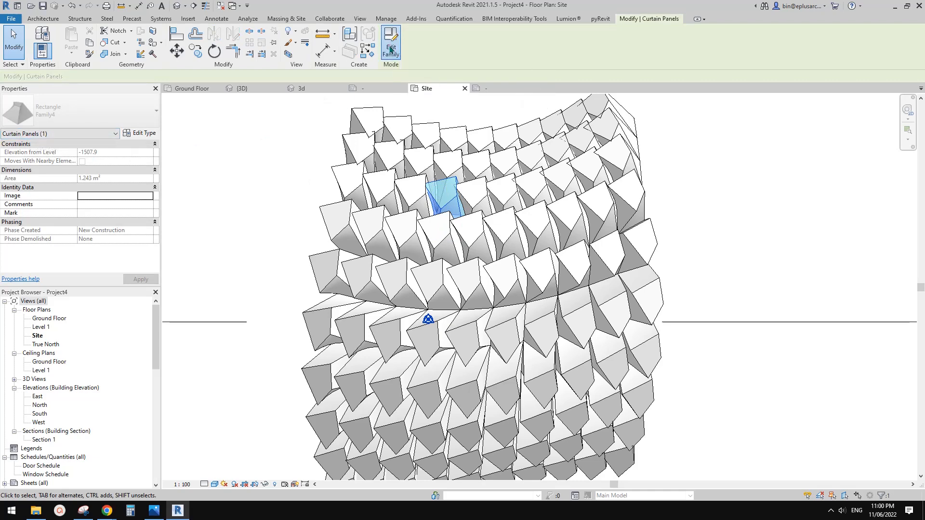
pyautogui.click(390, 44)
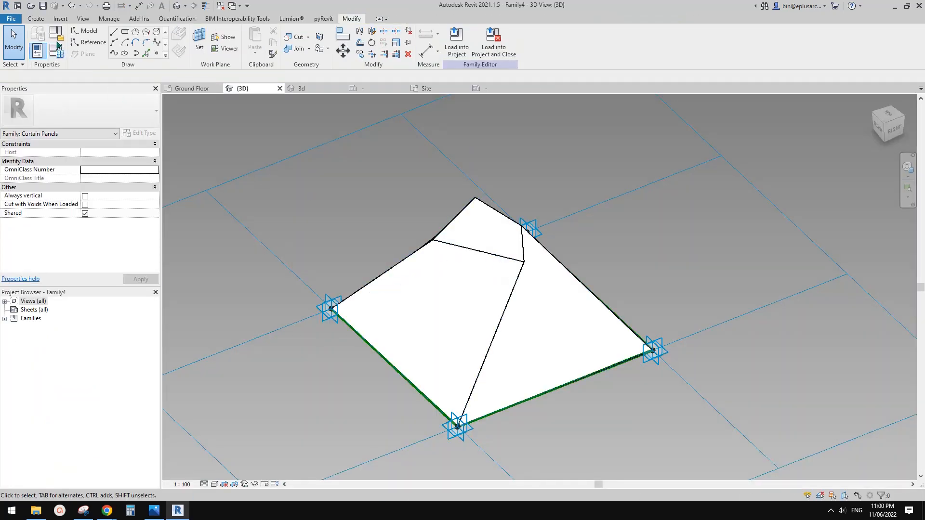
pyautogui.click(38, 52)
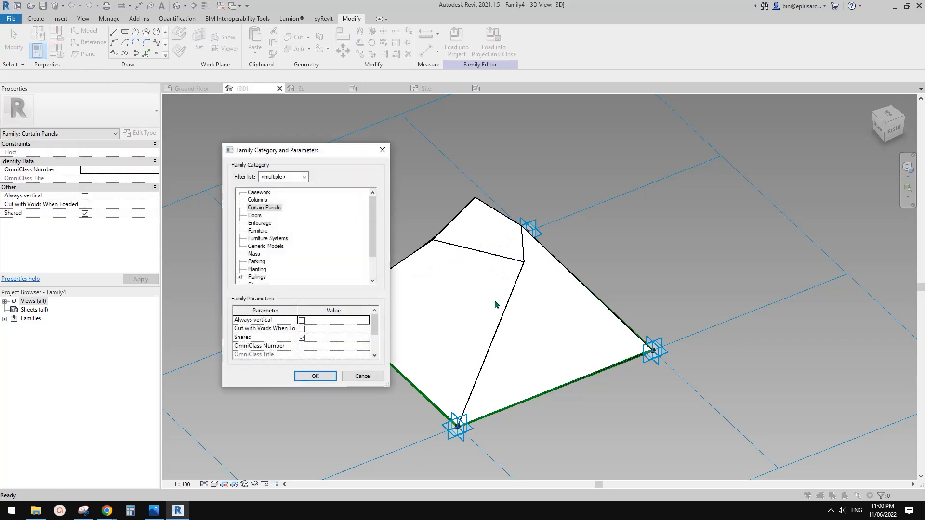
pyautogui.moveTo(322, 223)
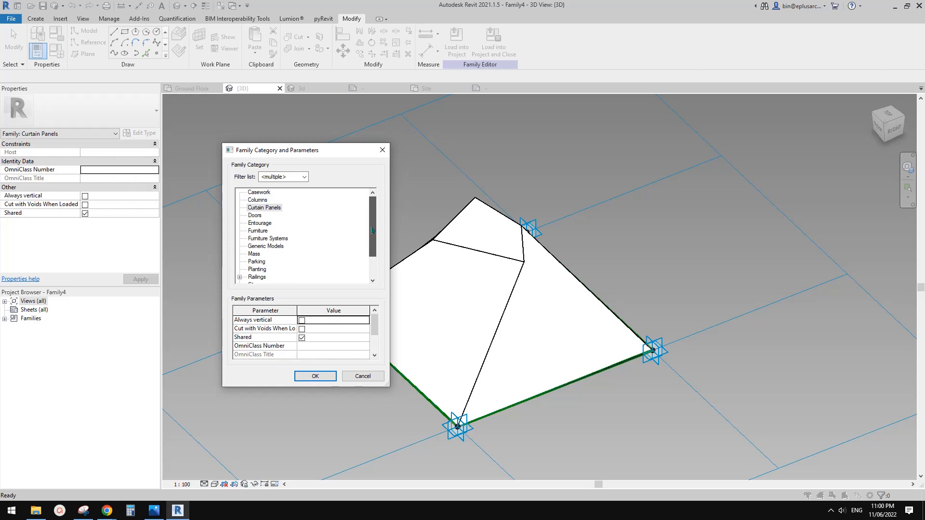
# Step: Recategorise the panel family as Generic Models and load it into the project
pyautogui.click(266, 238)
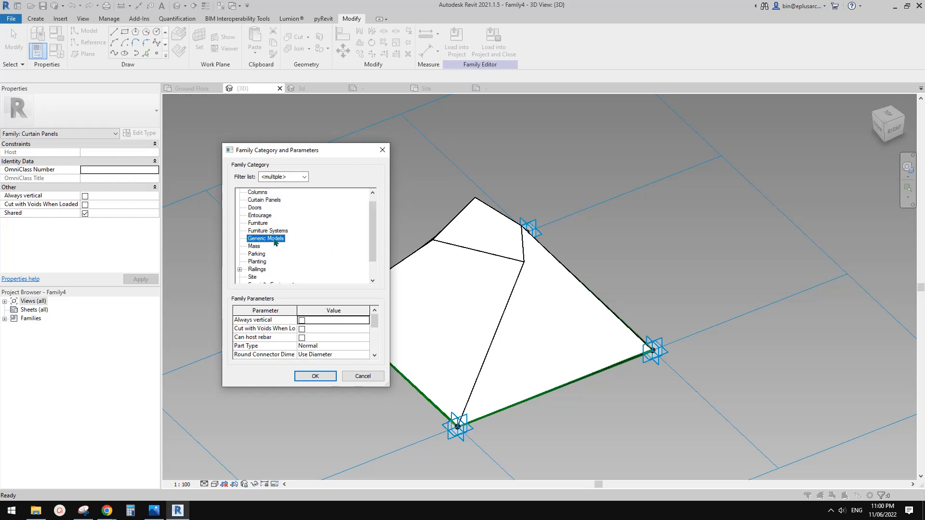
pyautogui.click(314, 376)
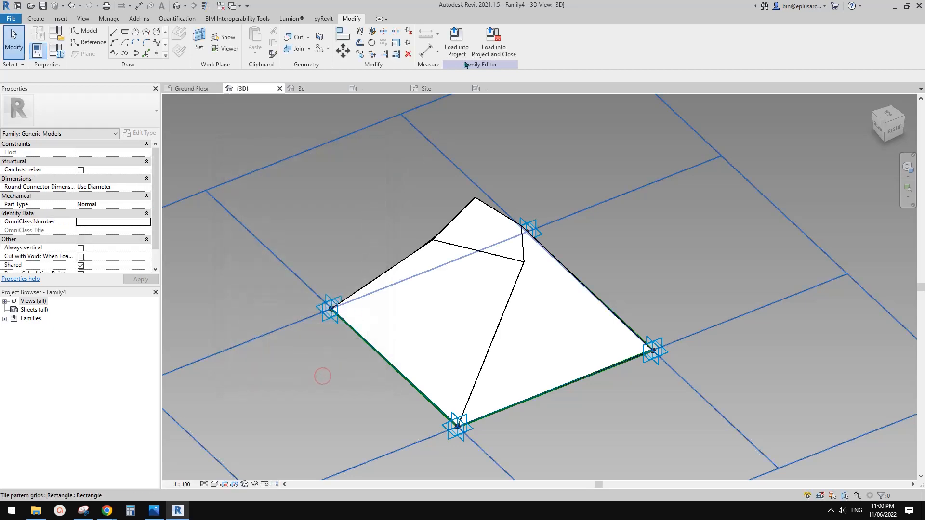
pyautogui.click(456, 41)
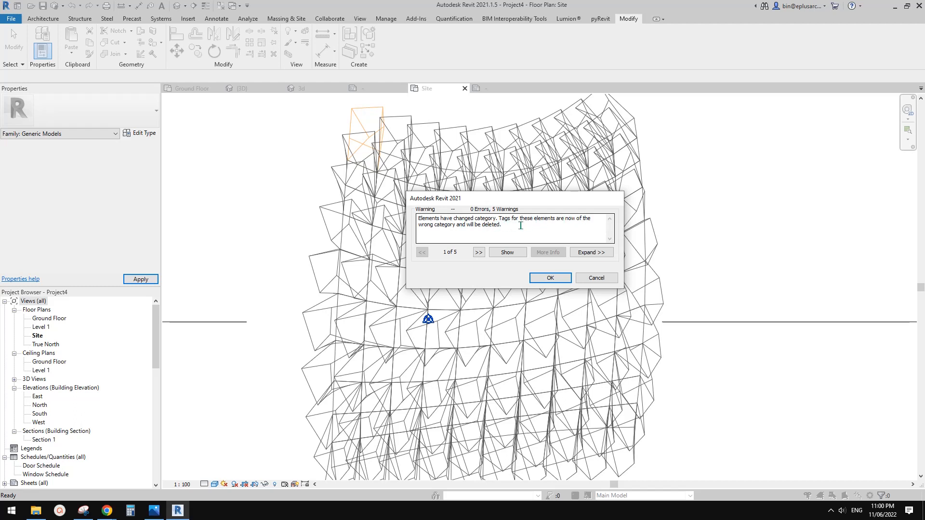
pyautogui.moveTo(546, 237)
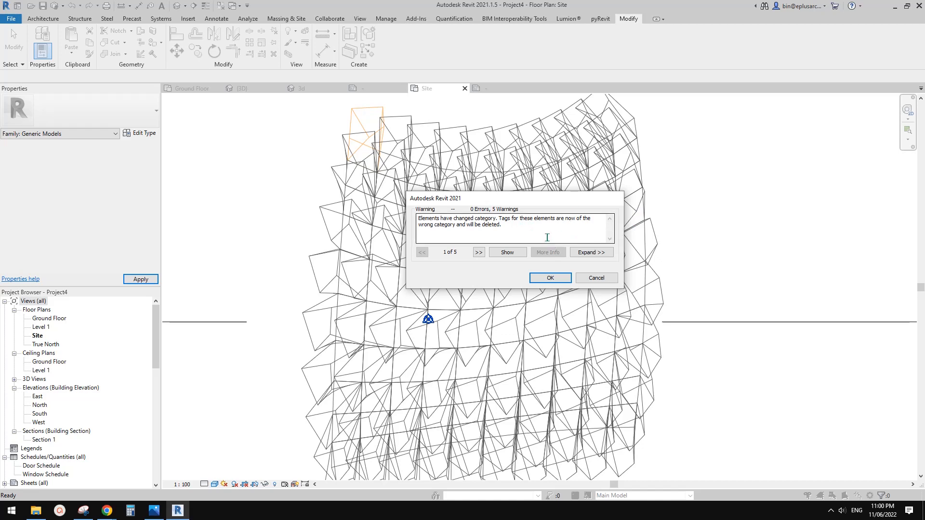
pyautogui.moveTo(533, 229)
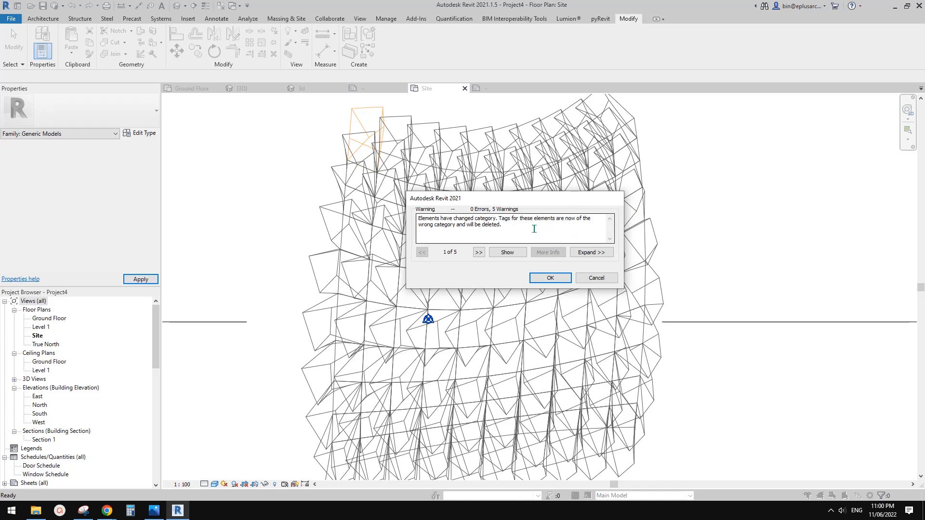
# Step: Accept the 'Elements have changed category' warning after loading the Generic Models panel family
pyautogui.click(548, 278)
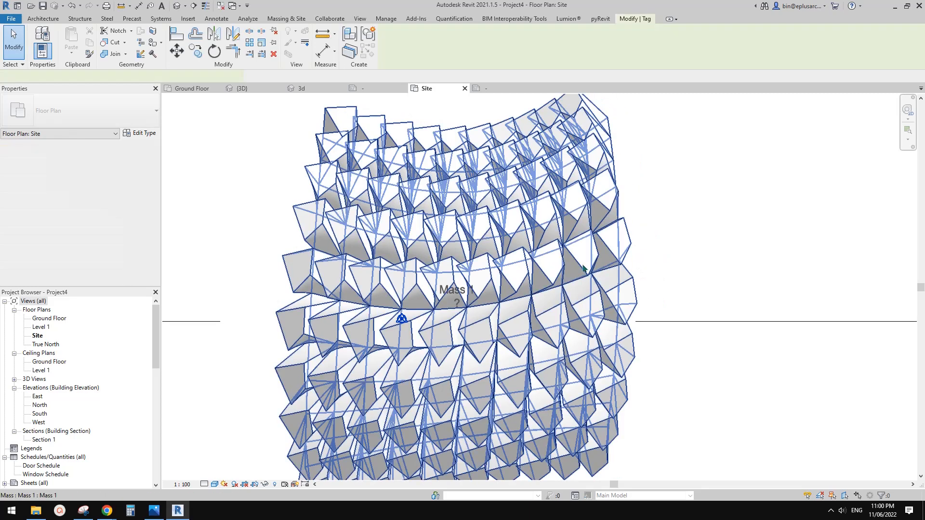
# Step: Try Tag by Category on a panel, decline loading a tag from disk, and return to the Family5 tag family
pyautogui.click(581, 254)
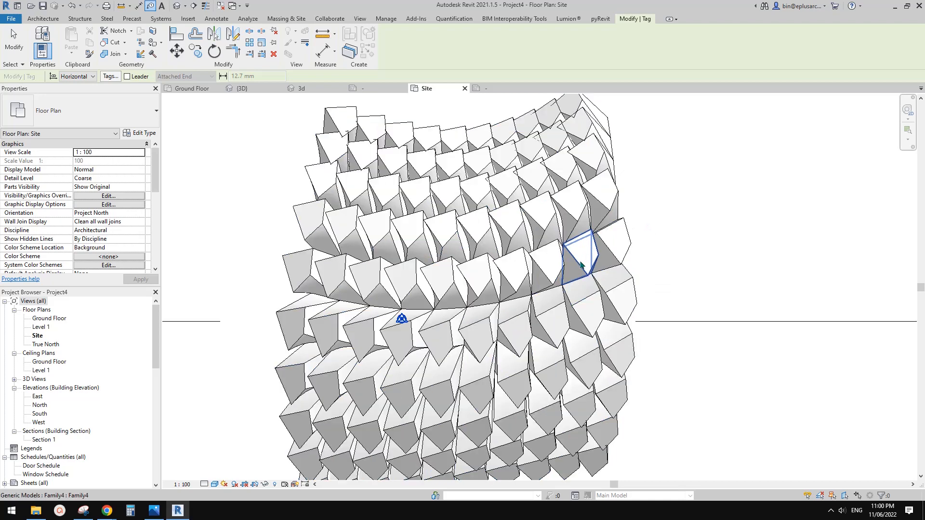
pyautogui.click(578, 251)
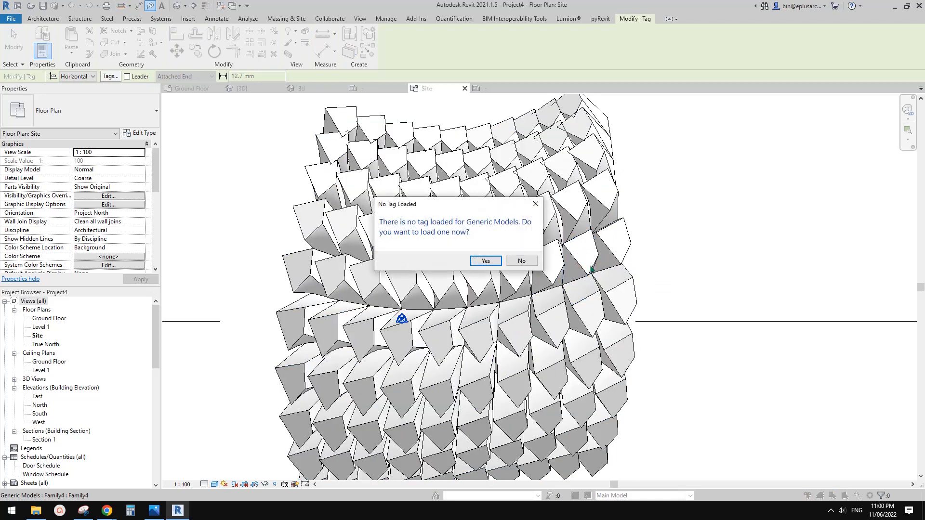
pyautogui.moveTo(588, 256)
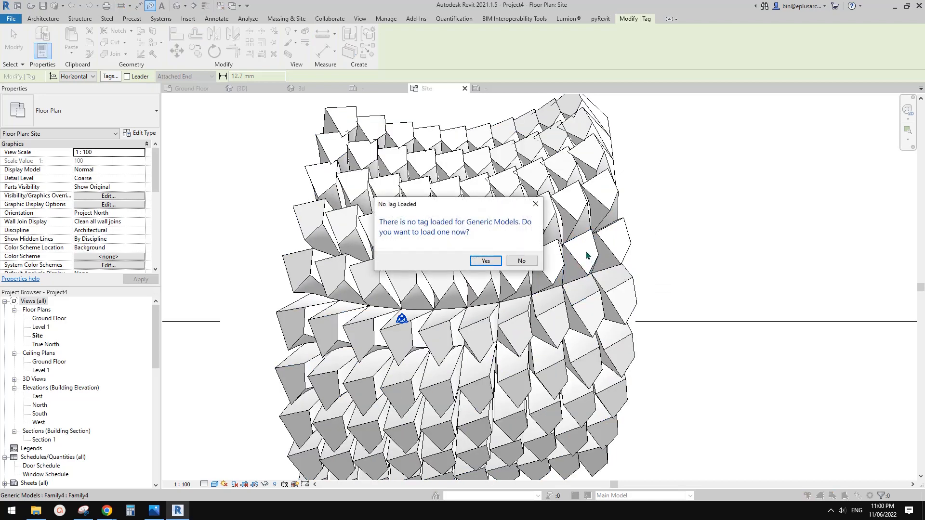
pyautogui.moveTo(490, 228)
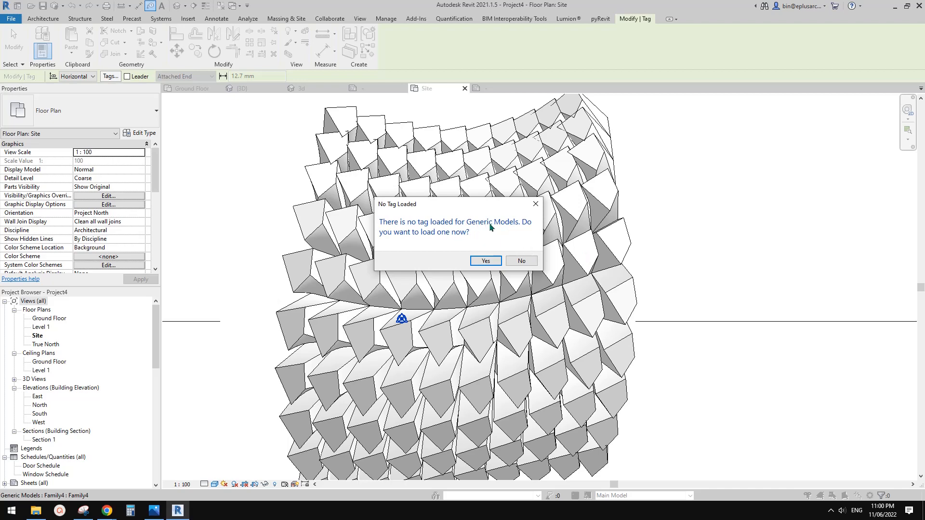
pyautogui.moveTo(520, 235)
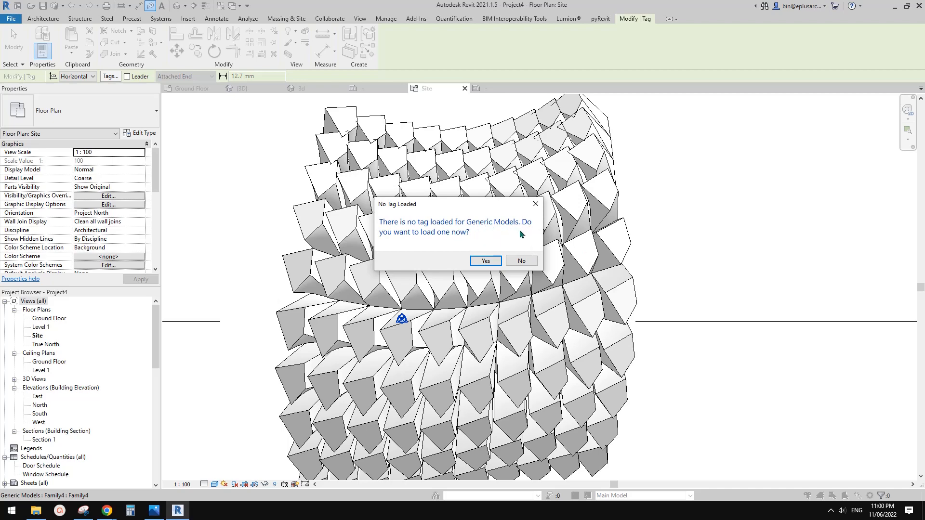
pyautogui.click(521, 261)
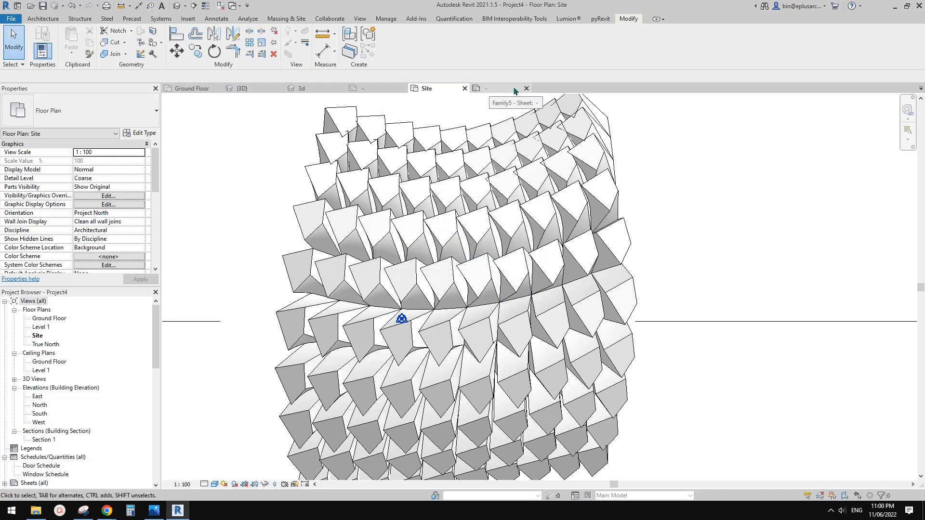
pyautogui.click(501, 88)
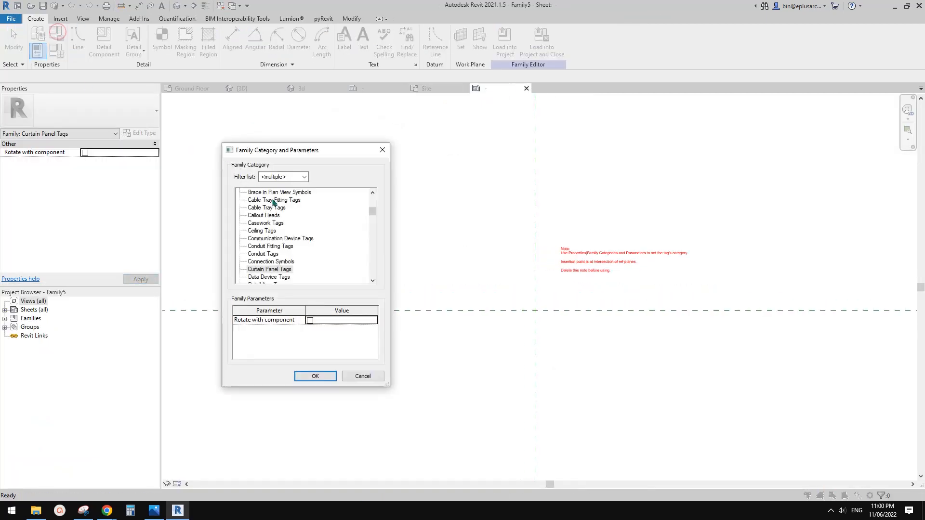
pyautogui.moveTo(288, 245)
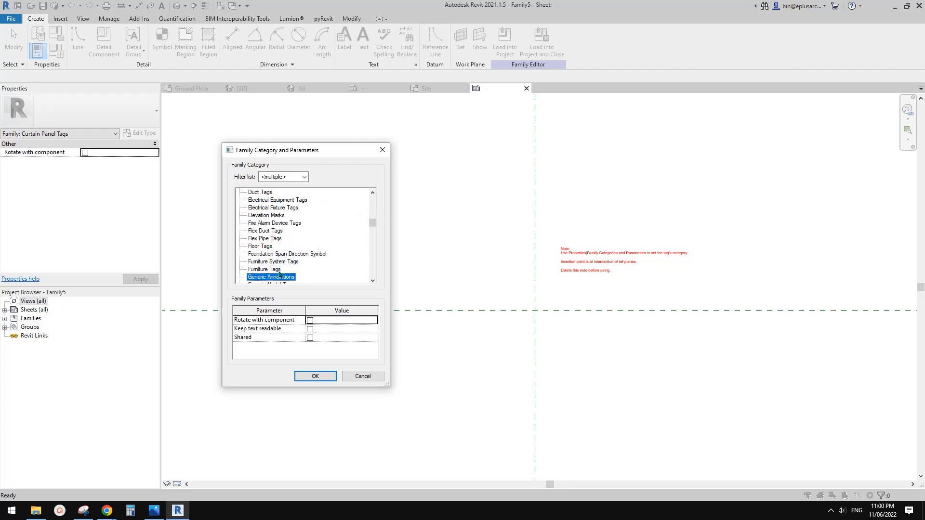
# Step: Recategorise the tag family as Generic Model Tags in Family Category and Parameters
pyautogui.scroll(-3)
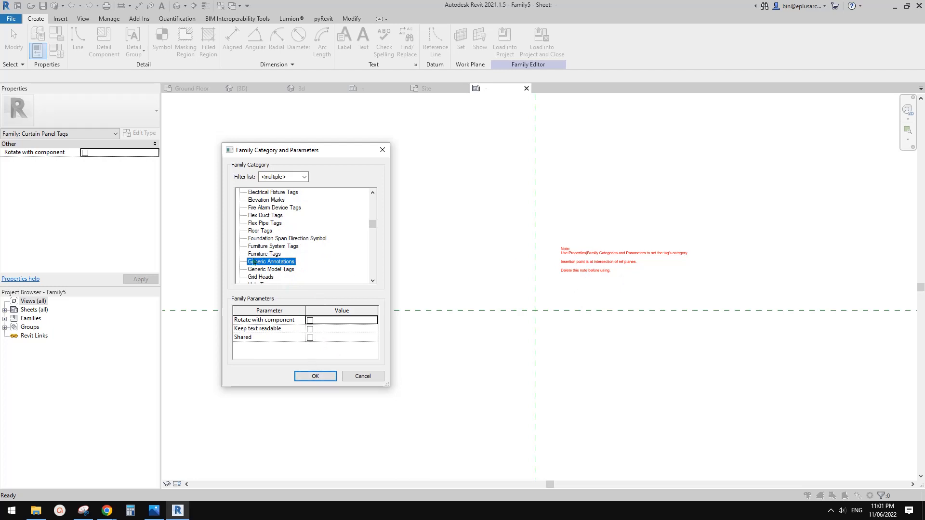
pyautogui.click(271, 269)
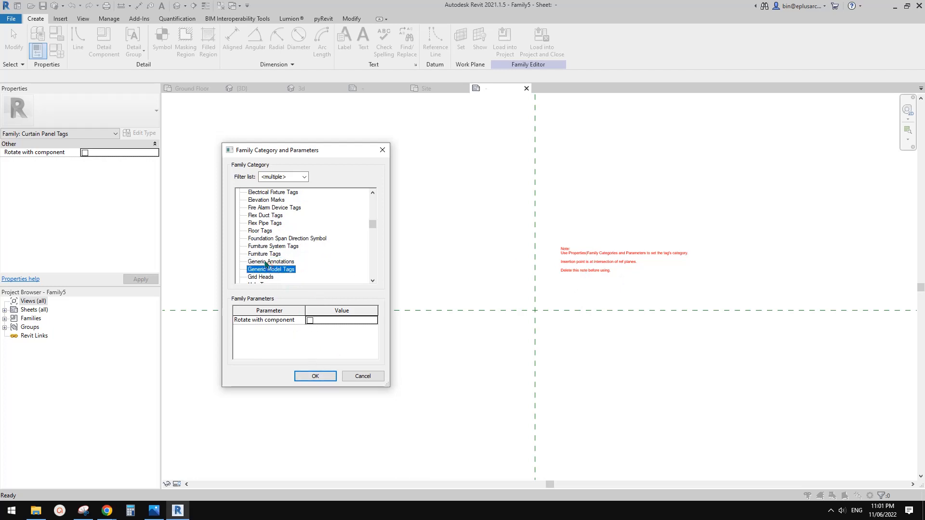
pyautogui.moveTo(274, 274)
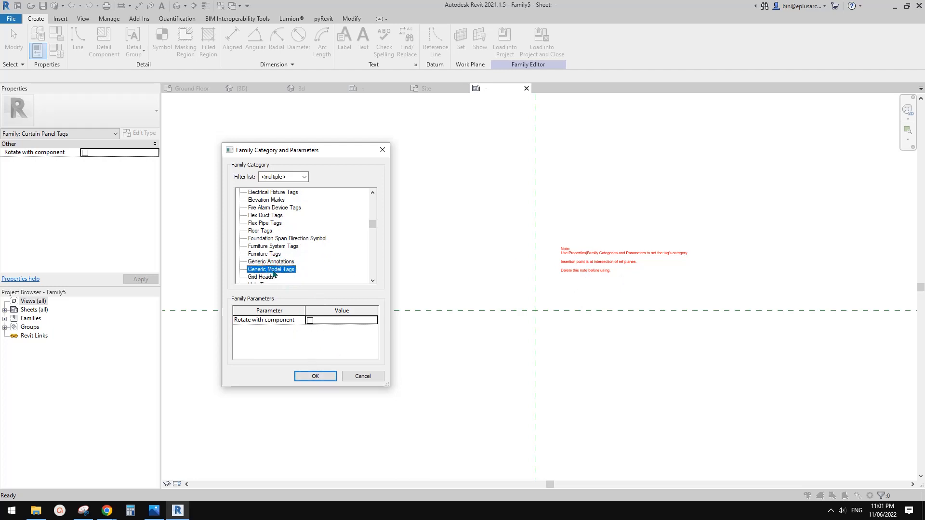
pyautogui.click(314, 375)
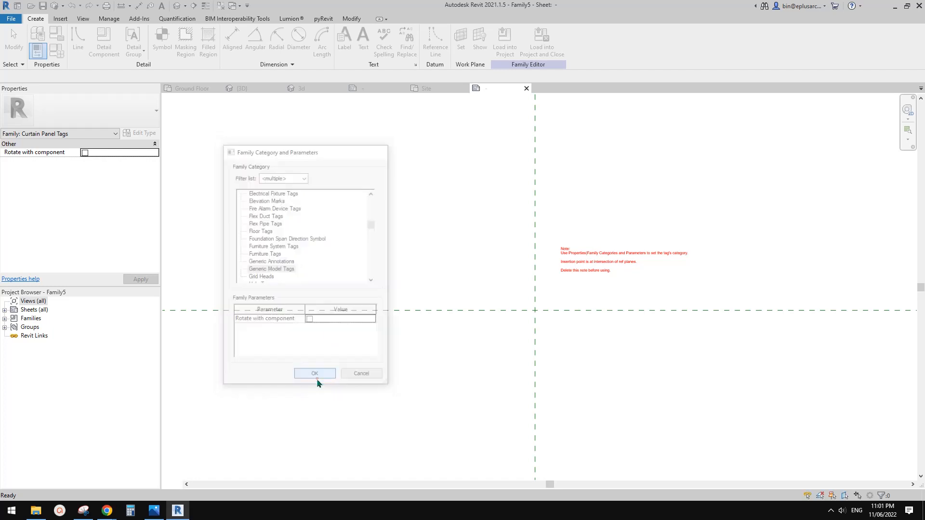
pyautogui.click(314, 373)
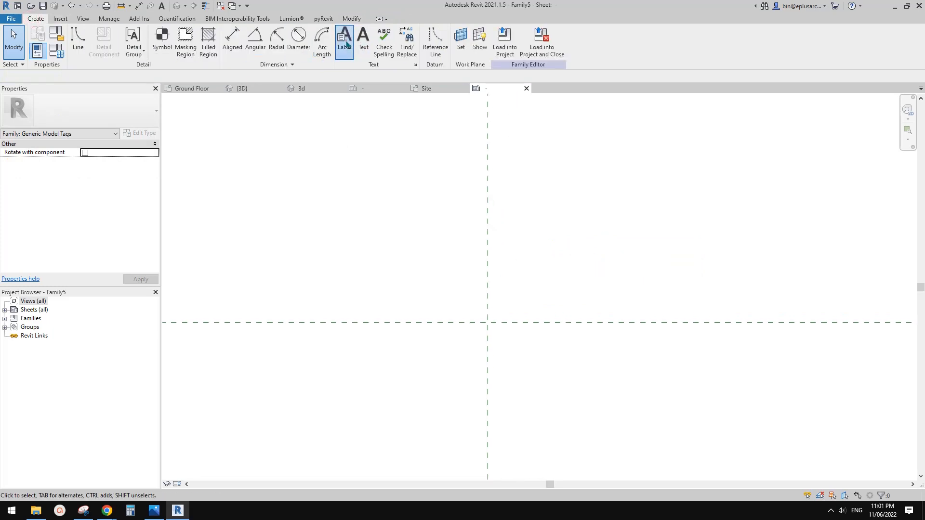
# Step: Place a label at the tag origin whose contents are the Mark parameter
pyautogui.click(344, 37)
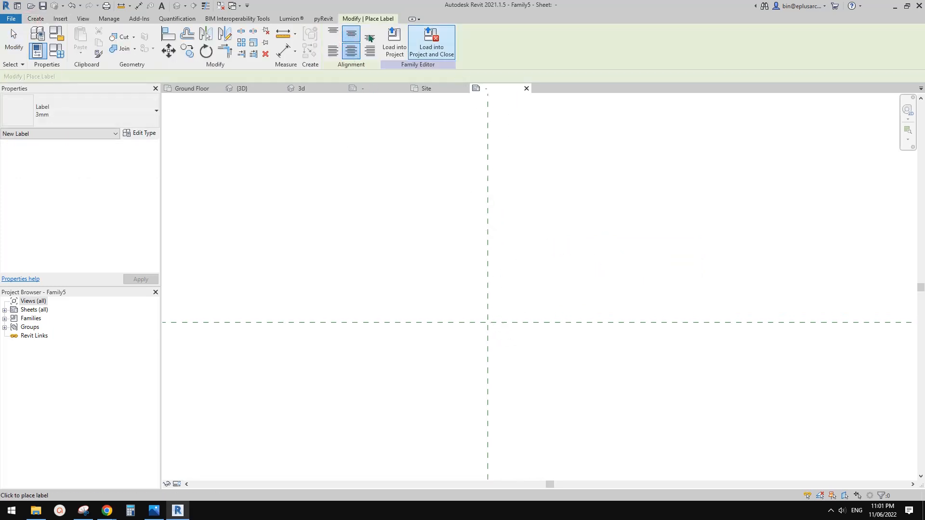
pyautogui.moveTo(491, 327)
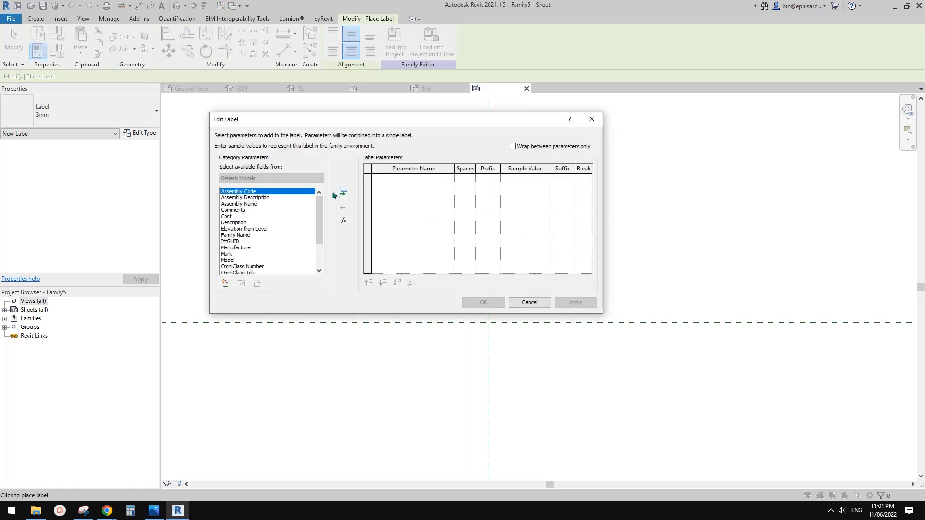
pyautogui.moveTo(270, 220)
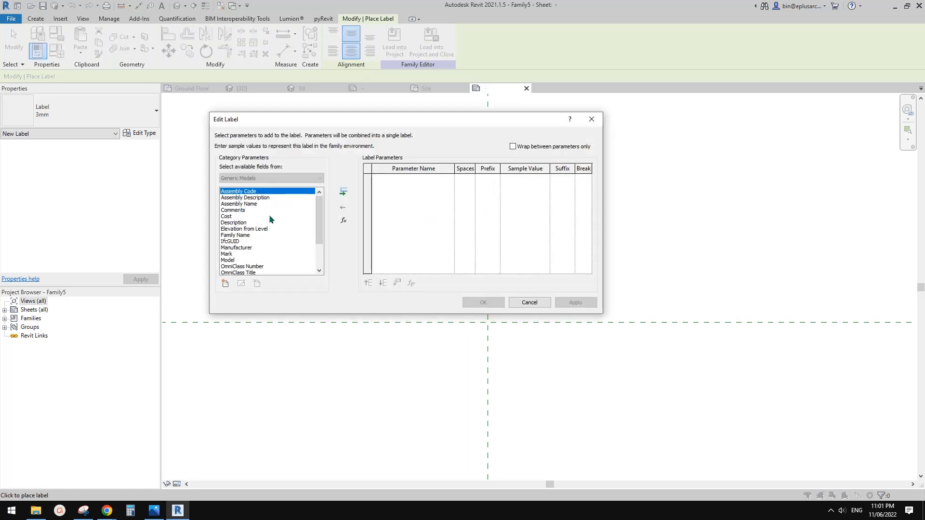
pyautogui.scroll(-3)
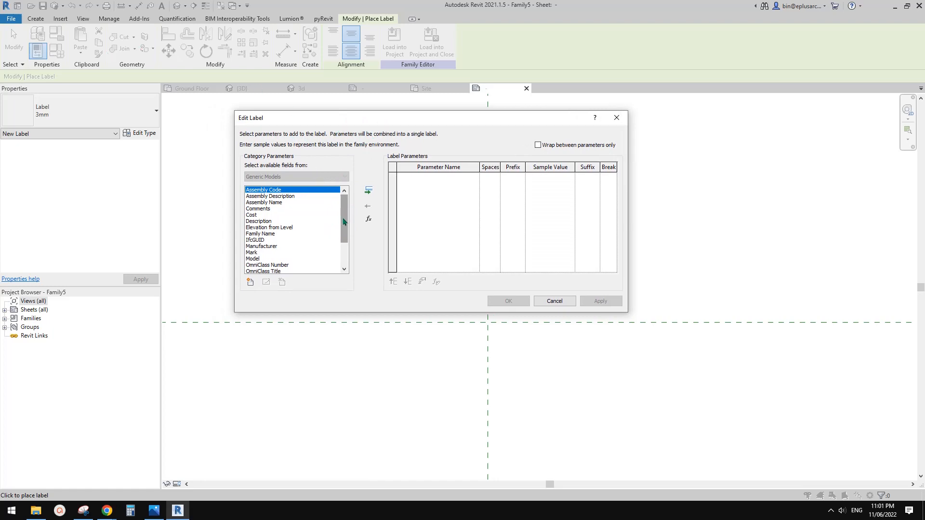
pyautogui.scroll(-3)
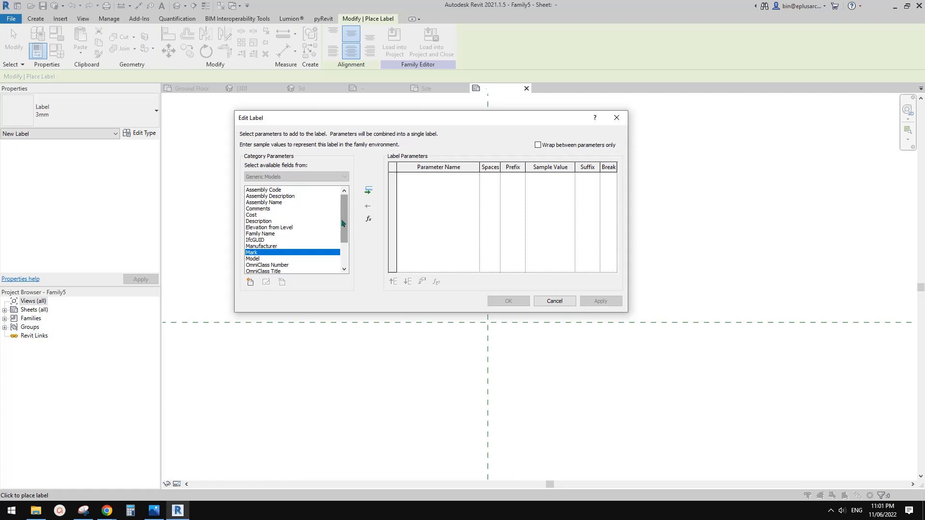
pyautogui.scroll(-3)
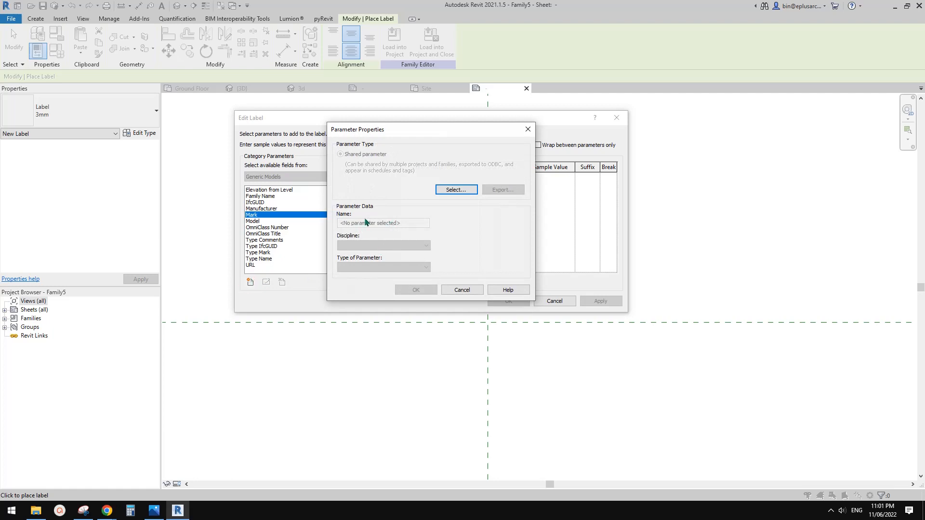
pyautogui.moveTo(347, 155)
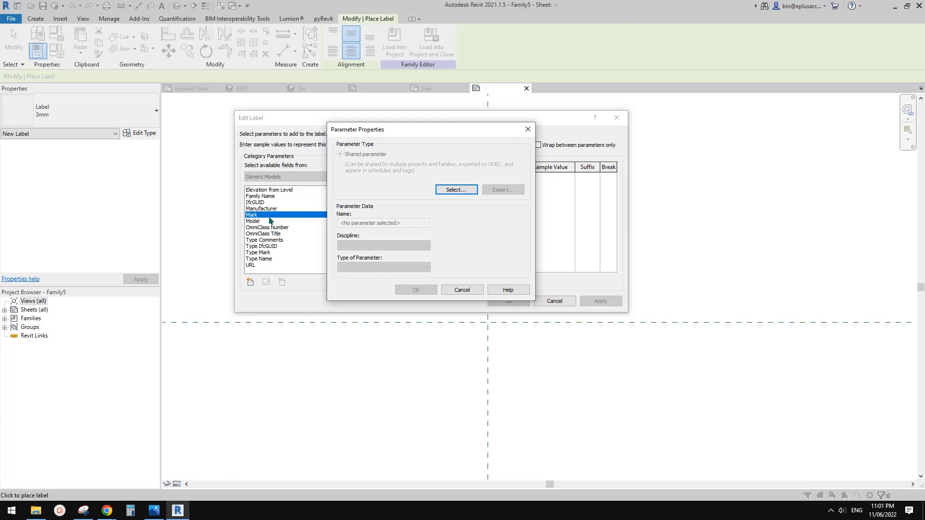
pyautogui.moveTo(211, 123)
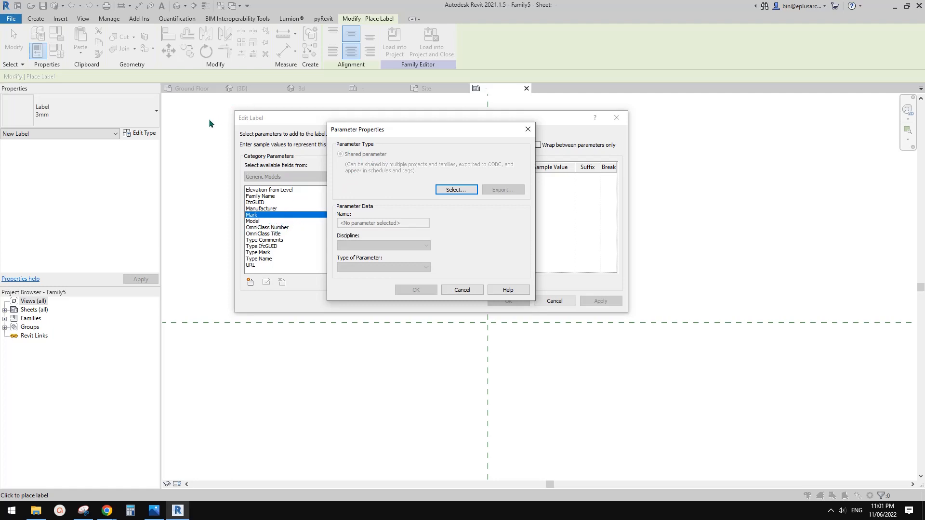
pyautogui.moveTo(224, 139)
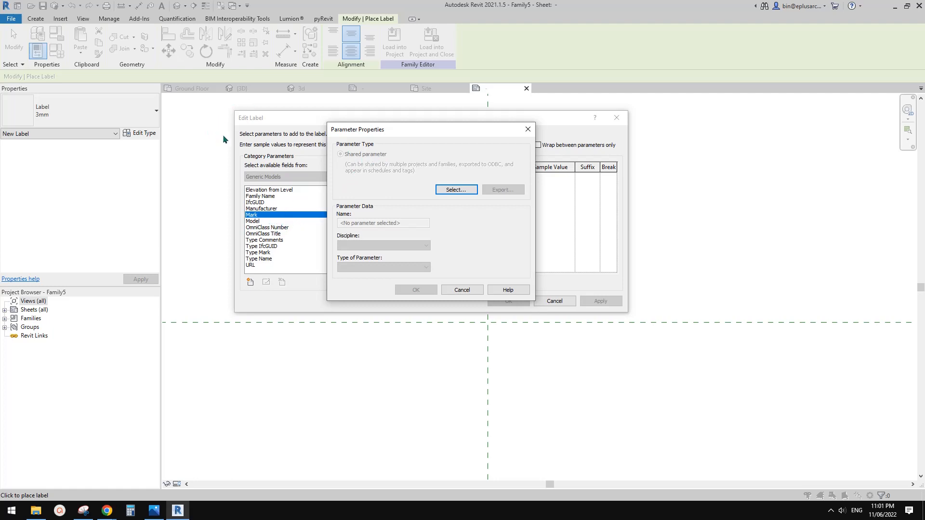
pyautogui.moveTo(369, 197)
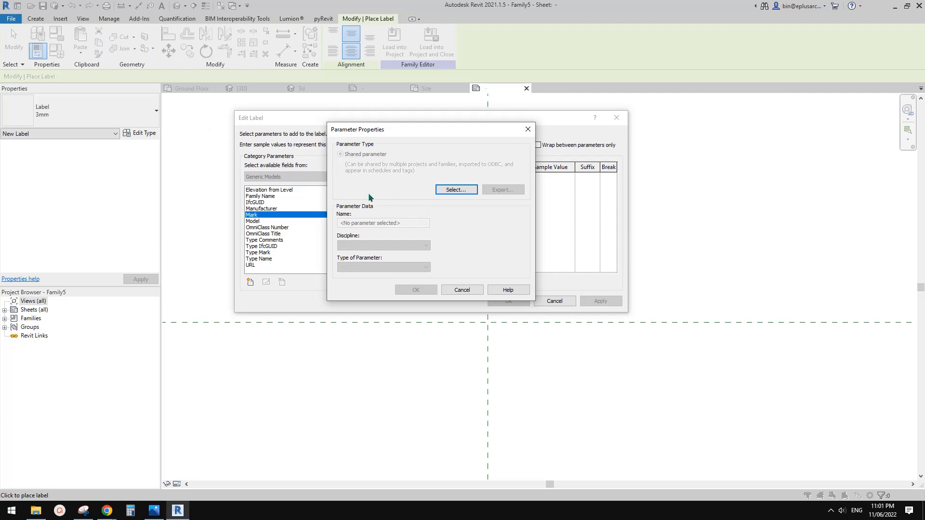
pyautogui.click(462, 290)
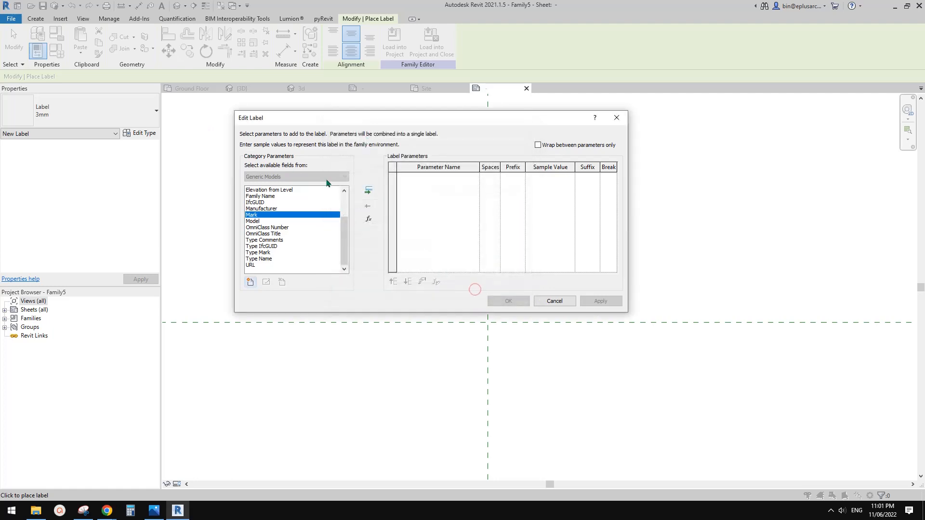
pyautogui.moveTo(366, 190)
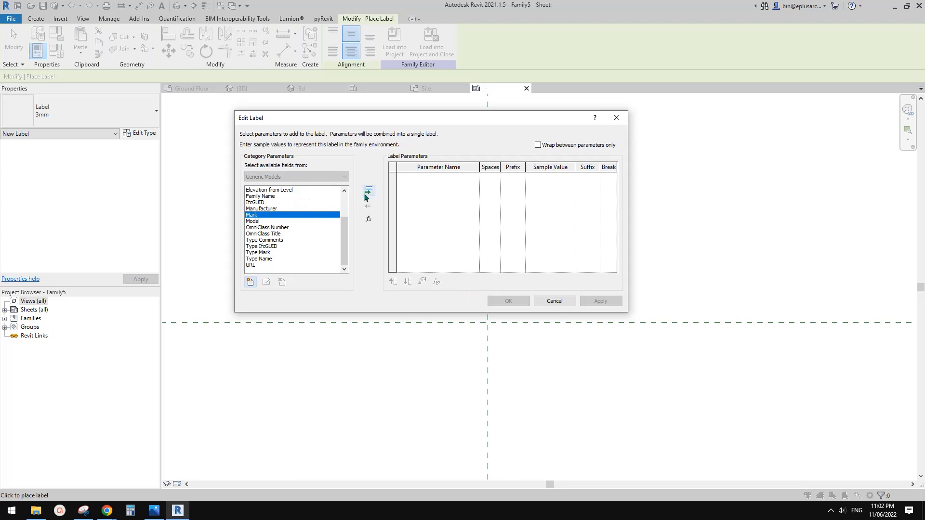
pyautogui.click(368, 190)
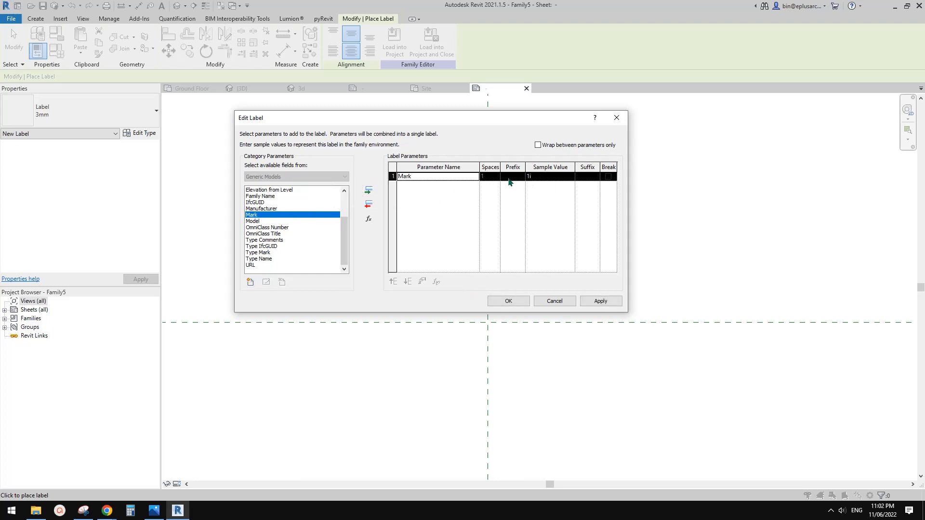
pyautogui.moveTo(563, 275)
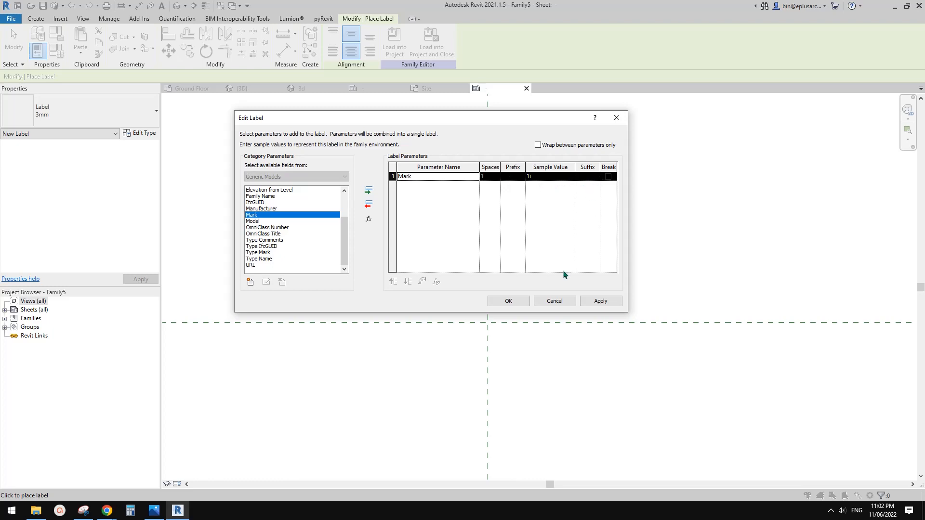
pyautogui.click(507, 300)
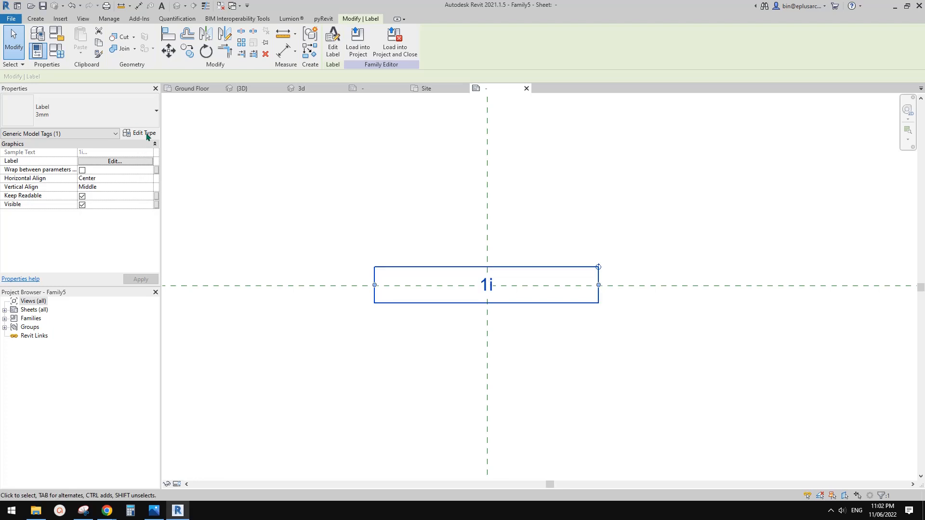
# Step: Set the Mark label's sample value to 'Type A' in Edit Label
pyautogui.click(114, 161)
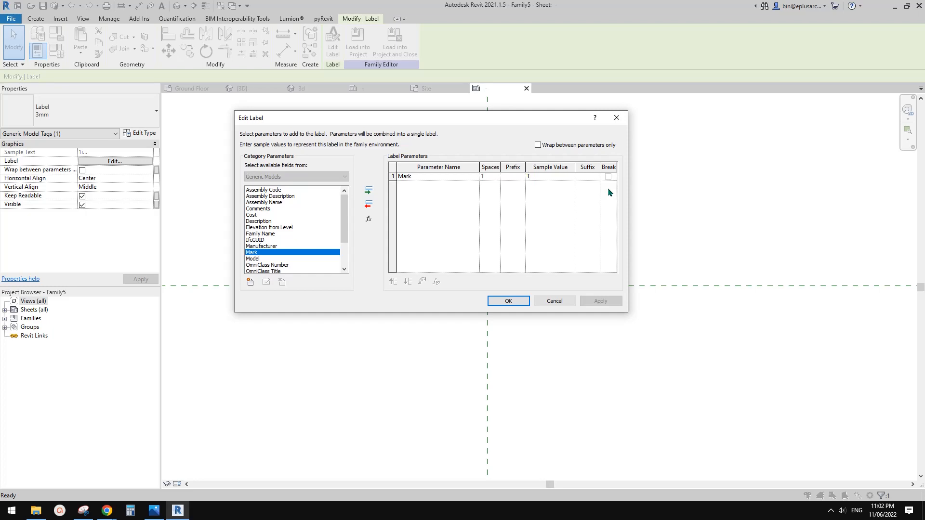
pyautogui.write('ype')
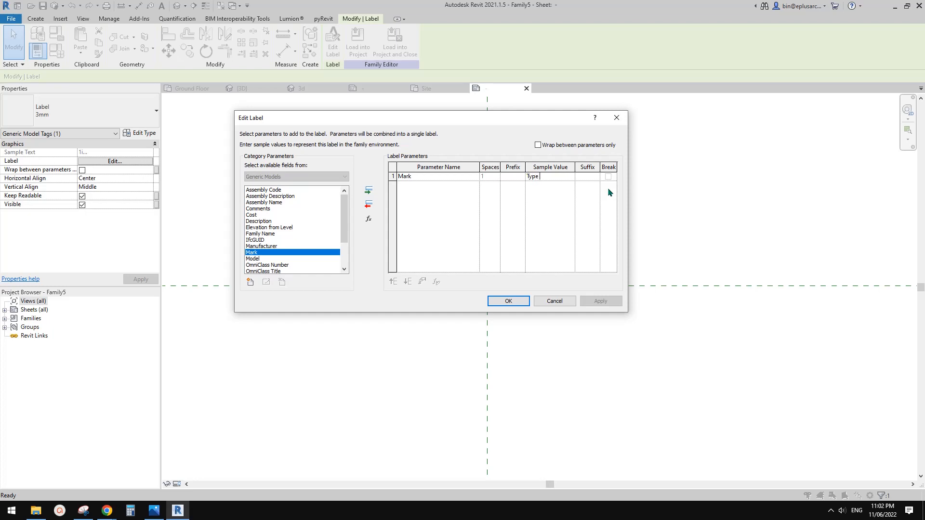
pyautogui.write('A')
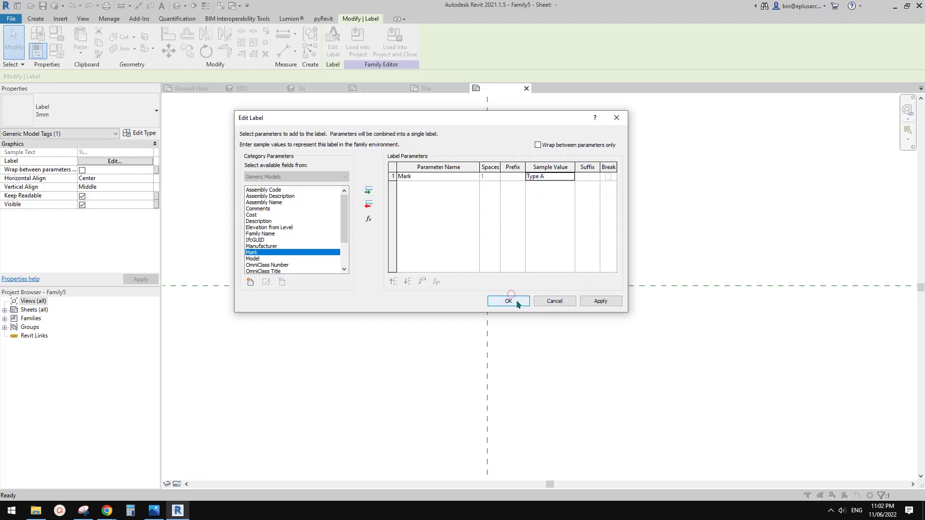
pyautogui.click(508, 301)
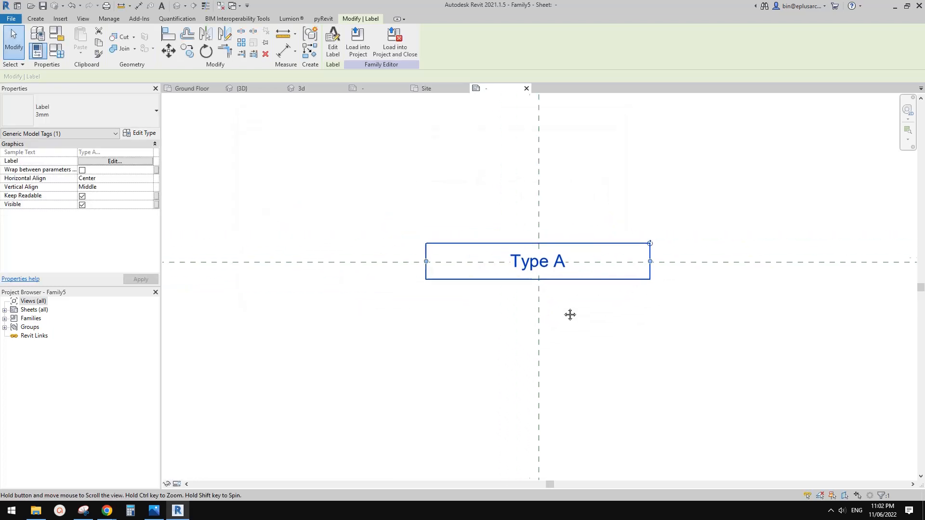
pyautogui.click(588, 306)
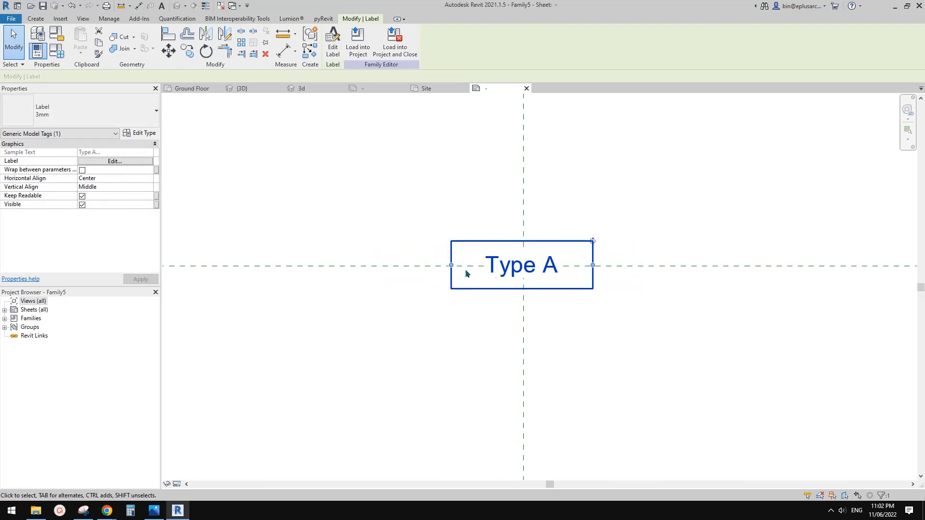
pyautogui.moveTo(127, 158)
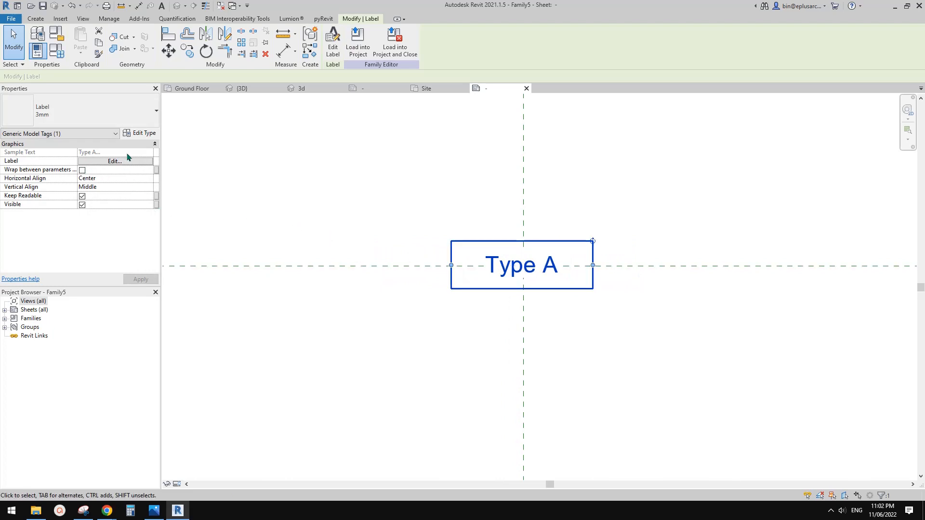
# Step: Give the label type 2 mm text size with Show Border turned on
pyautogui.click(138, 133)
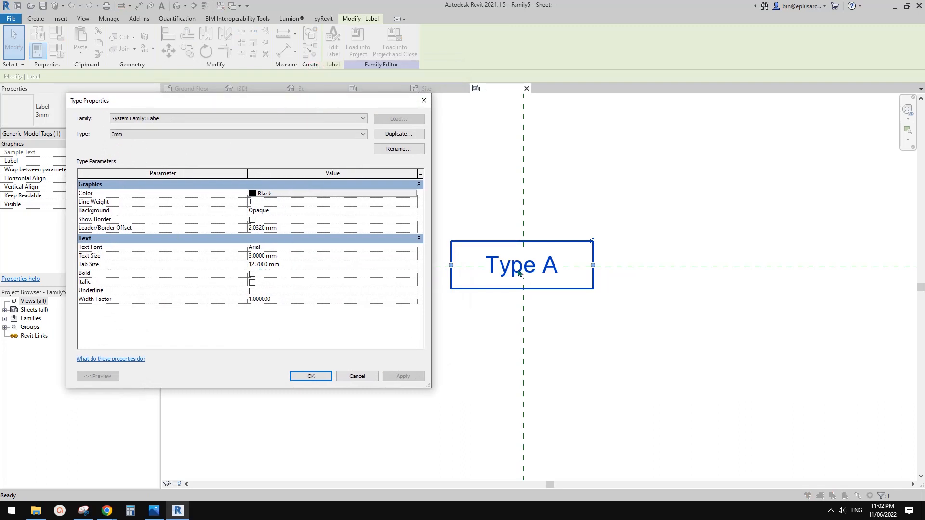
pyautogui.moveTo(270, 247)
pyautogui.write('2.0000')
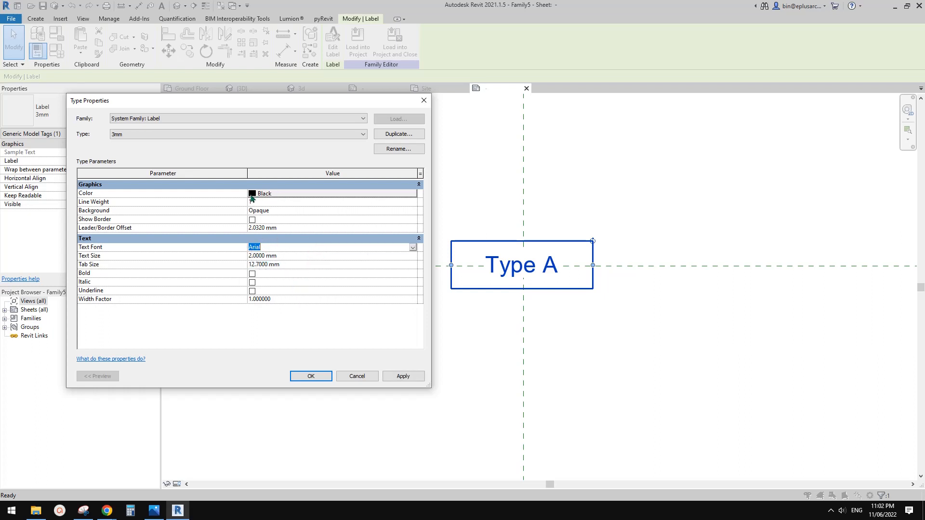
pyautogui.click(251, 219)
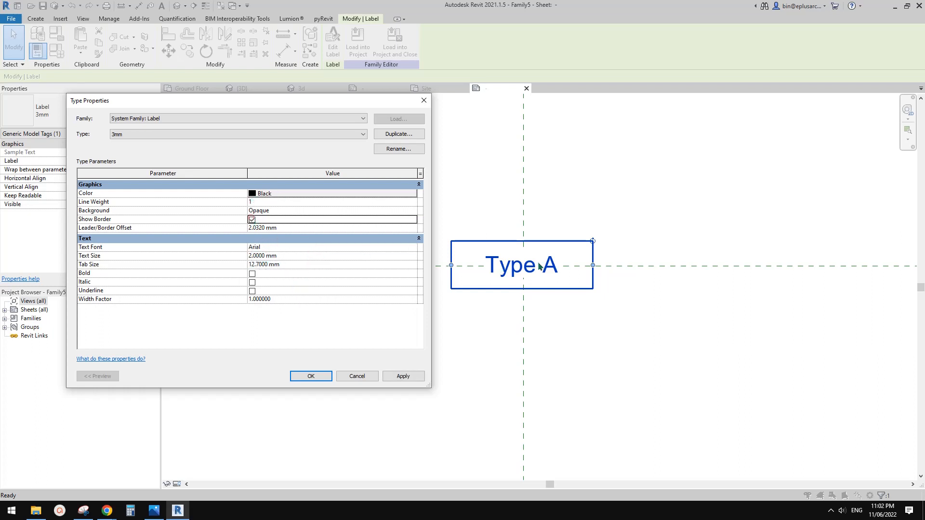
pyautogui.moveTo(537, 246)
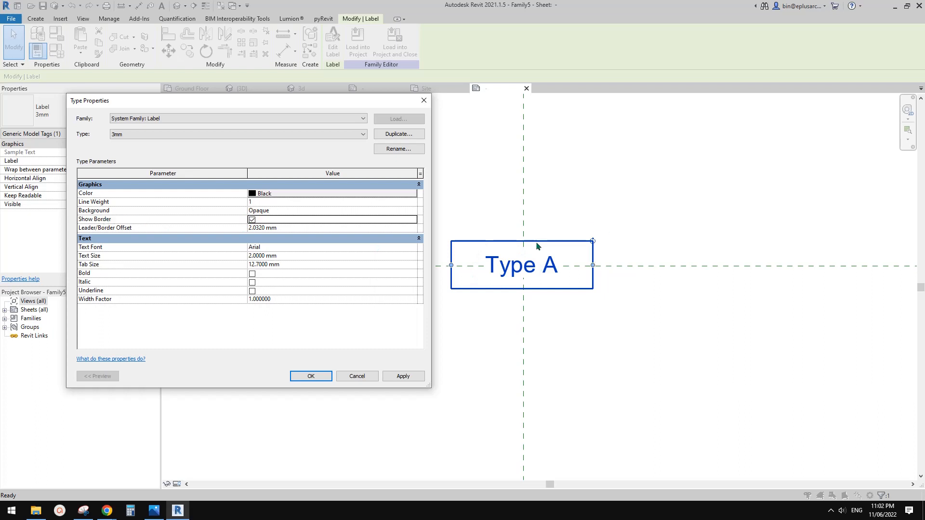
pyautogui.moveTo(406, 332)
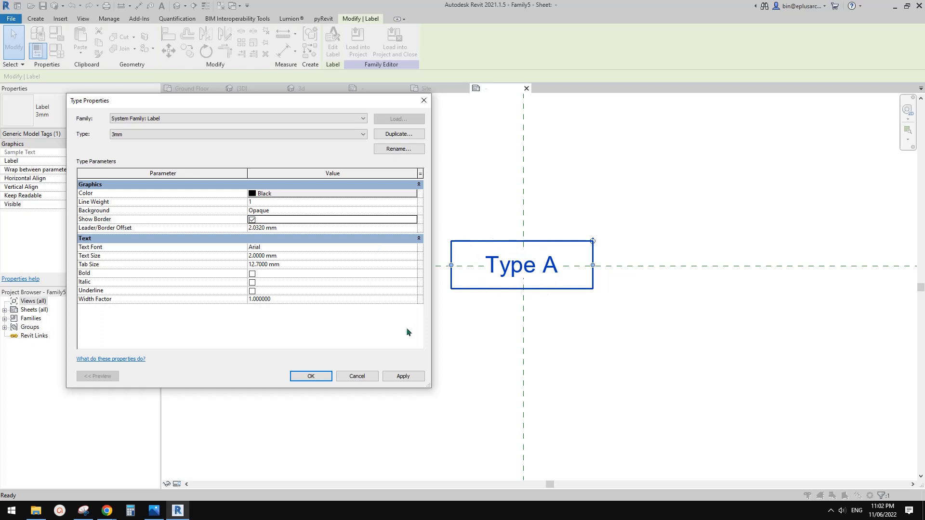
pyautogui.click(311, 376)
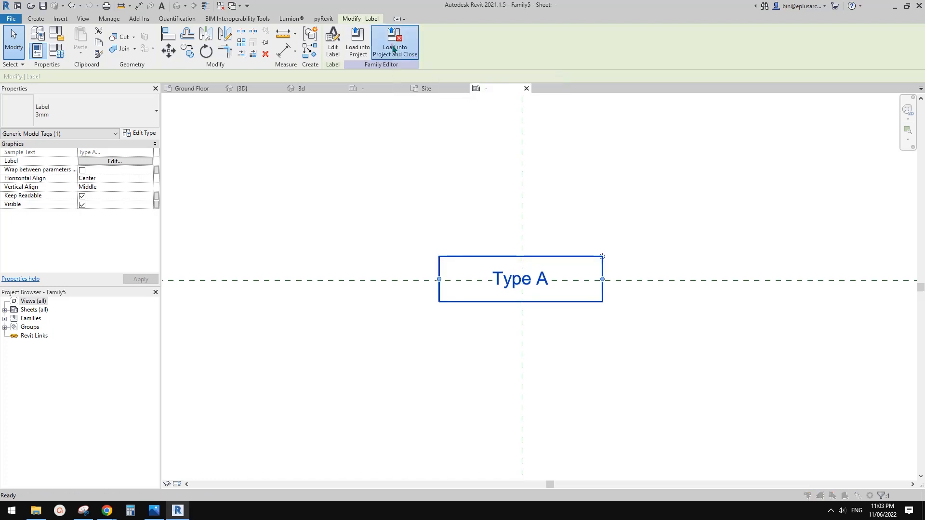
# Step: Load the tag family into the project and close it, saving changes
pyautogui.click(394, 42)
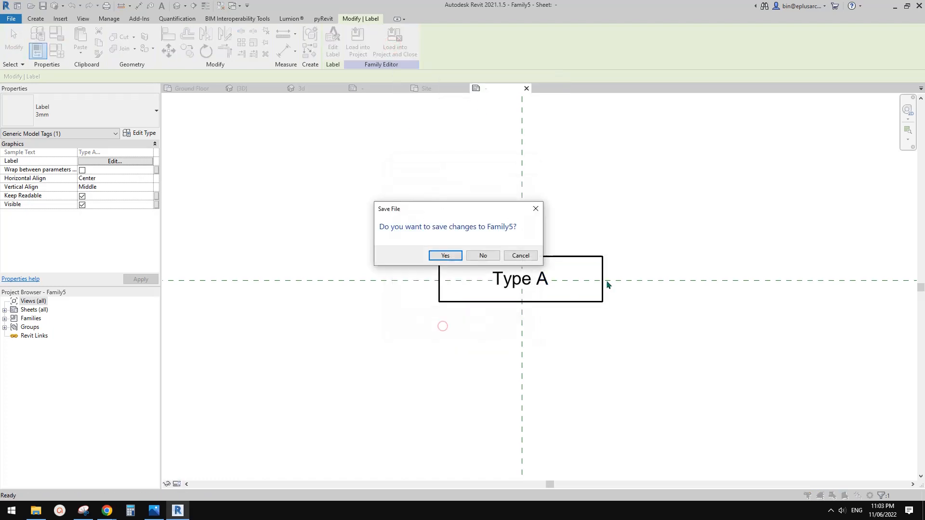
pyautogui.click(482, 256)
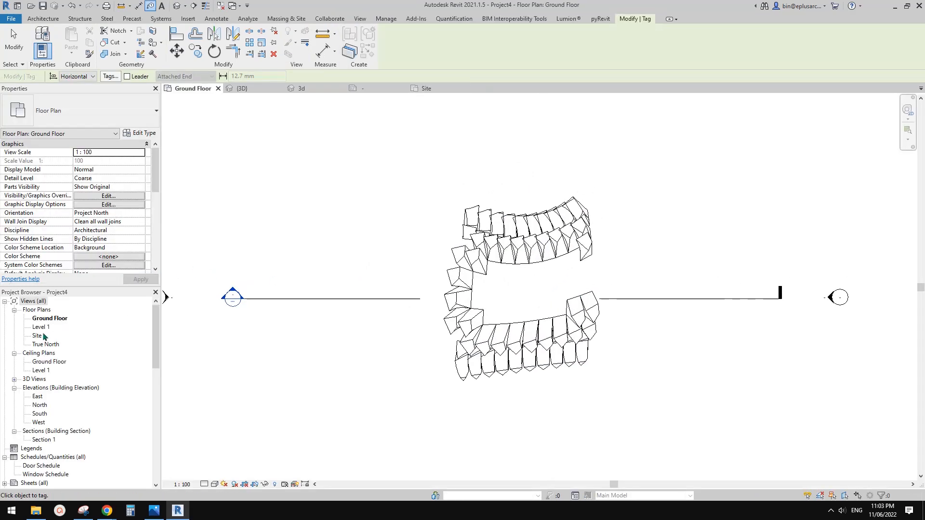
# Step: Tag several panels of the mass in the Site floor plan, each tag showing a question mark
pyautogui.doubleClick(37, 335)
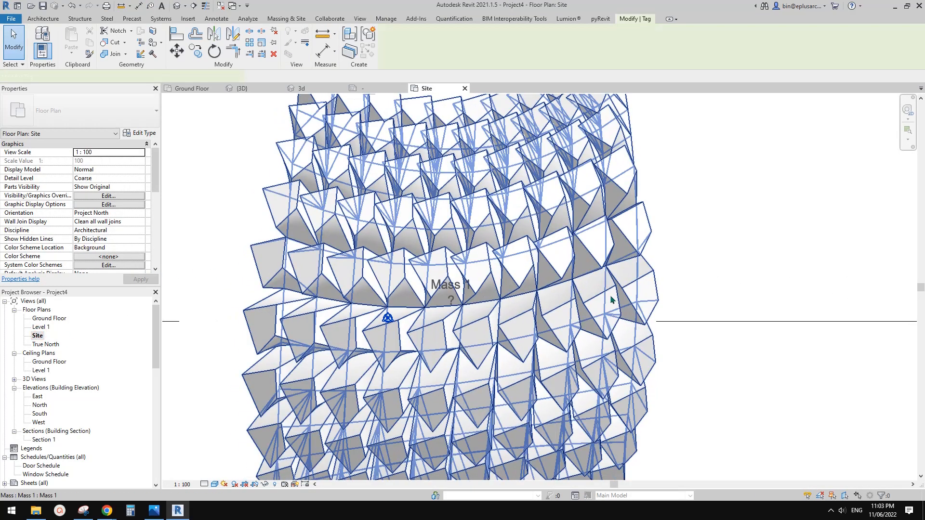
pyautogui.click(614, 180)
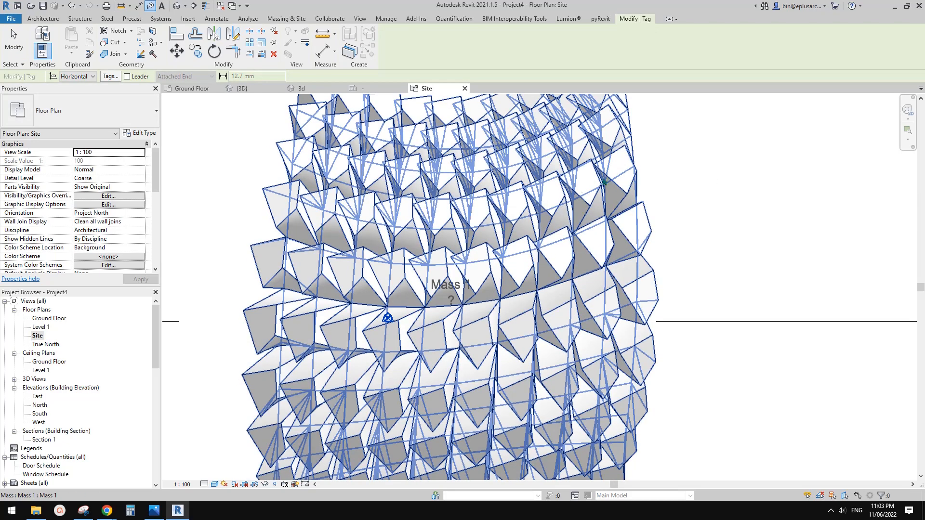
pyautogui.click(592, 244)
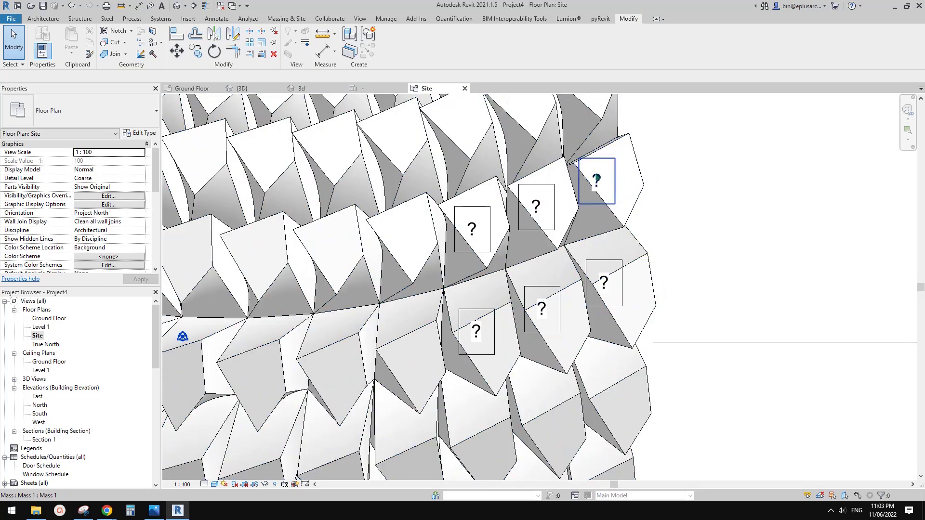
# Step: Assign Mark values A, B, 01 and 02 to the tagged panels, dismissing duplicate Mark warnings
pyautogui.click(595, 180)
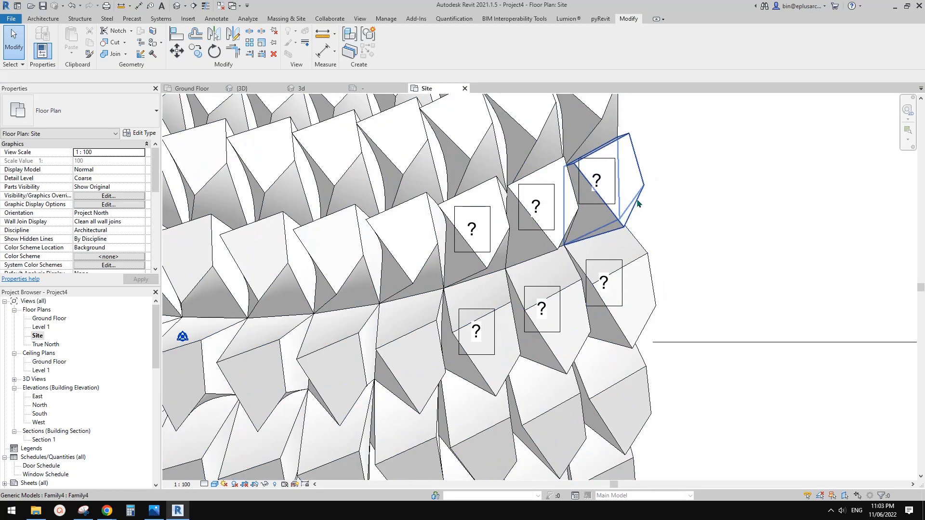
pyautogui.click(596, 181)
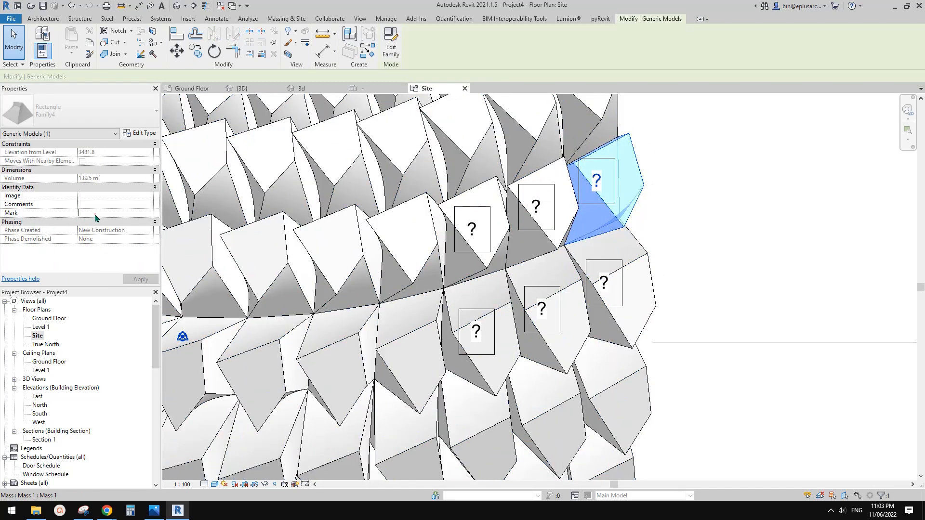
pyautogui.write('A')
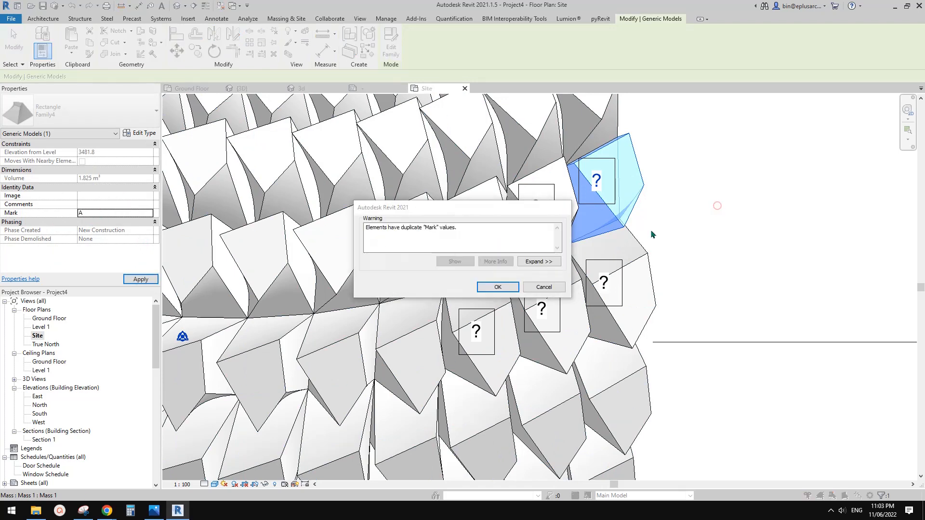
pyautogui.click(496, 287)
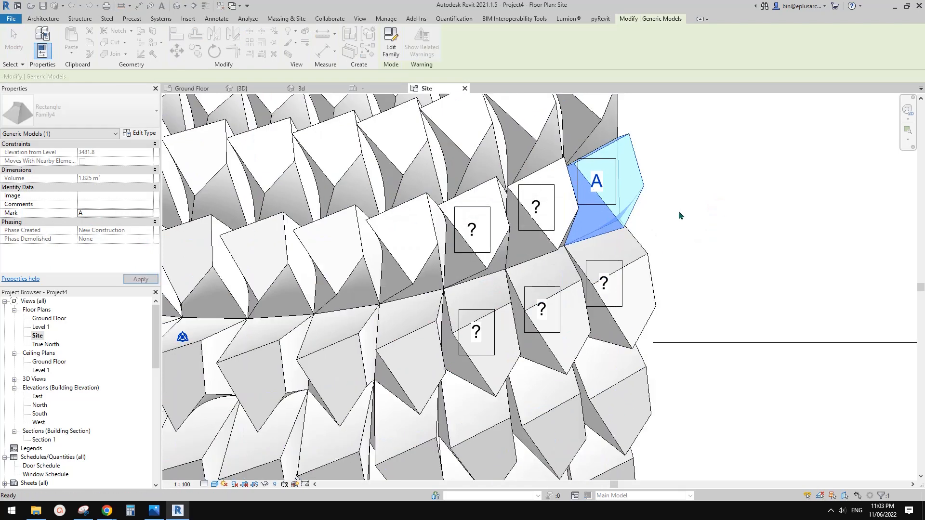
pyautogui.click(602, 283)
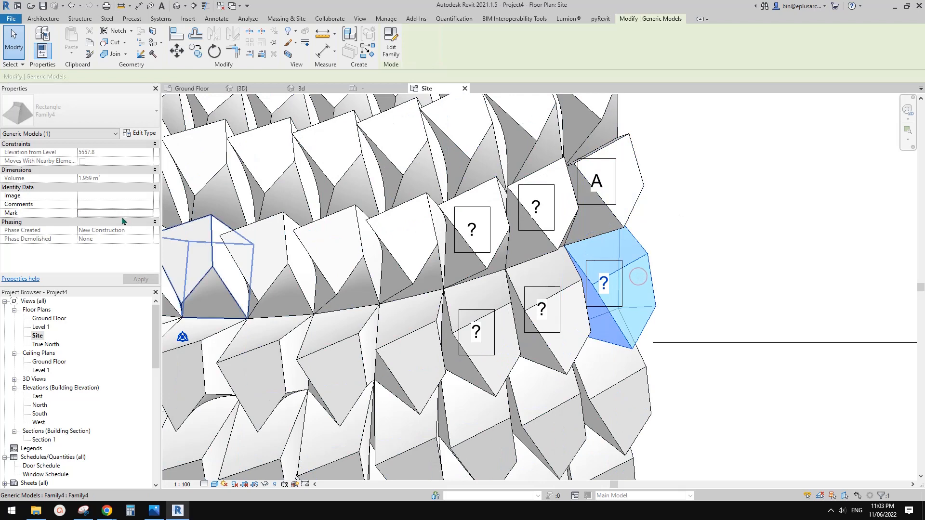
pyautogui.click(141, 279)
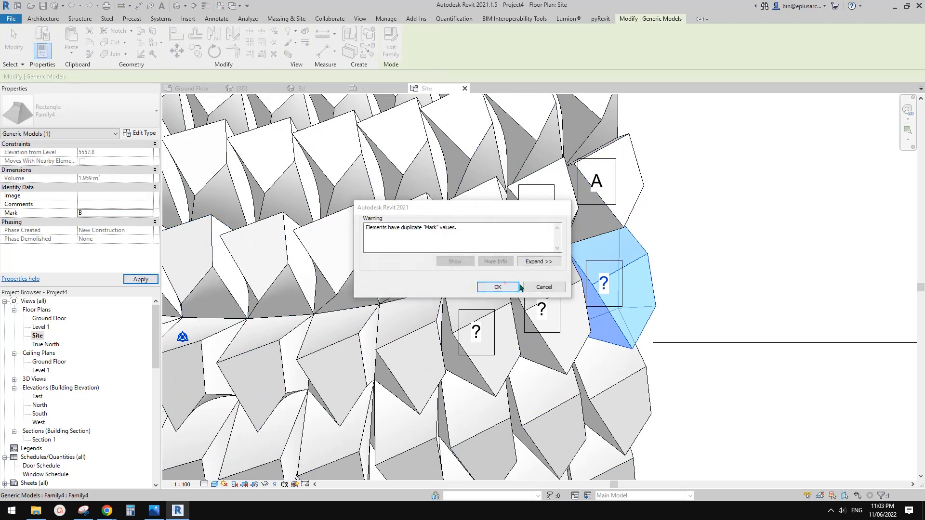
pyautogui.click(497, 287)
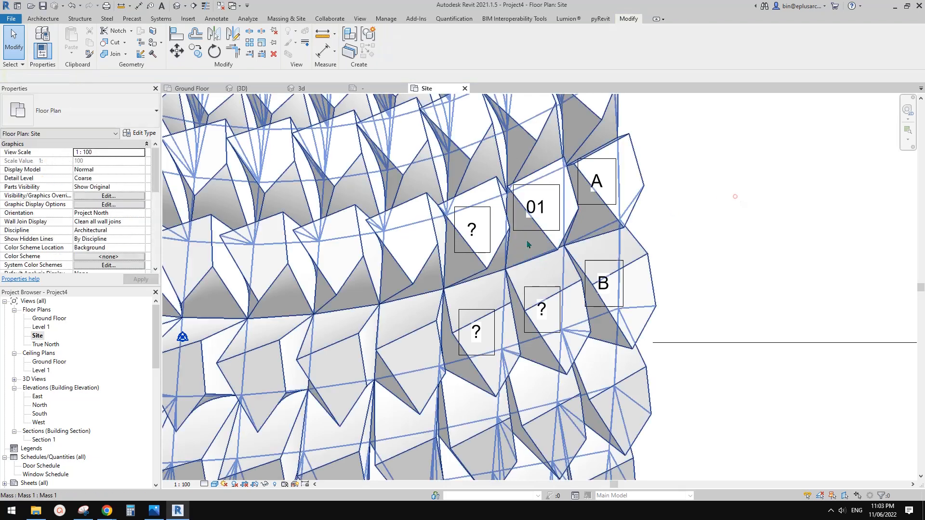
pyautogui.click(478, 241)
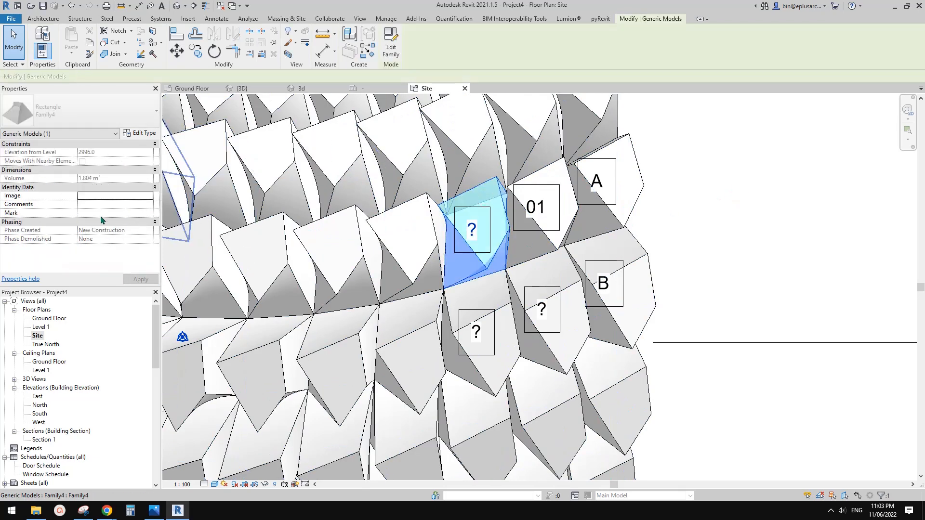
pyautogui.write('02')
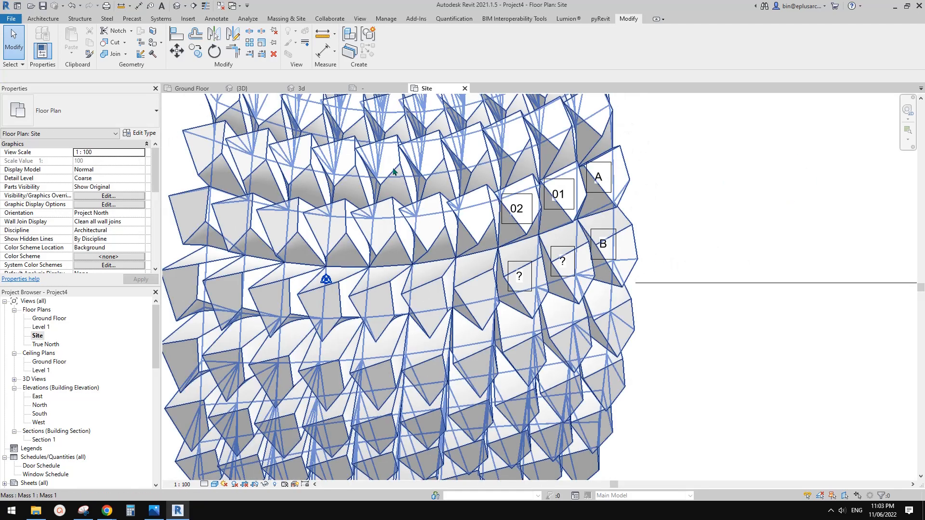
# Step: Switch to the default 3D view of the mass
pyautogui.click(488, 87)
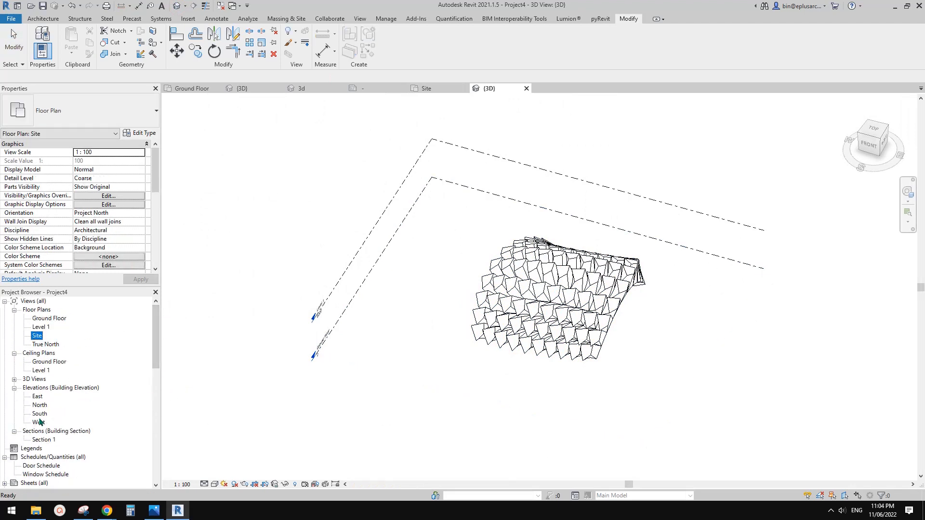
# Step: Tag panels on the mass in the 3d view so labels A and 01 appear
pyautogui.click(34, 378)
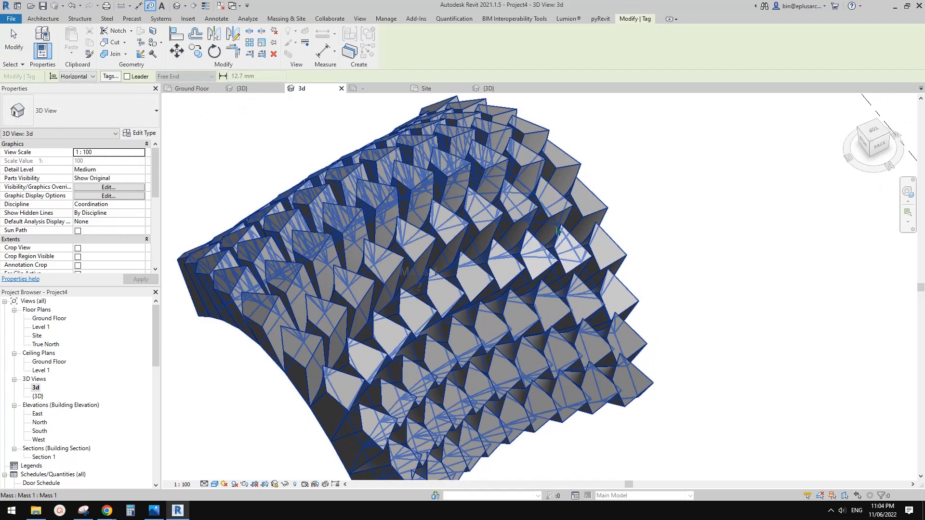
pyautogui.click(551, 259)
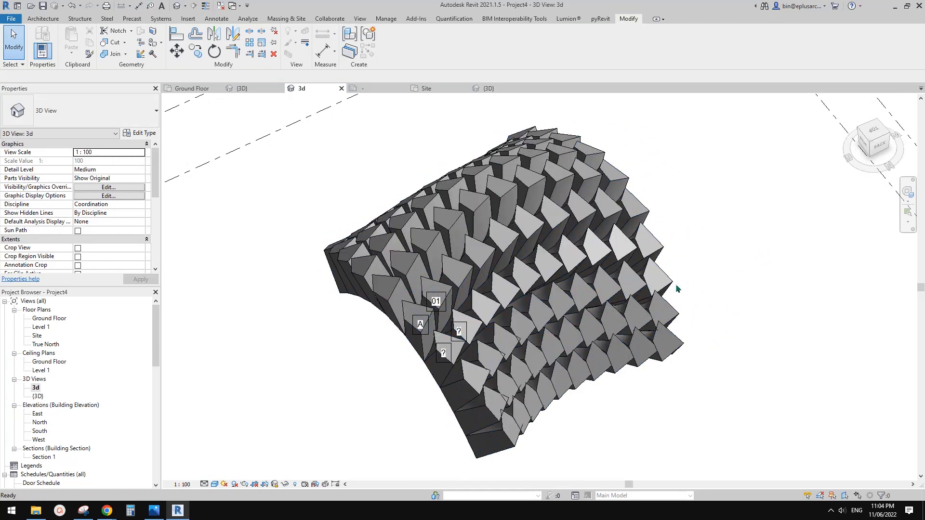
pyautogui.moveTo(700, 288)
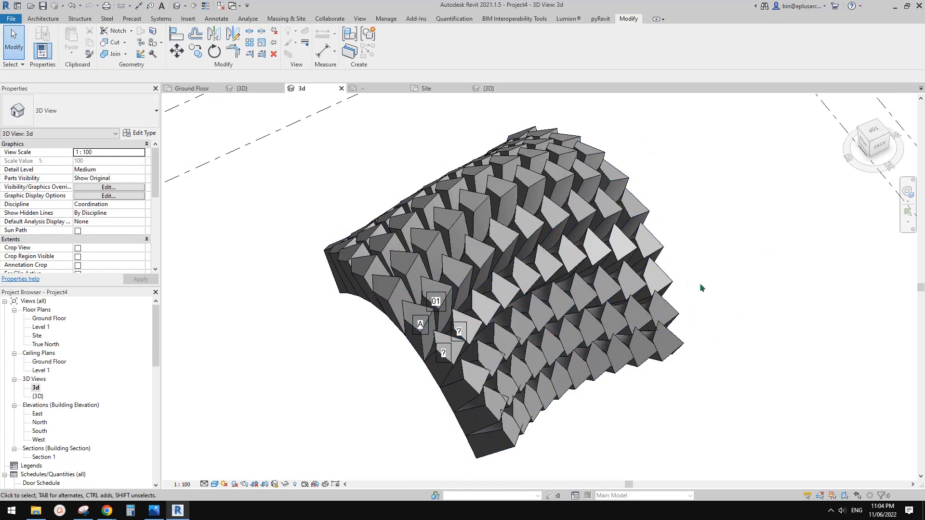